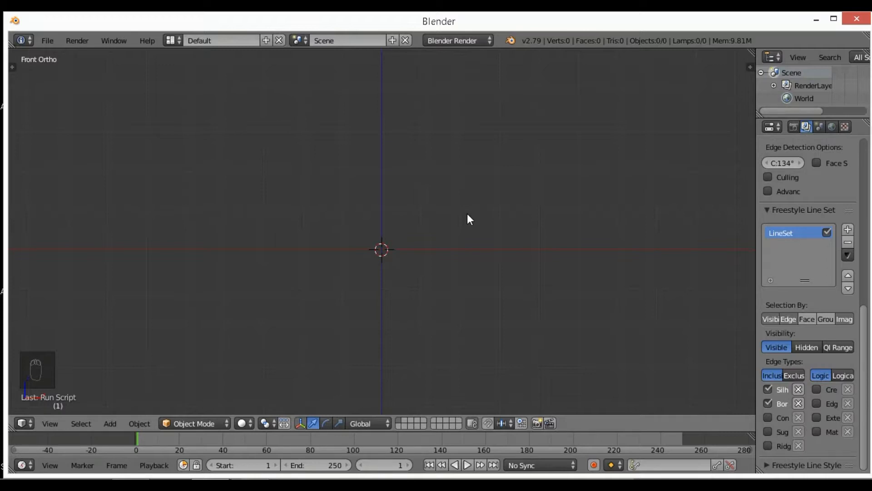
- Show the view properties panel and enable Background Images
key(n)
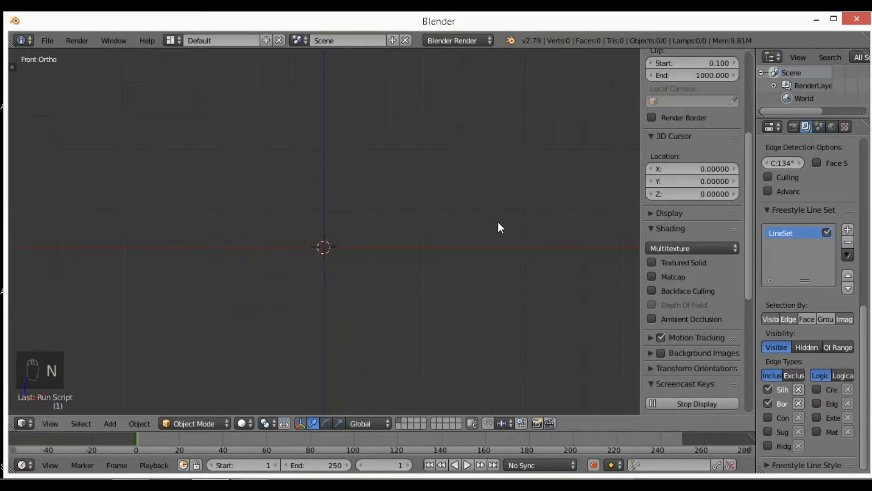
mouse_move(487, 346)
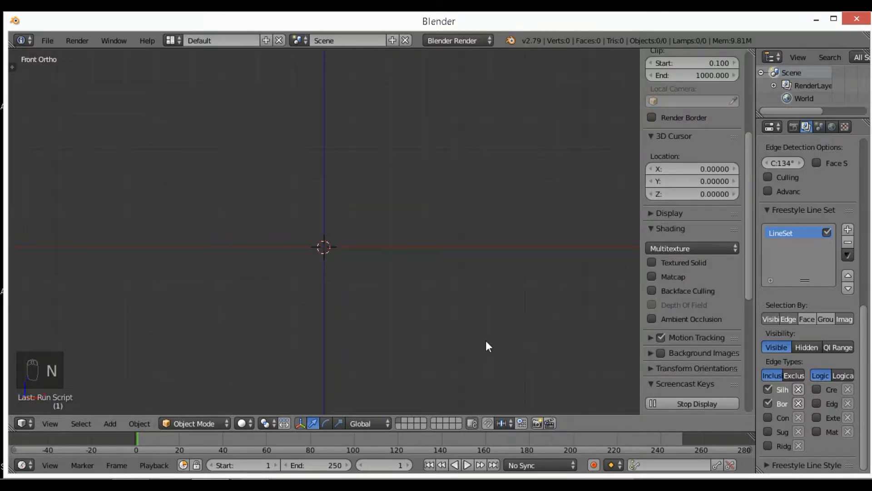
mouse_move(458, 305)
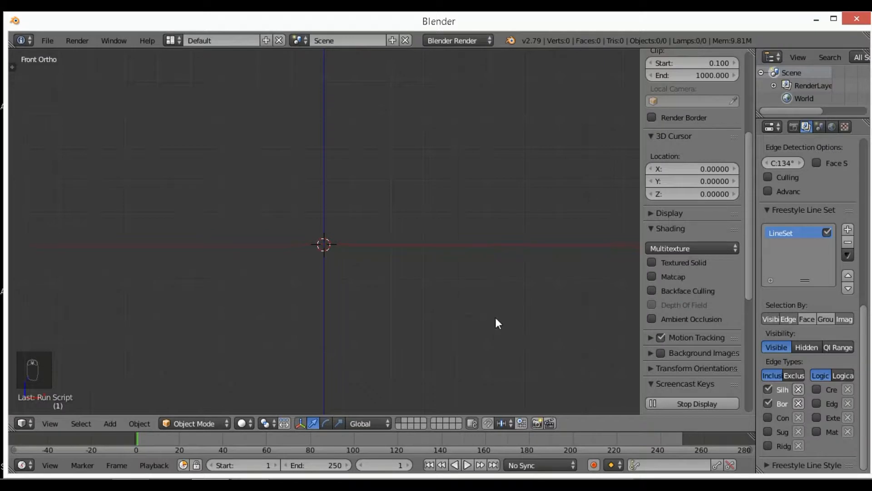
scroll(down, 3)
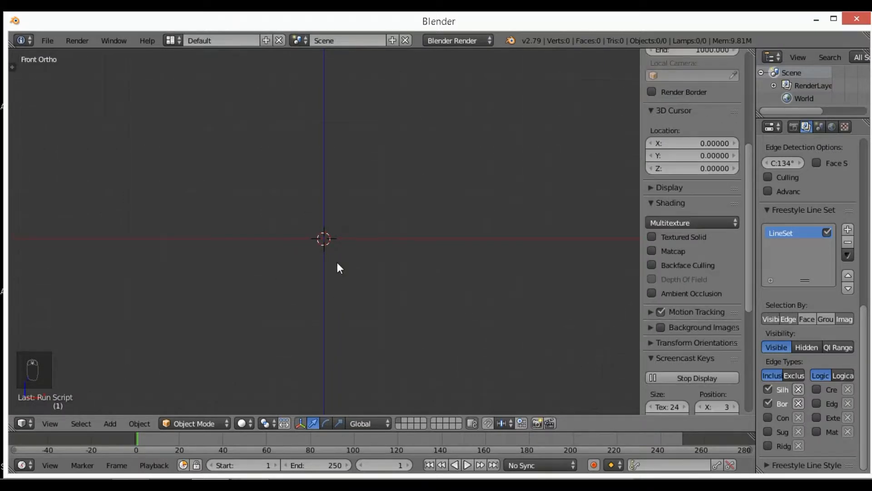
key(n)
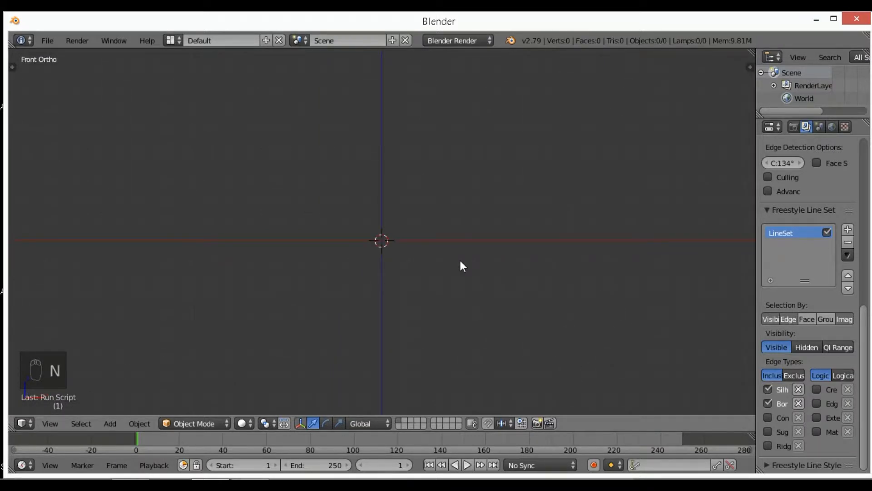
key(n)
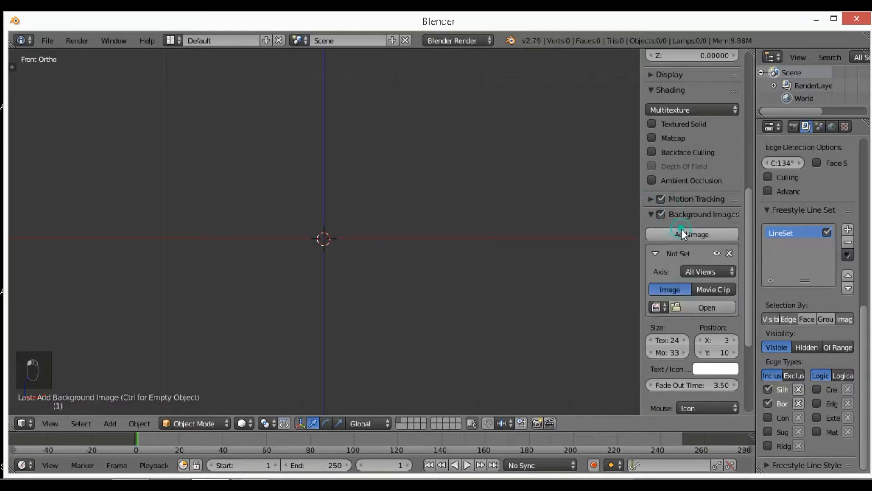
- Load tUTORIAL TURN AROUND.png from Desktop > Blender 3D Anime girl as a background image
click(706, 307)
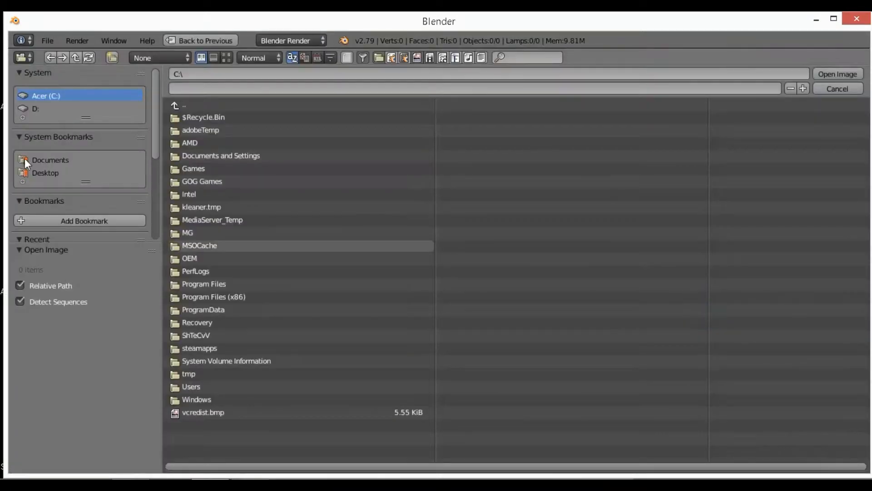
click(45, 173)
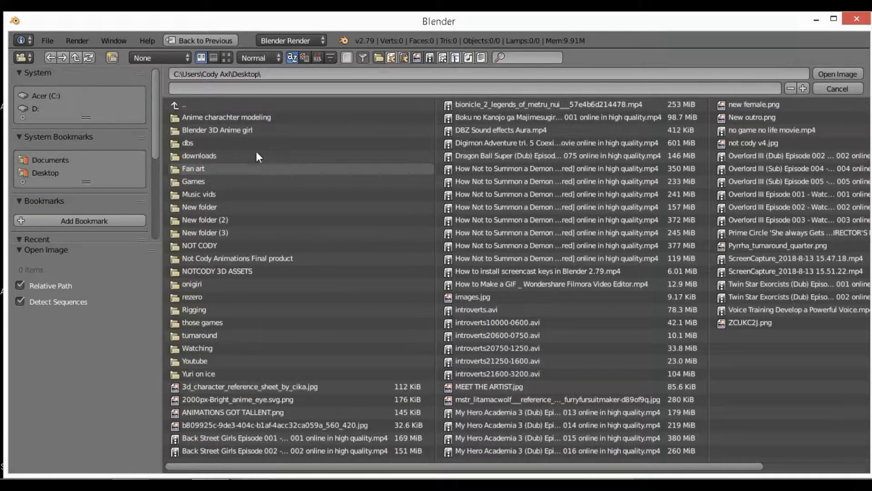
double_click(218, 130)
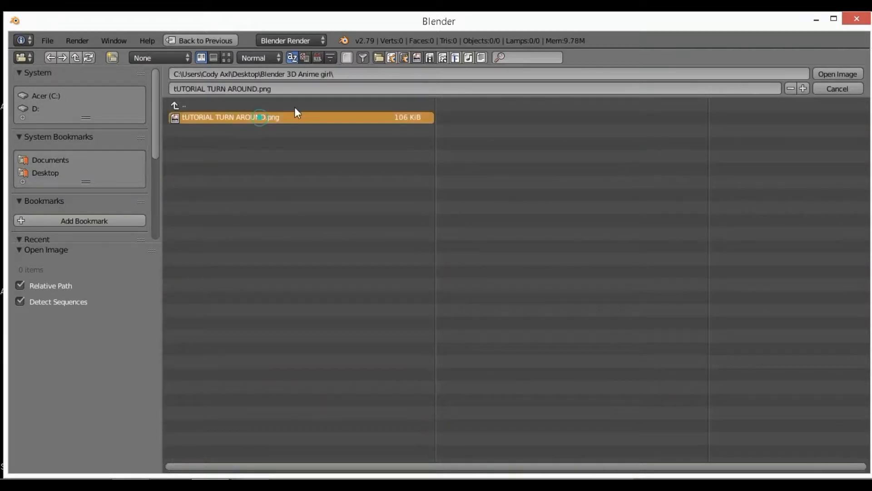
click(837, 74)
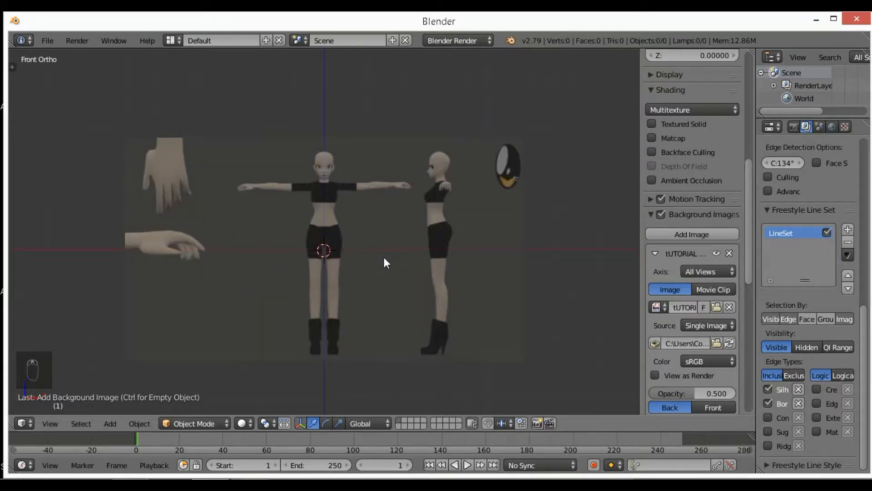
mouse_move(335, 214)
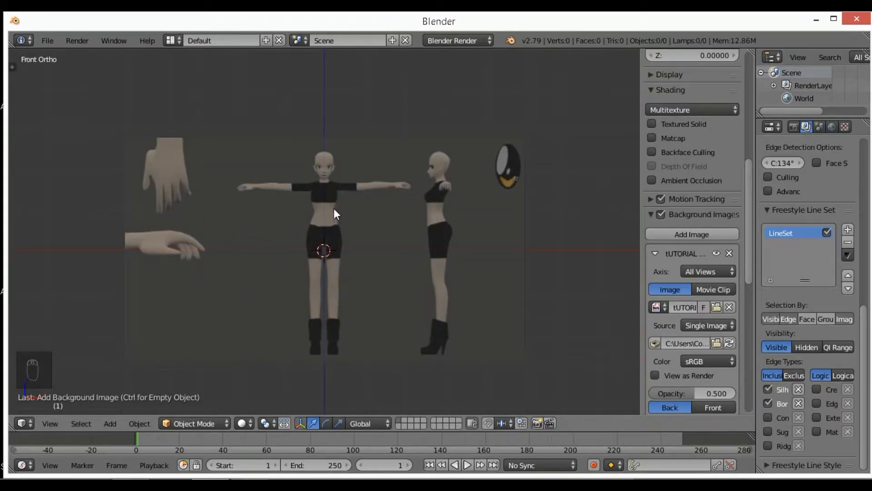
scroll(down, 3)
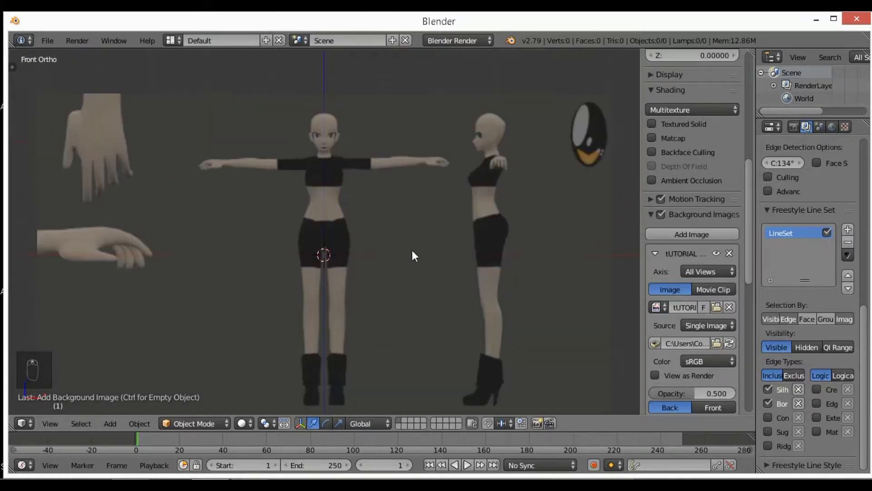
scroll(down, 3)
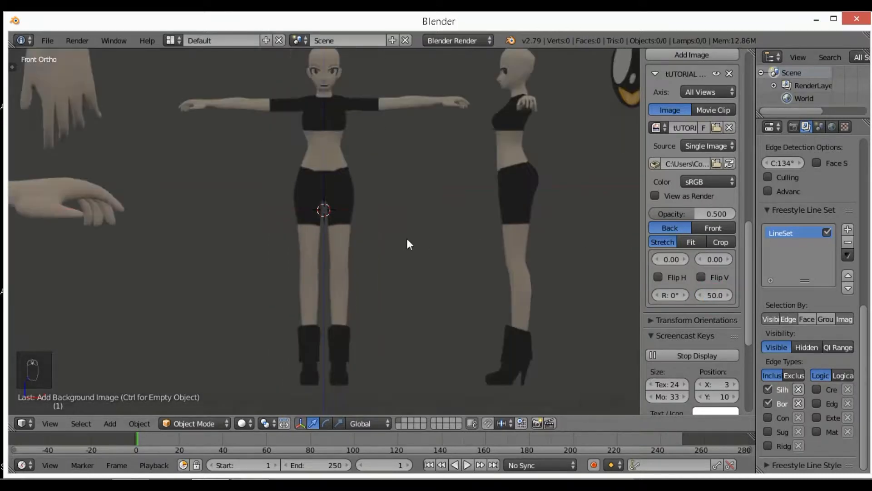
scroll(down, 3)
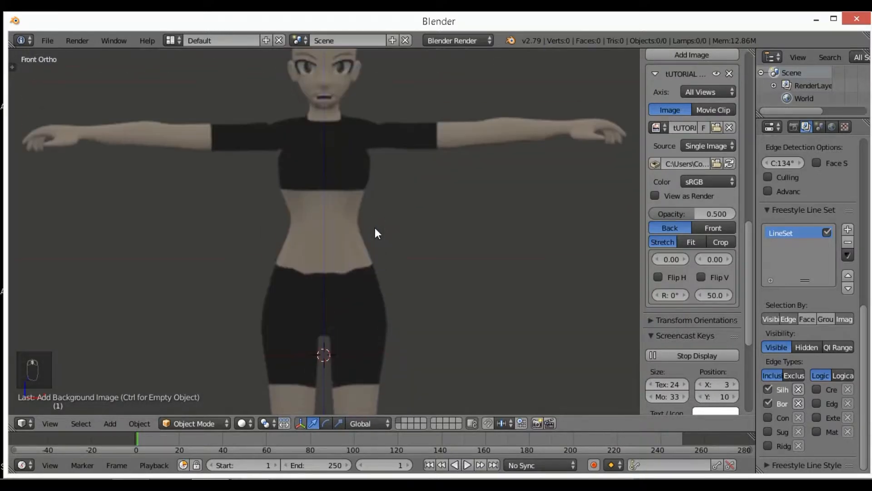
- Limit the first reference image to the front view only
click(654, 73)
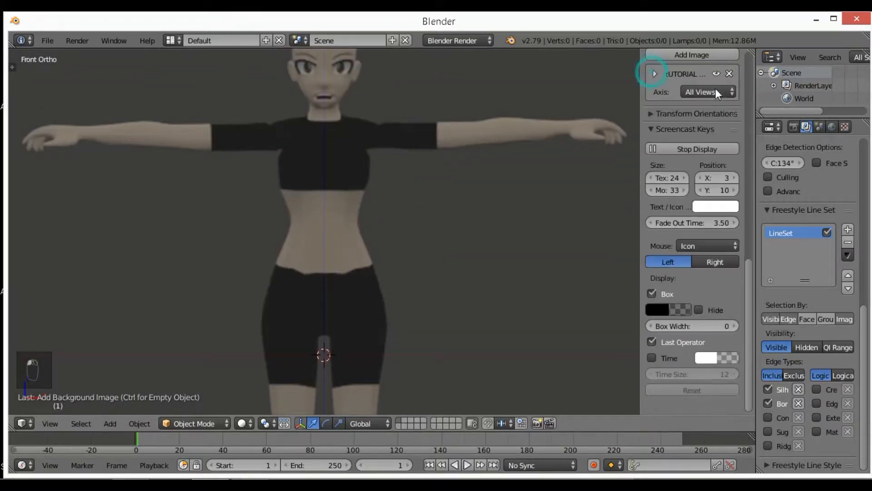
click(707, 92)
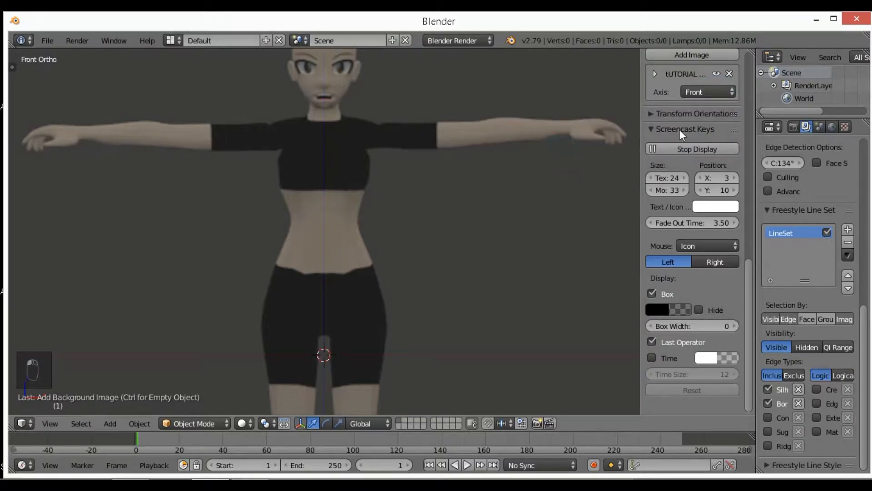
click(691, 55)
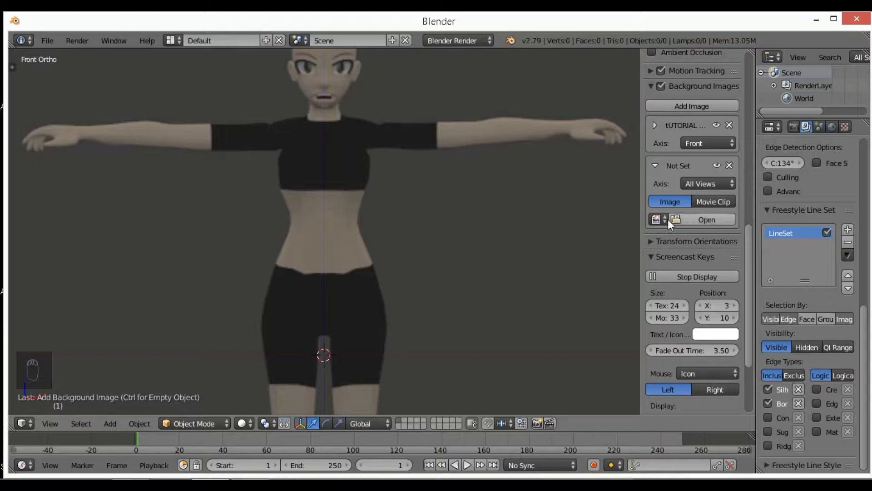
- Add a second copy of the turnaround sheet, size 50, offset X -14.5 to centre the side figure
click(706, 219)
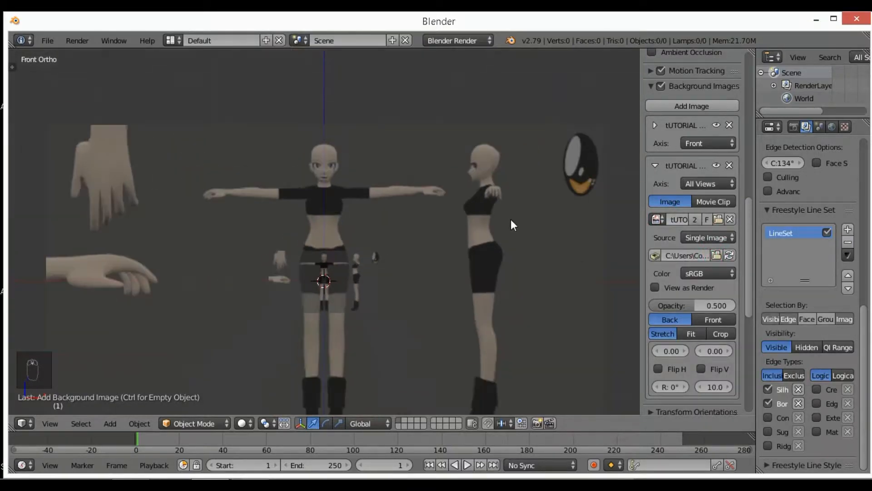
key(NUMPAD_3)
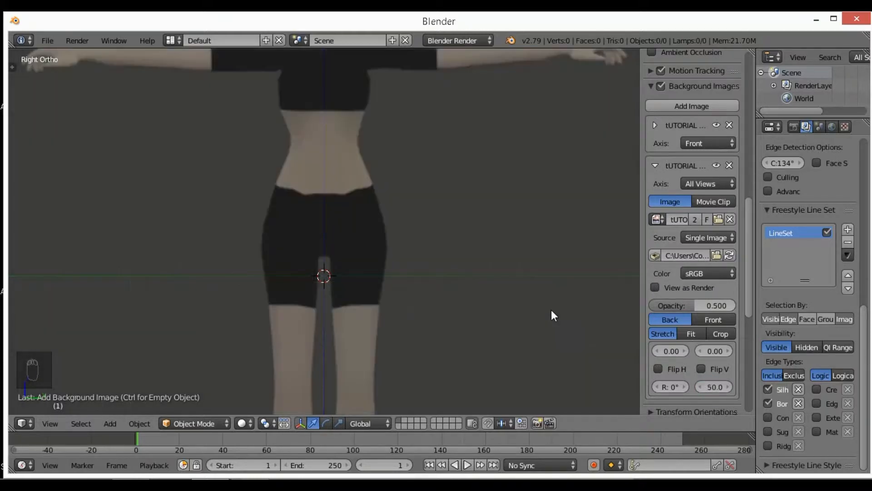
mouse_move(475, 280)
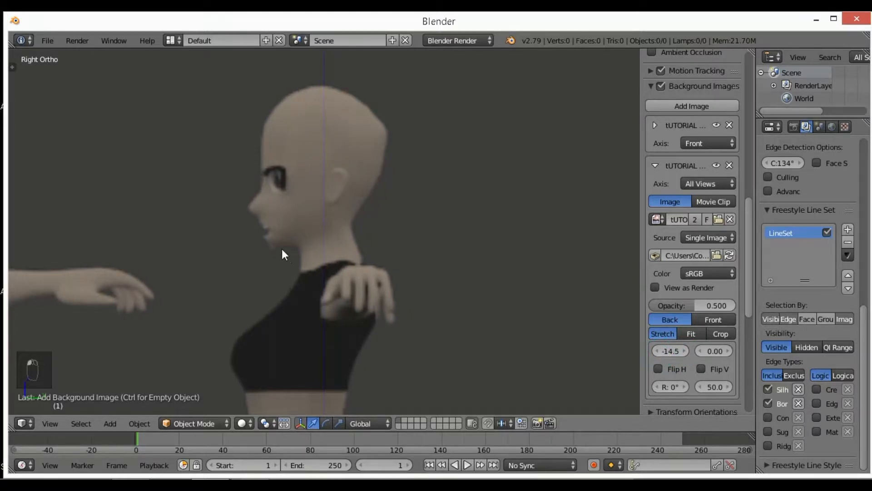
mouse_move(330, 184)
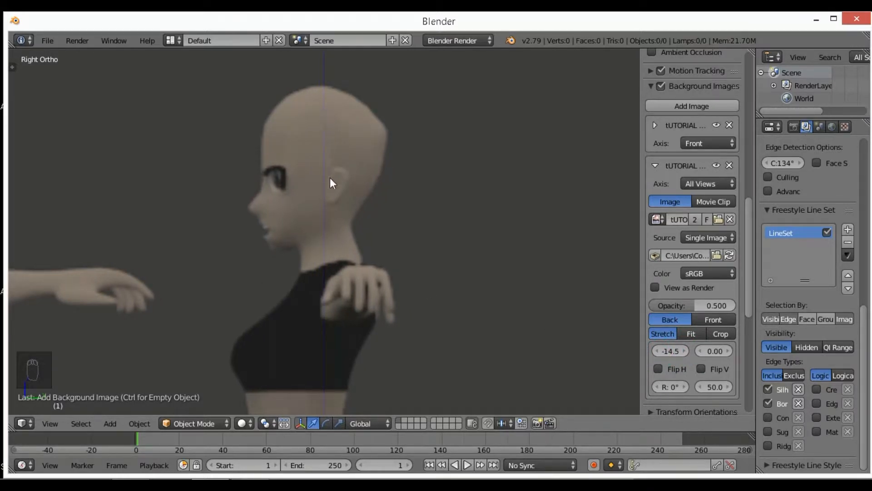
mouse_move(334, 108)
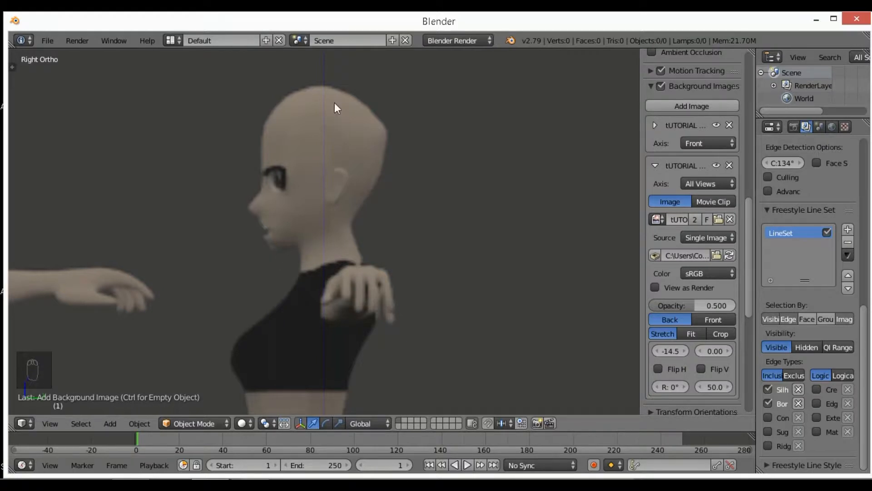
key(NUMPAD_1)
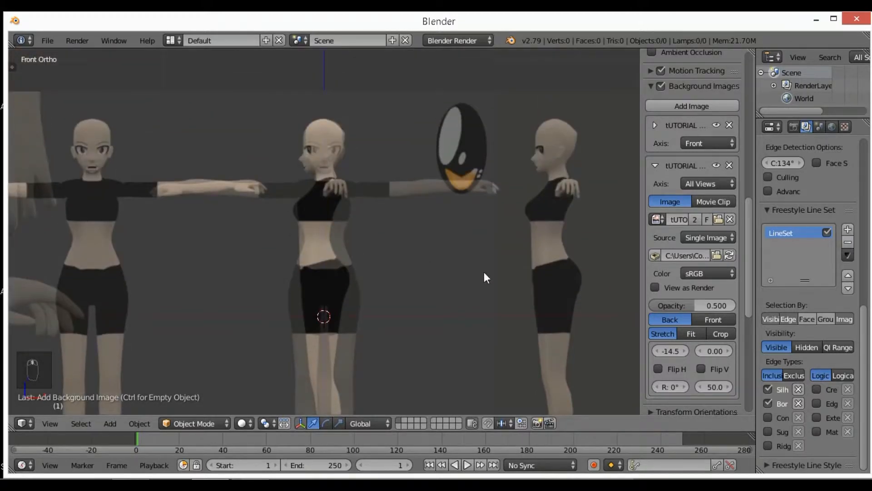
mouse_move(39, 371)
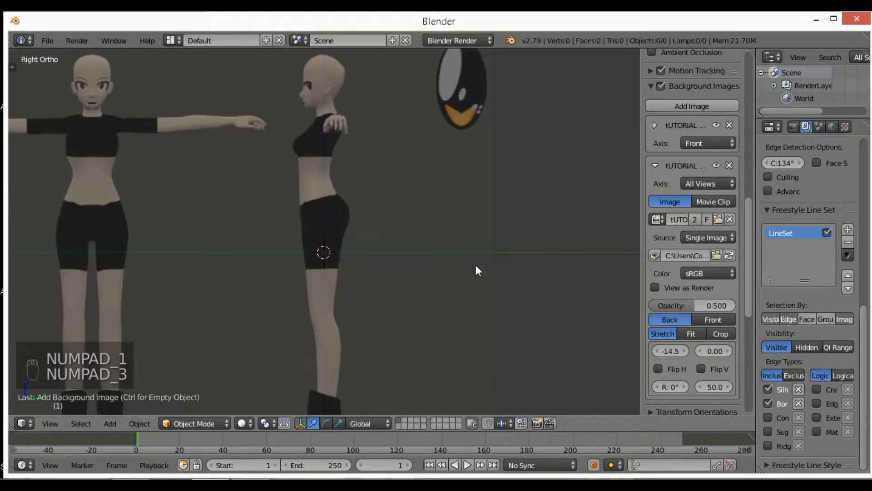
mouse_move(300, 223)
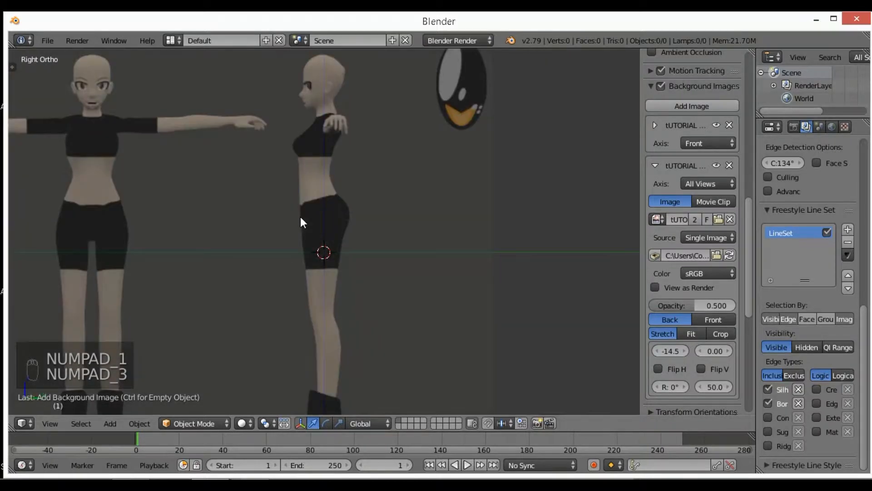
- Limit the second reference to the right view and check both views
click(706, 183)
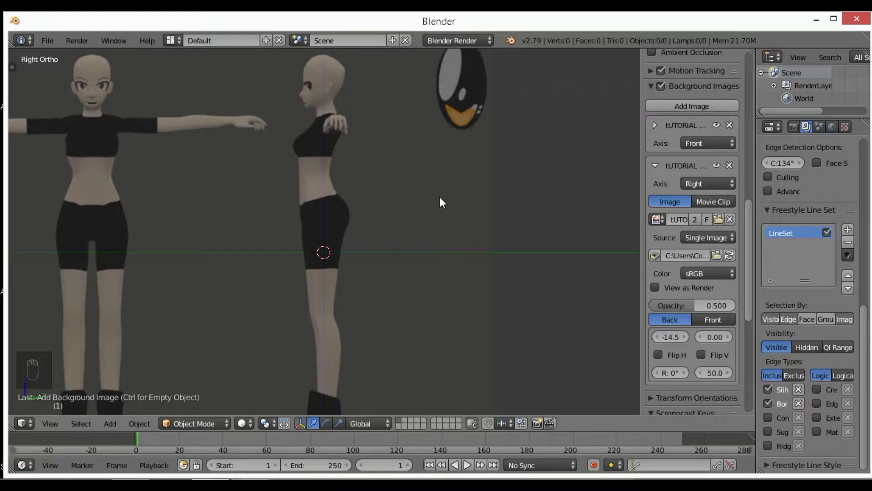
key(NUMPAD_1)
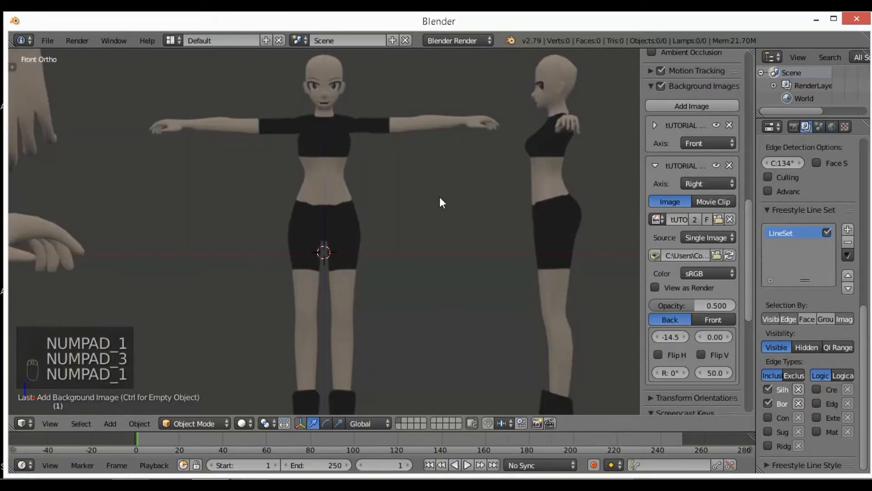
key(numpad_3)
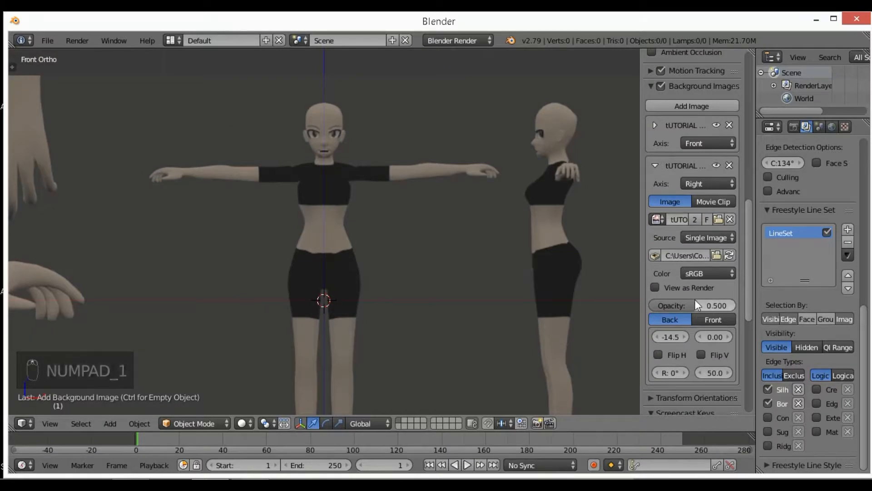
- Raise the front reference image's opacity to 0.8
click(691, 304)
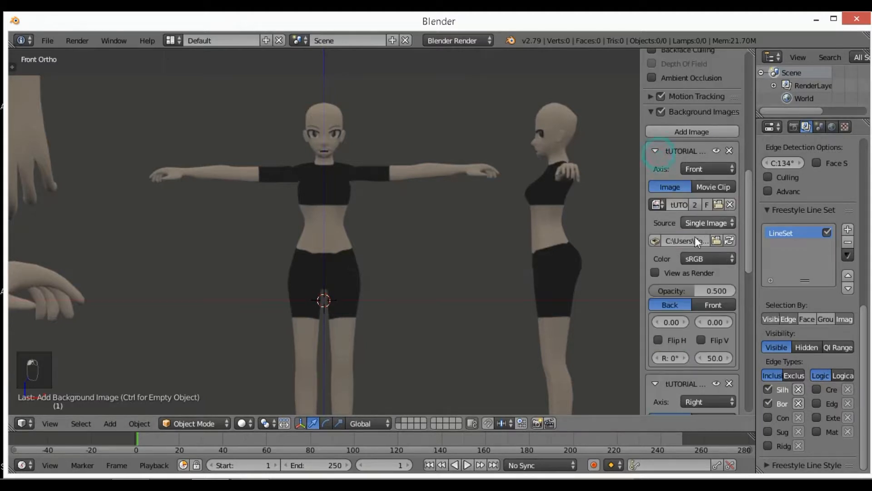
click(691, 290)
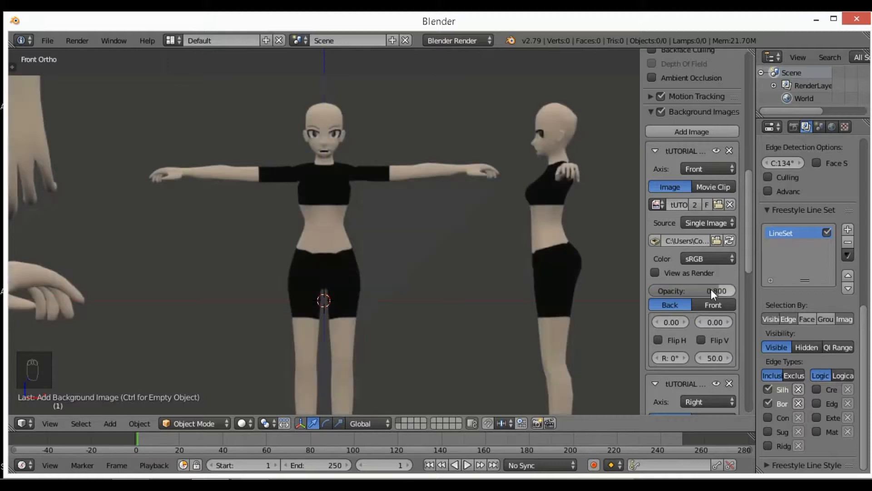
key(numpad_1)
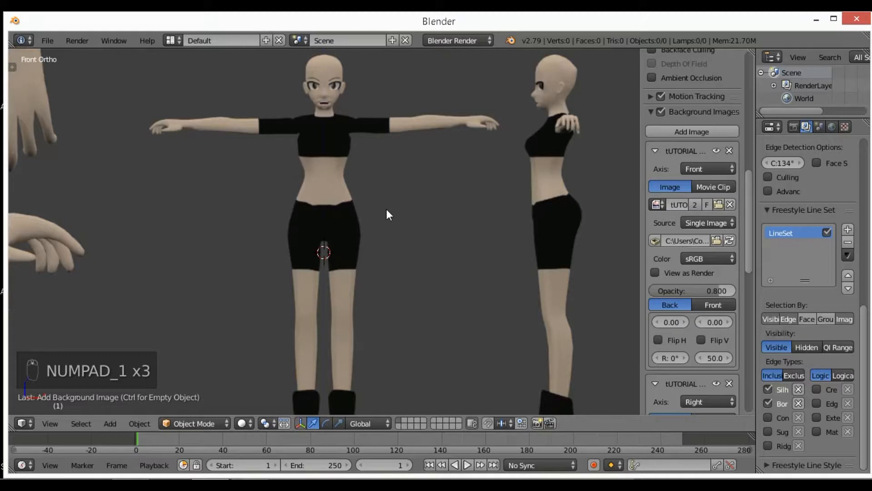
- Hide the properties panel and zoom out so the references fill the view
key(n)
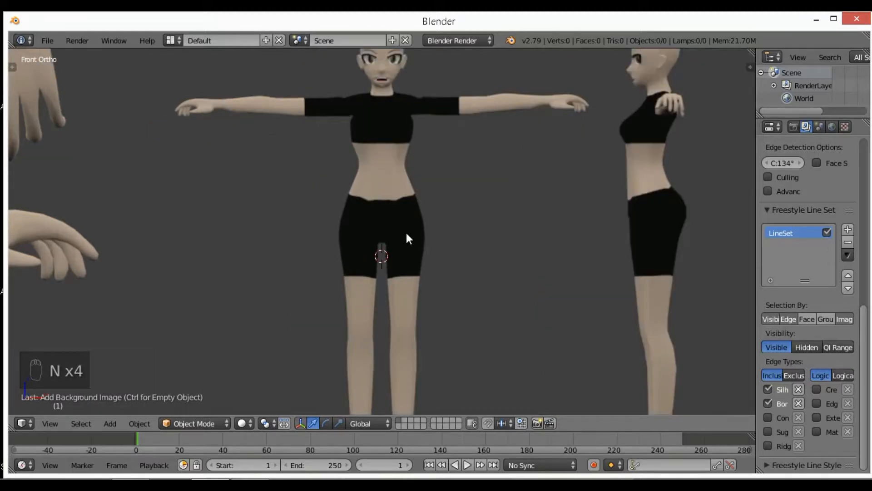
scroll(down, 3)
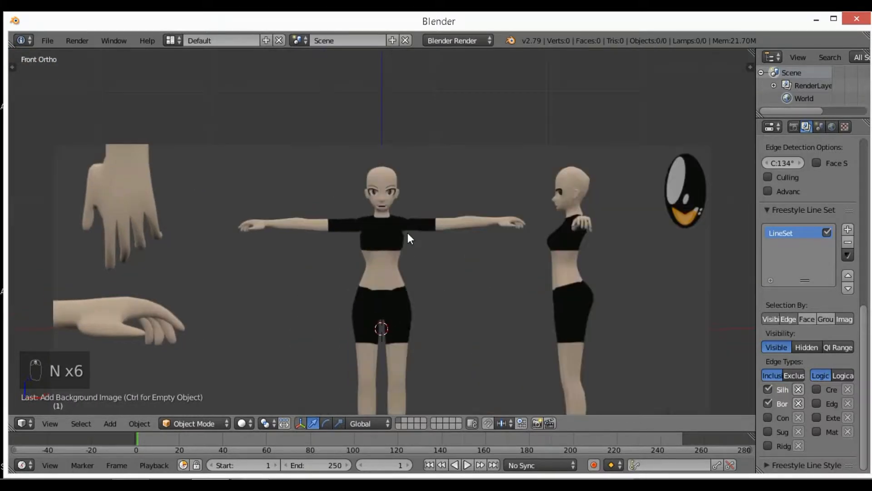
scroll(down, 3)
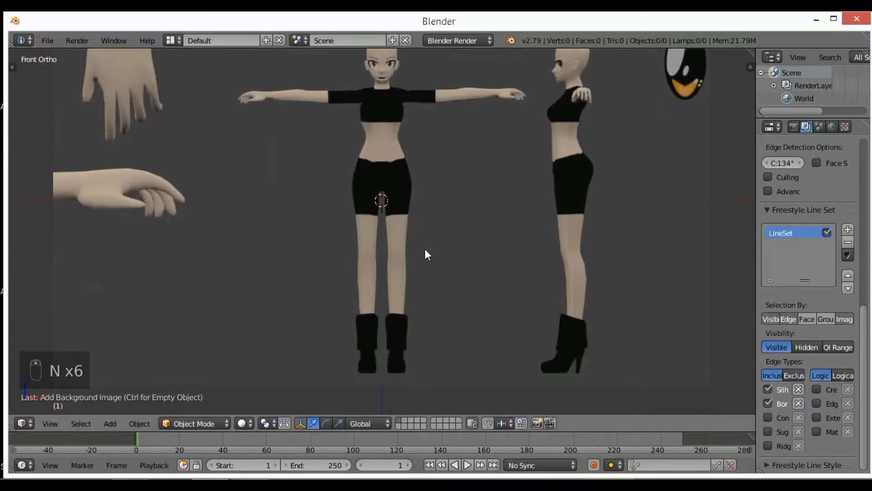
- Add a circle mesh and set its vertex count to 12
key(shift+a)
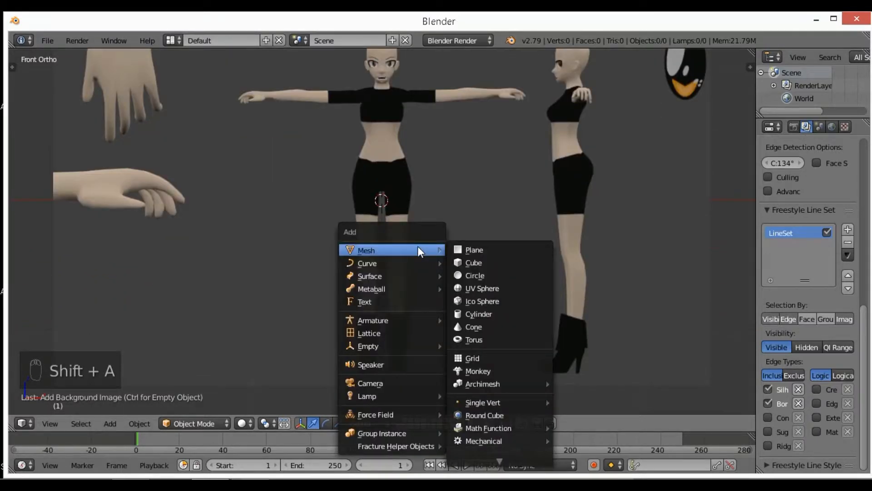
mouse_move(490, 275)
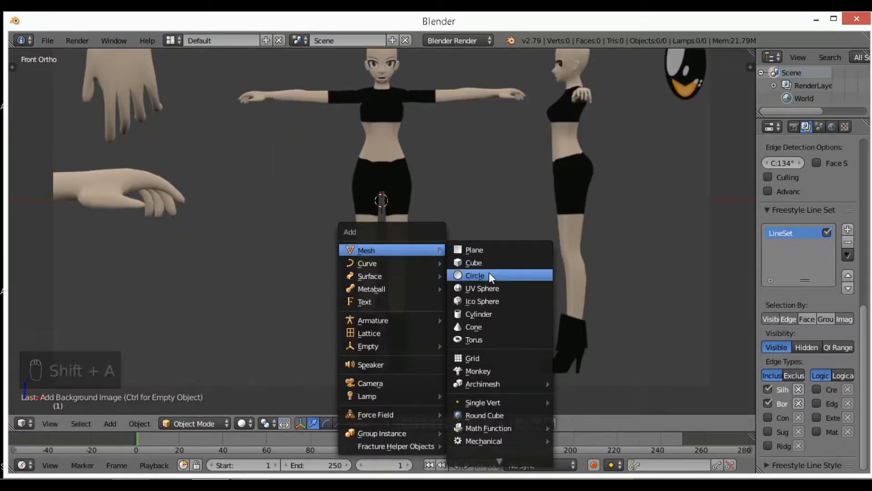
click(474, 275)
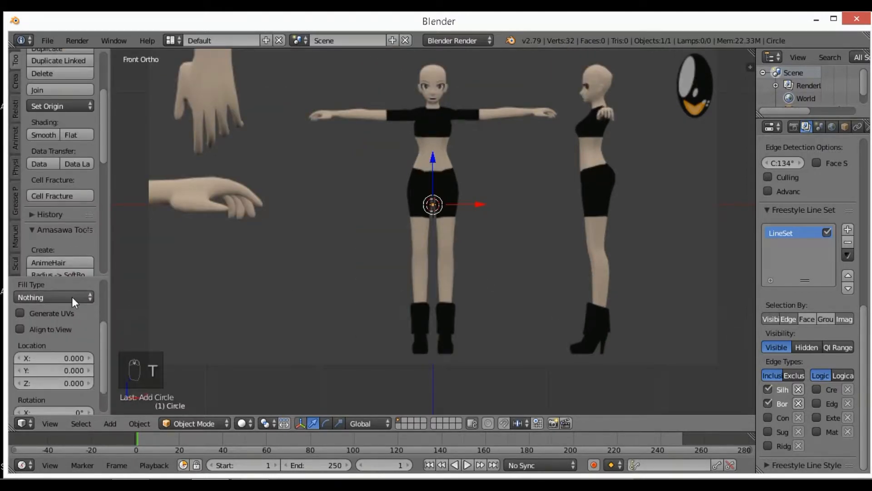
click(42, 283)
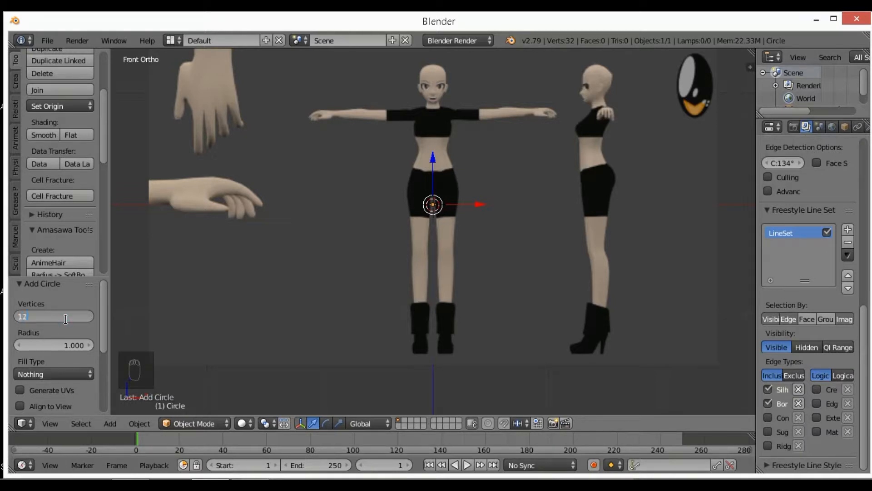
key(t)
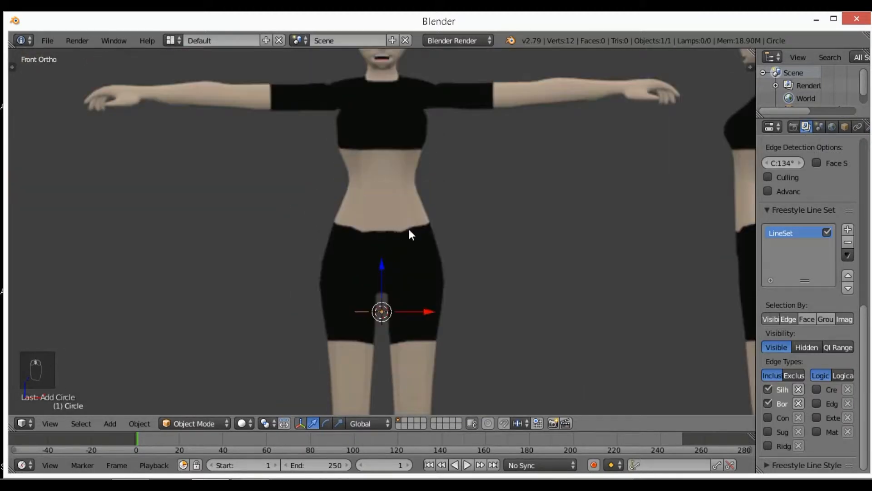
- Move the circle up to the waist and scale it to the waist width in front view
key(g)
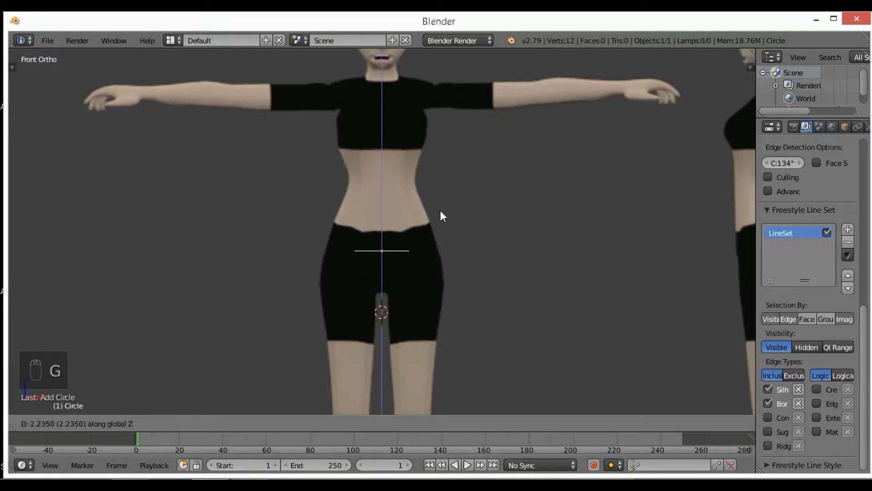
click(457, 181)
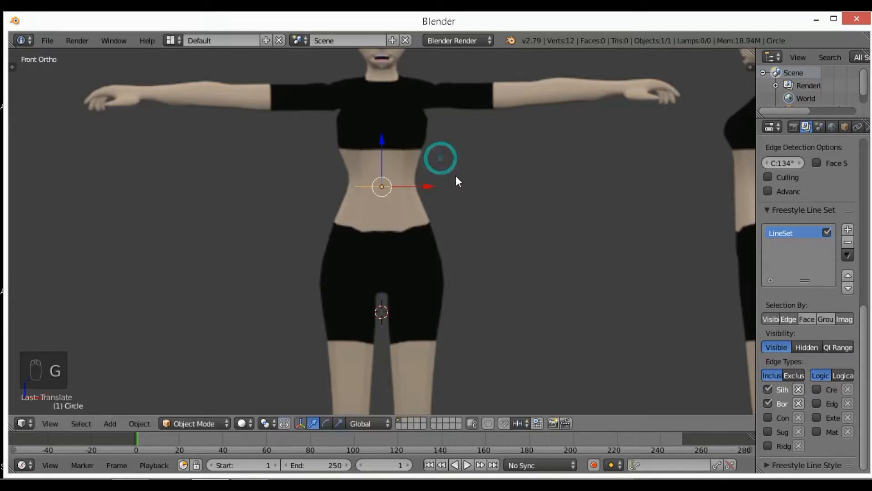
key(s)
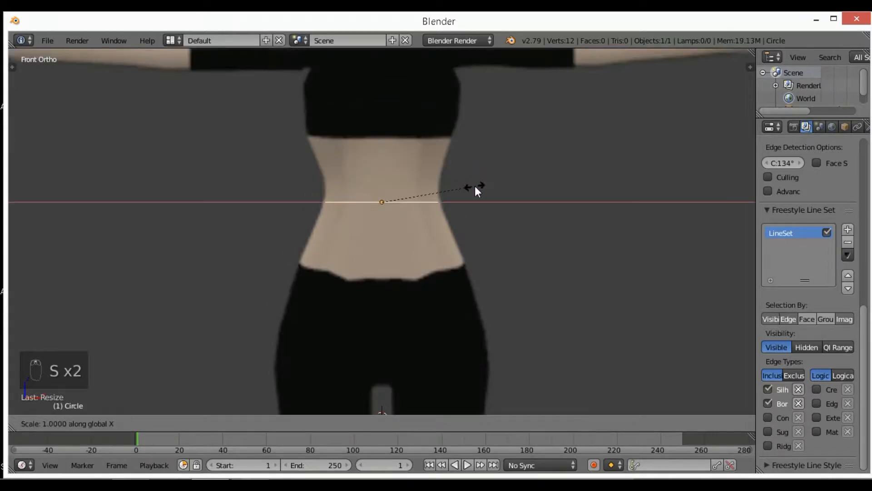
mouse_move(486, 190)
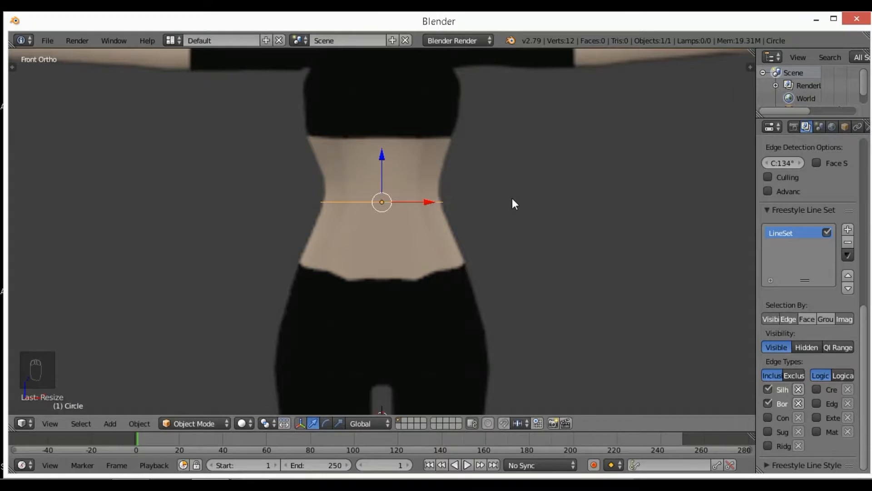
- In side view, shift and scale the circle to match the waist's depth, then return to front
key(numpad_3)
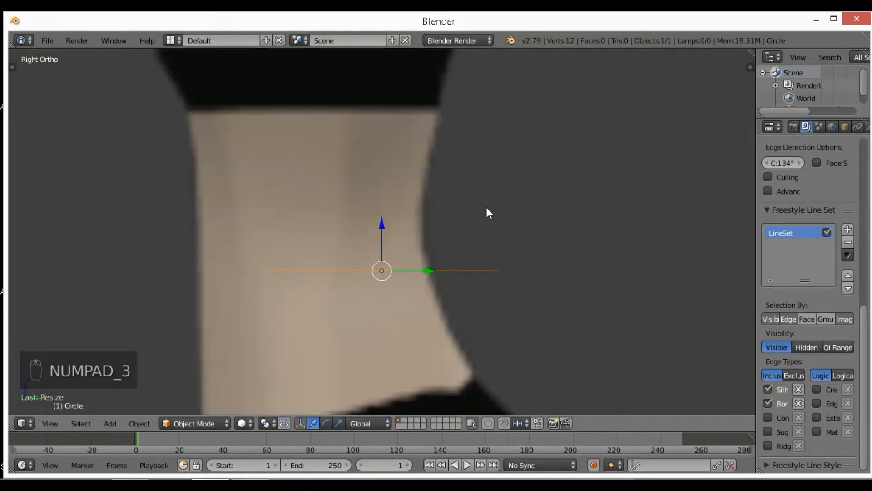
key(g)
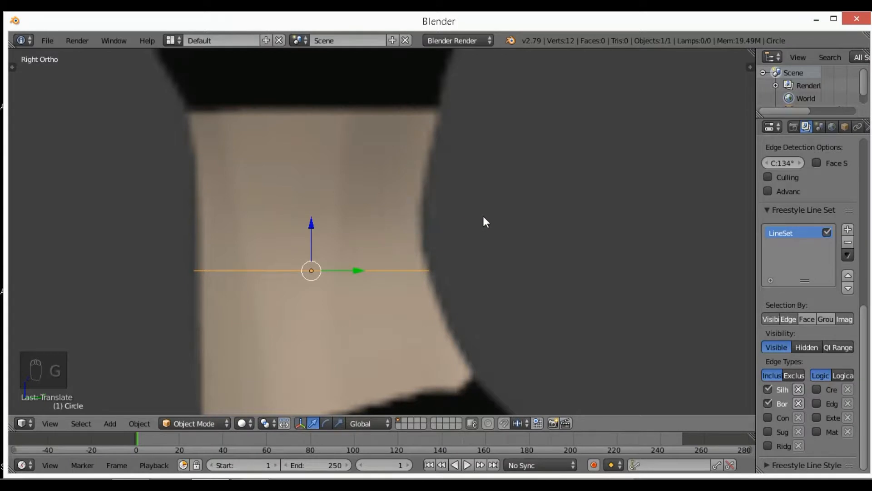
mouse_move(509, 222)
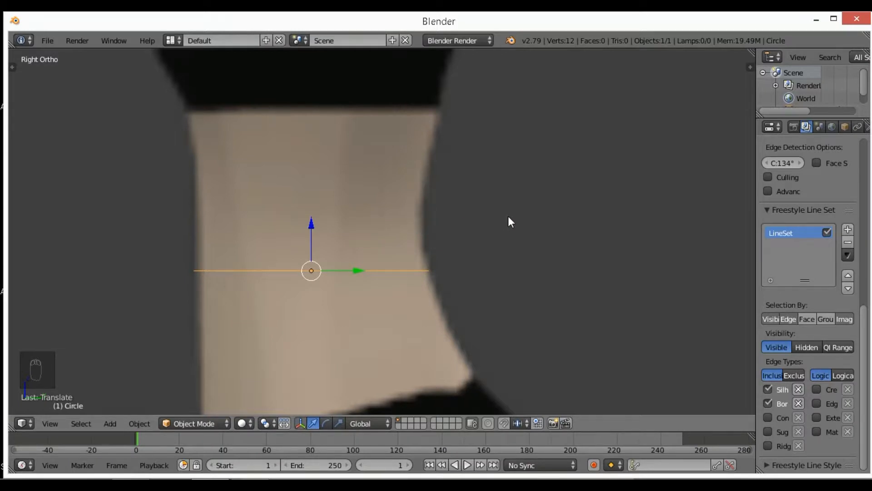
key(s)
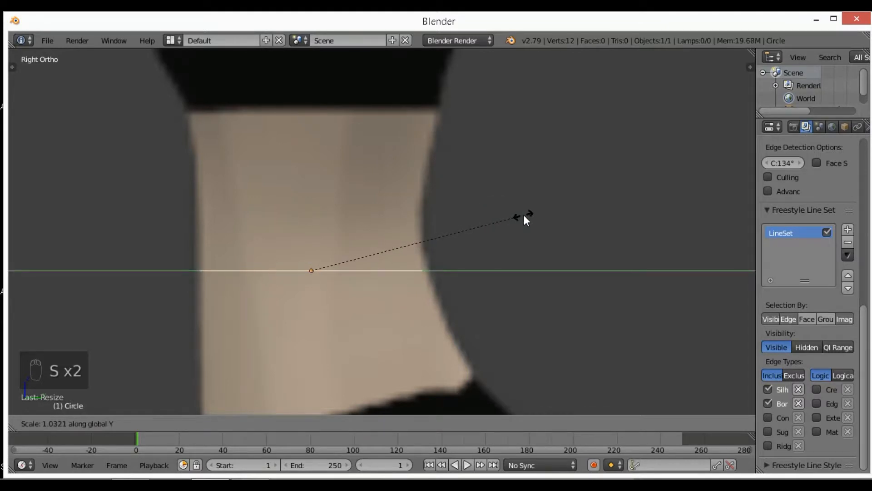
key(g)
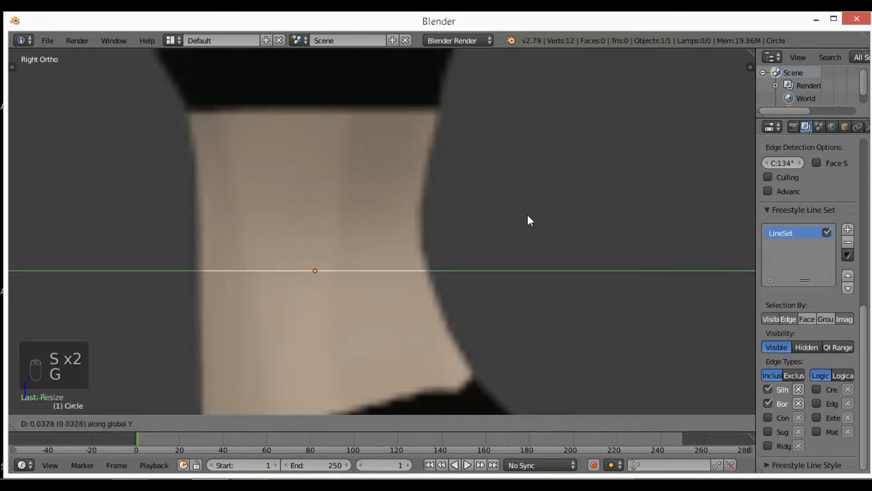
key(numpad_1)
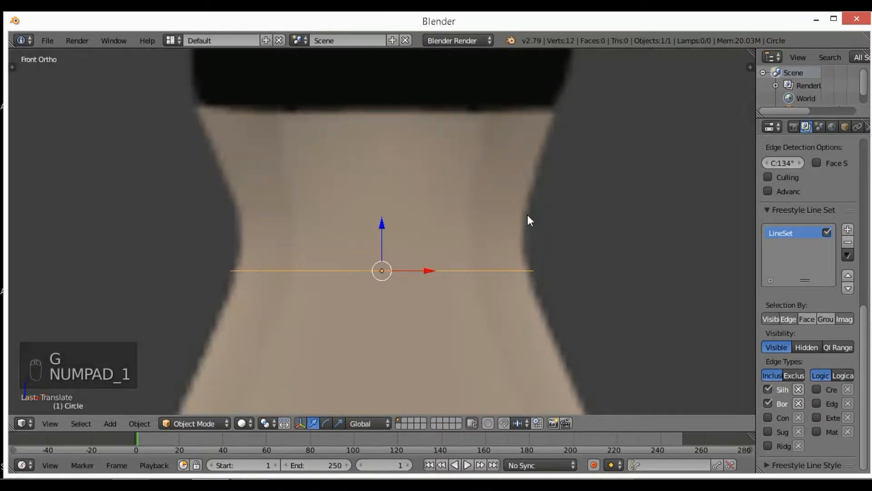
- Enter vertex editing on the circle and select its left-half vertices
key(Tab)
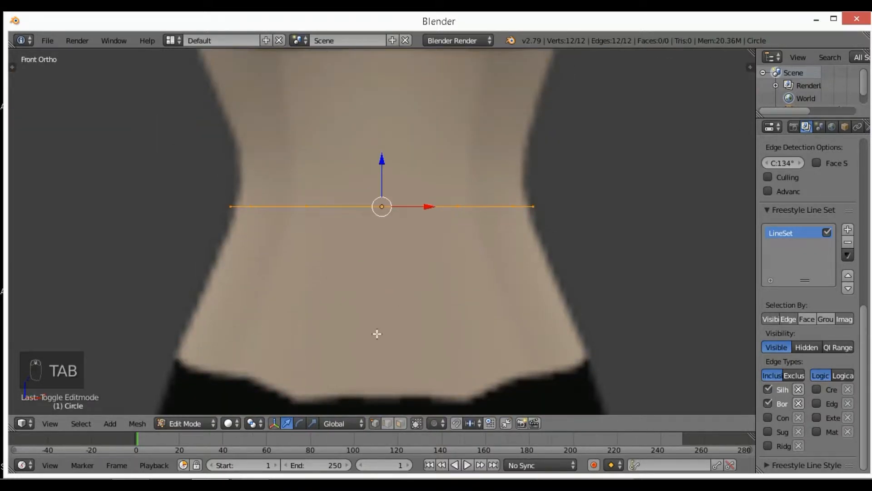
mouse_move(233, 275)
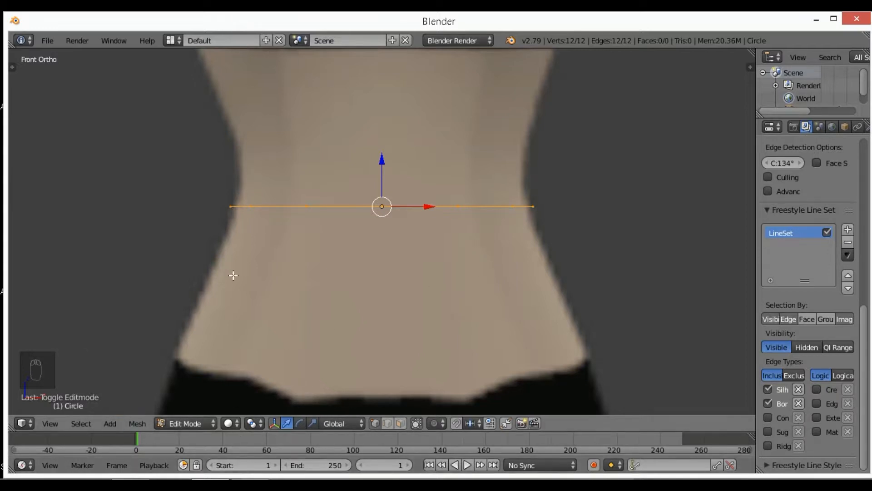
key(Tab)
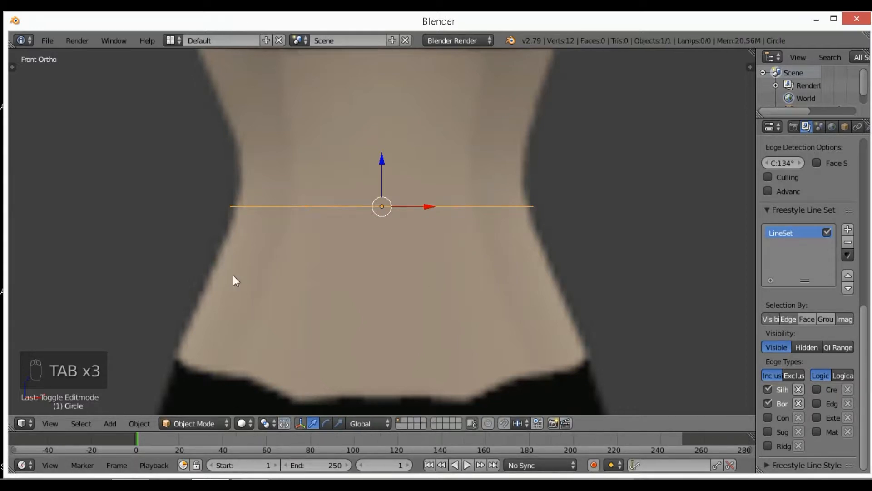
click(193, 424)
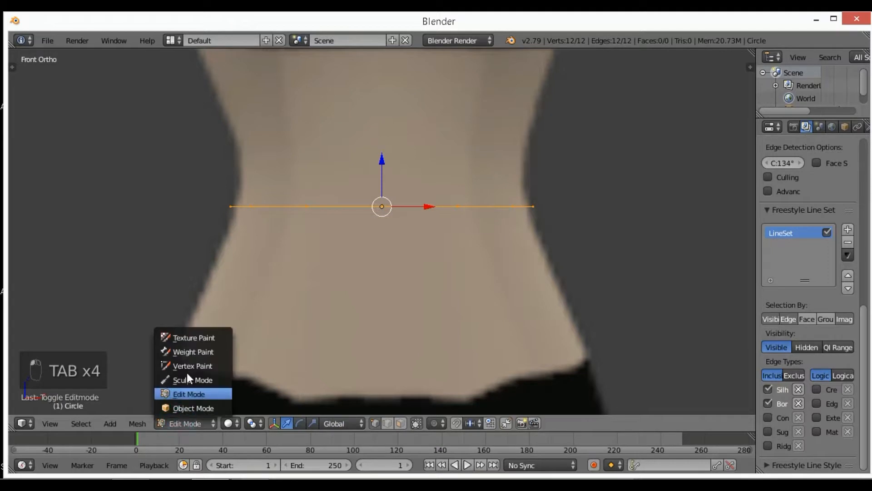
mouse_move(192, 408)
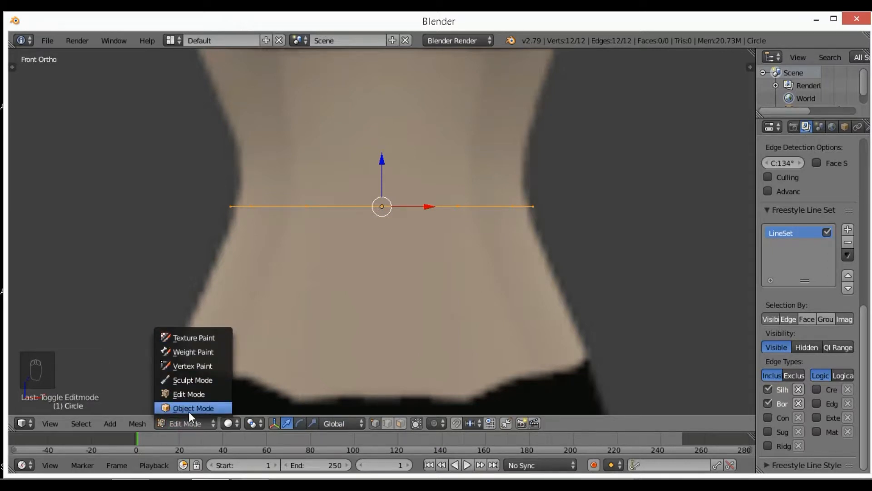
mouse_move(191, 432)
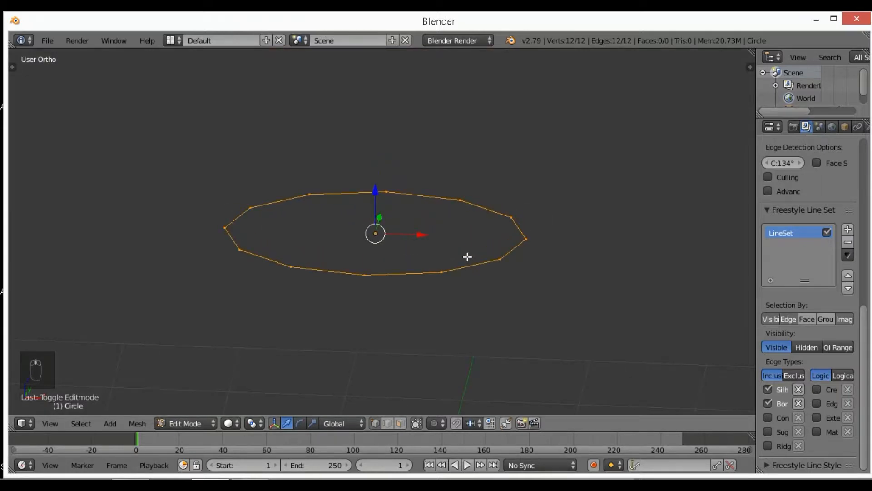
key(NUMPAD_1)
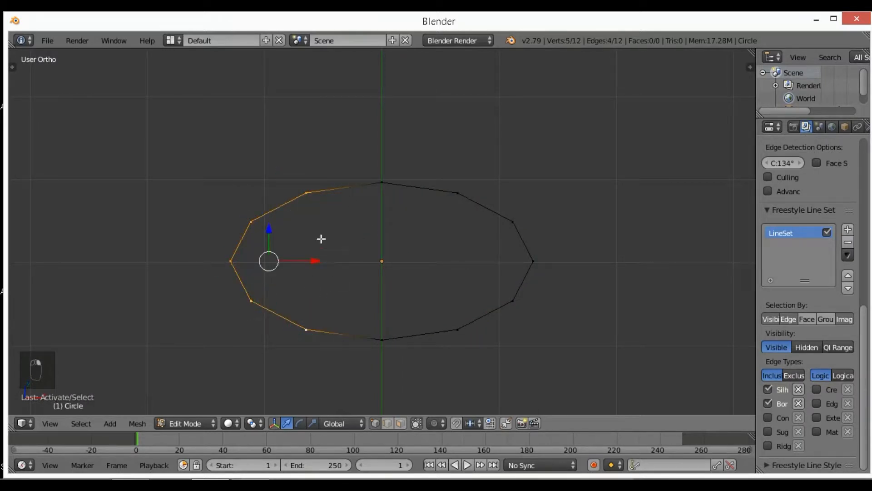
mouse_move(335, 249)
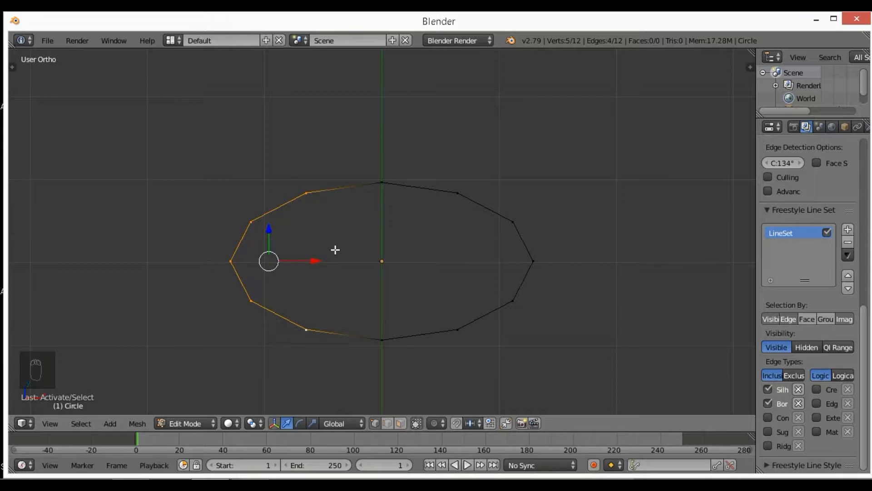
- Delete the left-half vertices, leaving the right half, and return to Object Mode
key(x)
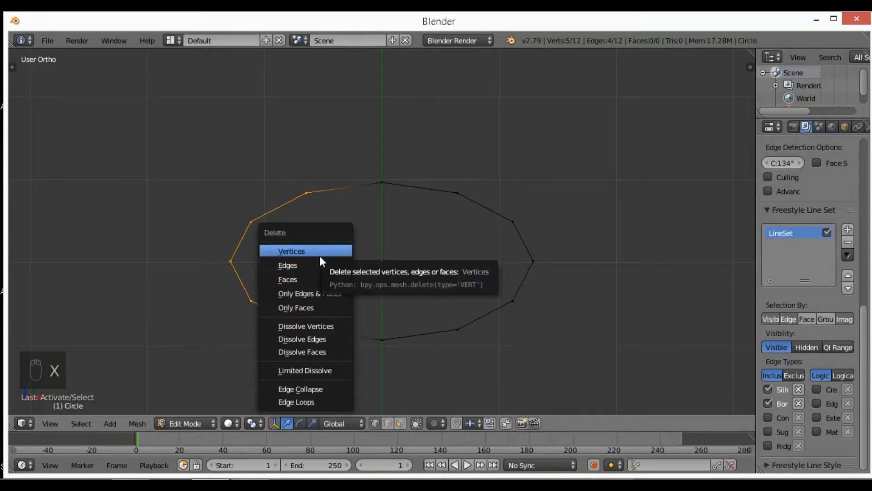
click(291, 250)
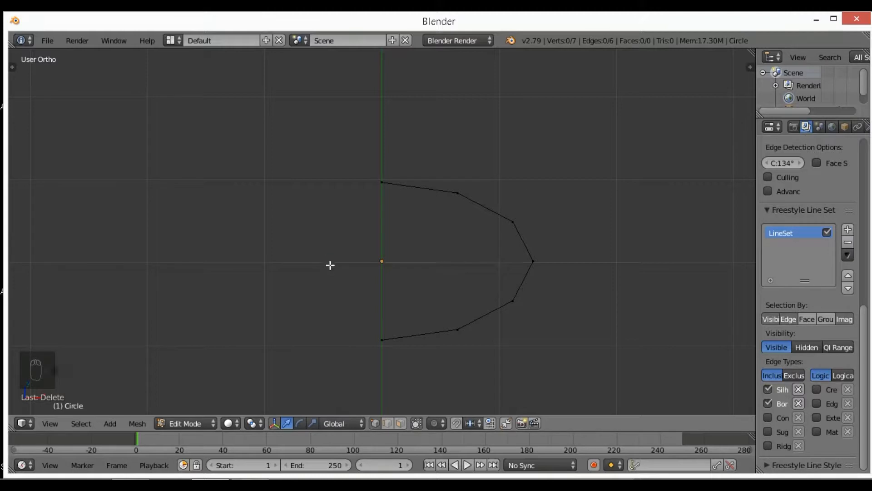
key(Tab)
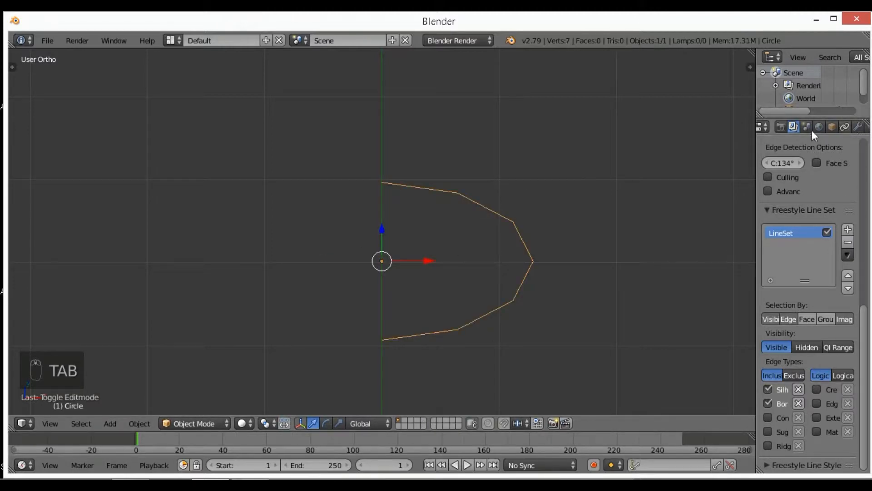
- Add a Mirror modifier with Clipping enabled and pull vertices down toward the hips
click(857, 126)
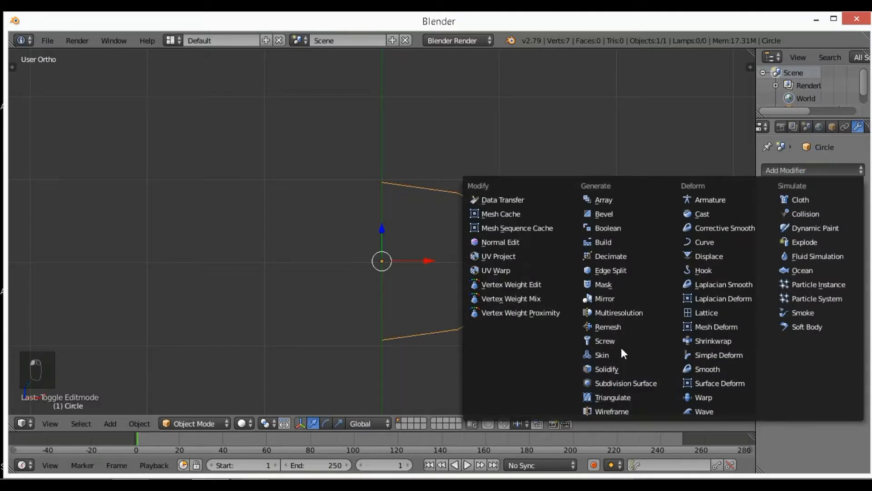
click(604, 298)
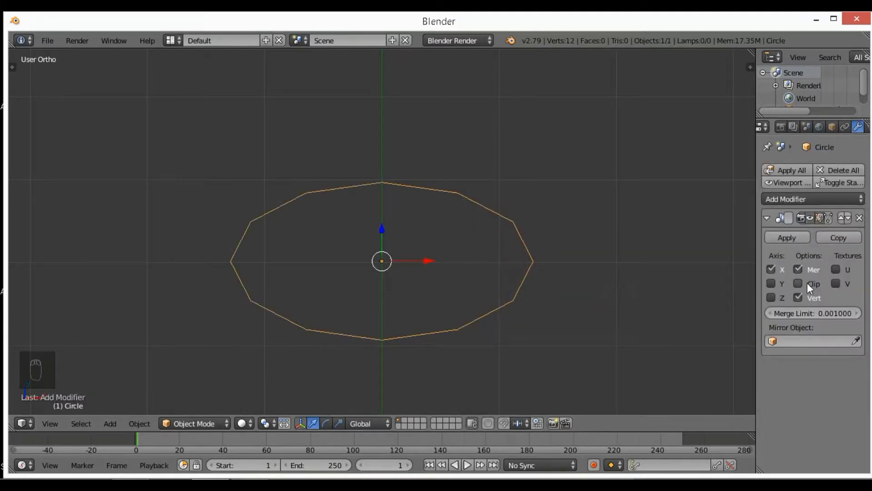
click(798, 283)
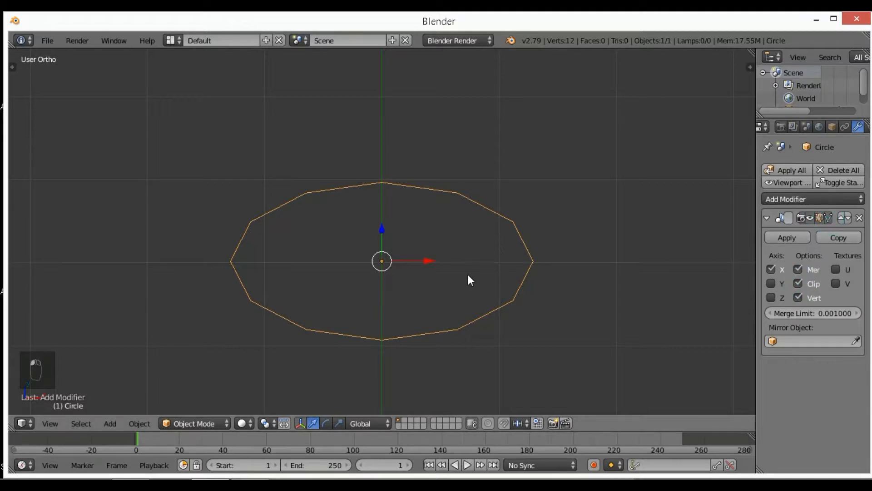
key(Tab)
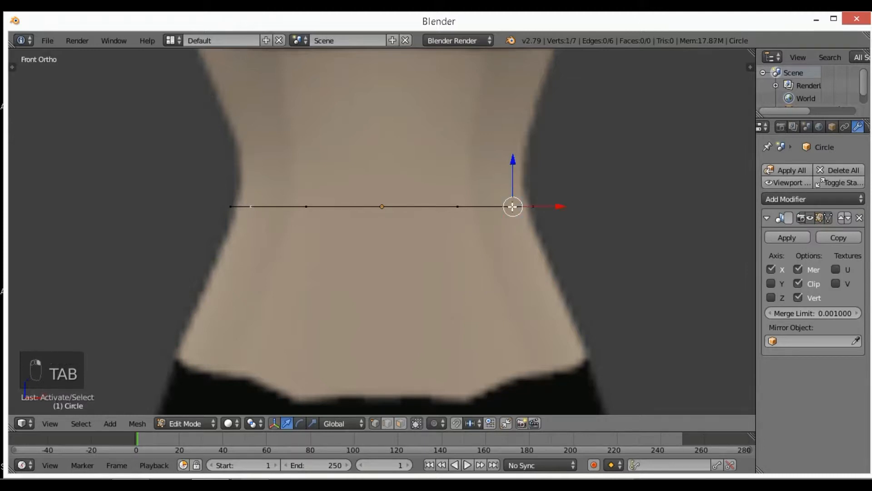
key(g)
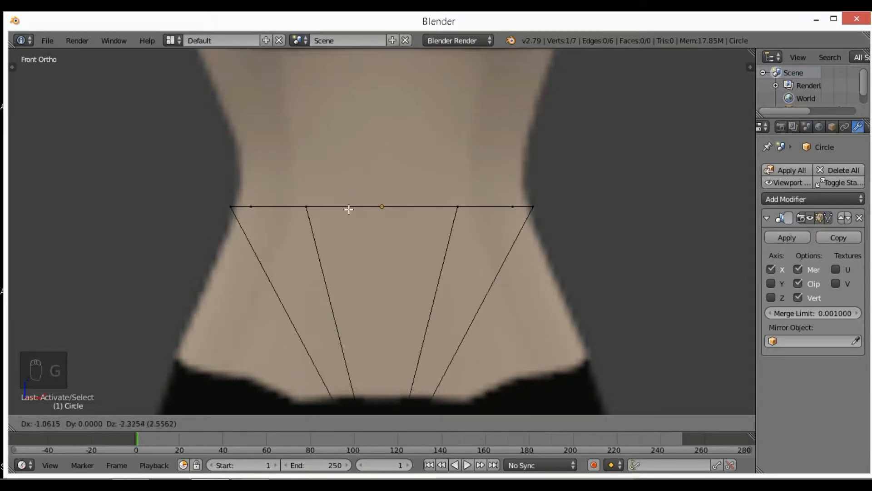
mouse_move(597, 188)
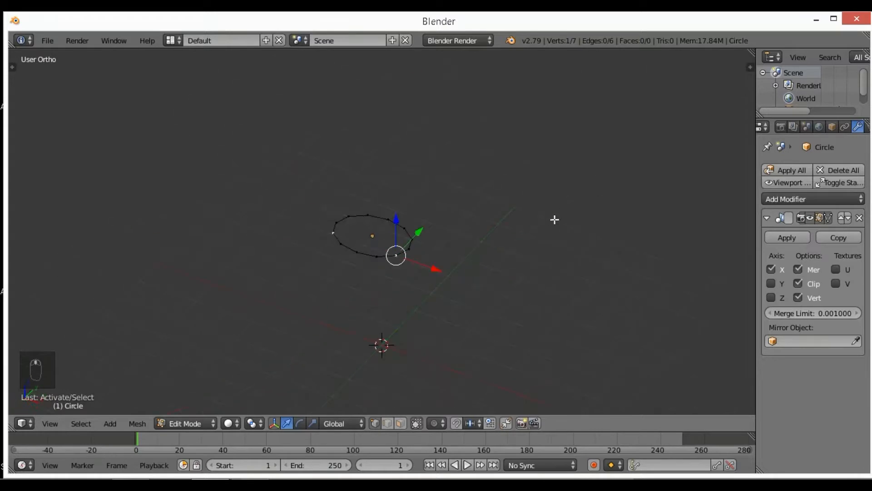
- Add a Subdivision Surface modifier at level 1 (re-added after a first try) below the mirror
key(numpad_1)
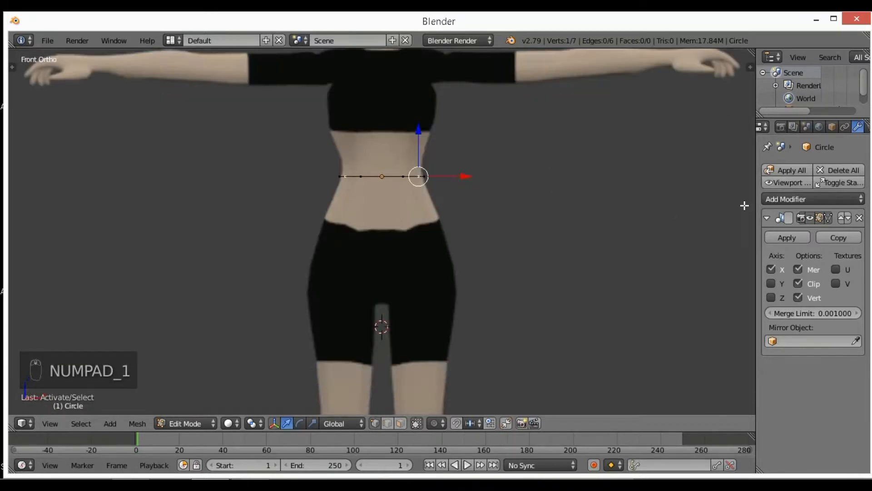
click(812, 199)
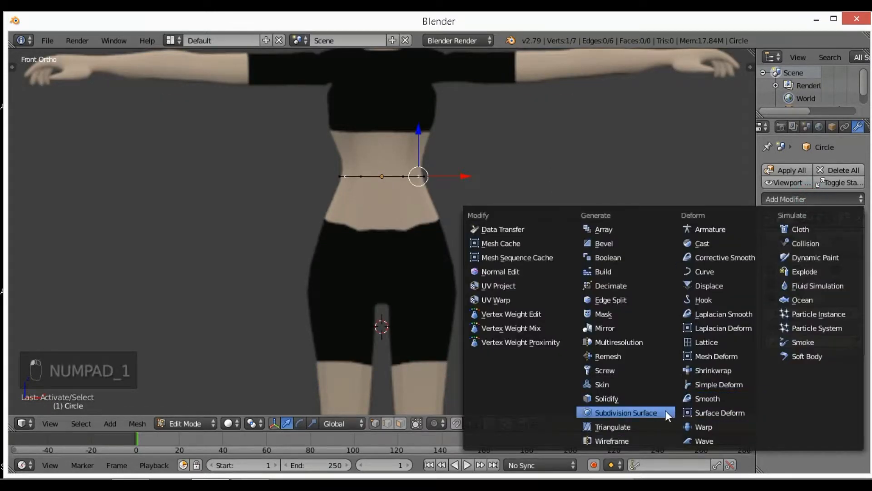
click(625, 412)
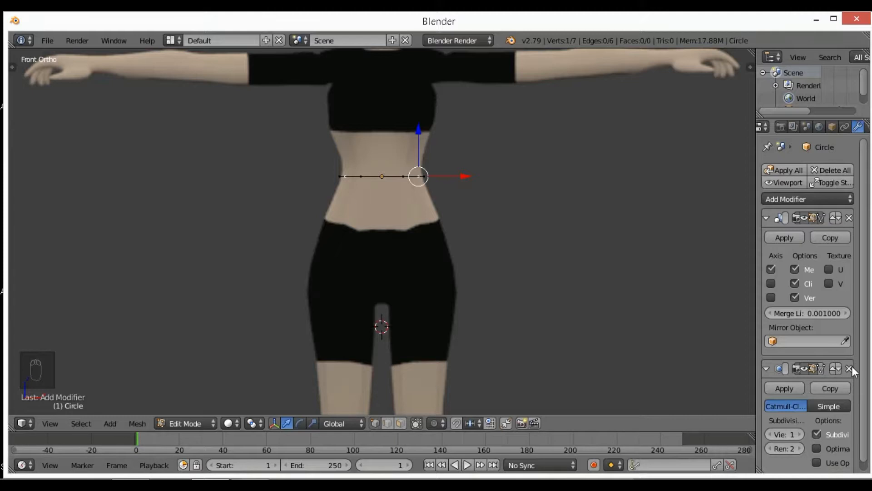
click(860, 367)
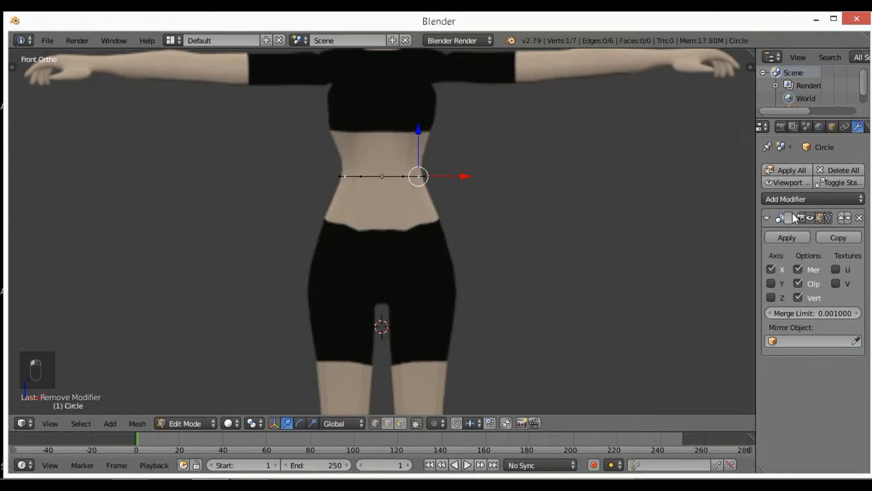
click(812, 199)
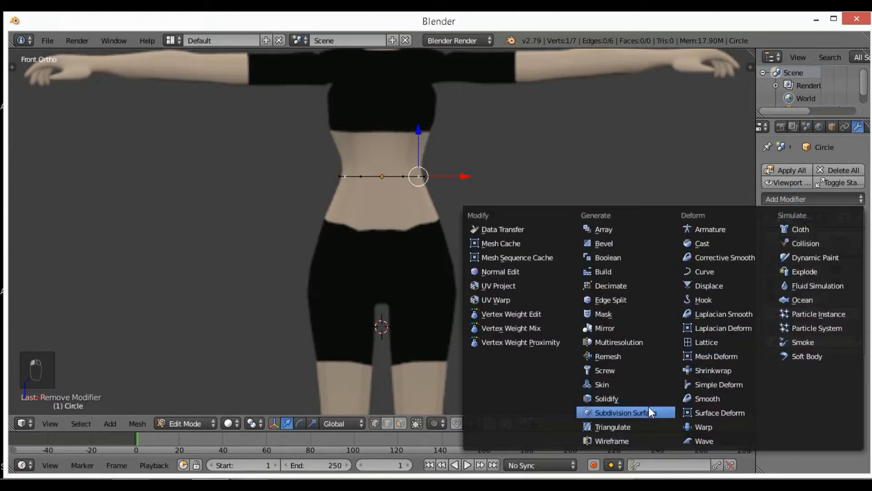
click(620, 411)
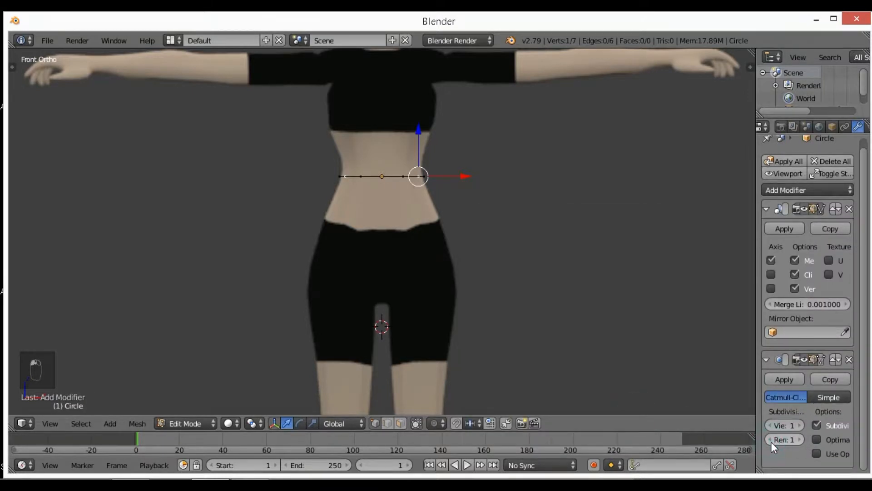
mouse_move(738, 321)
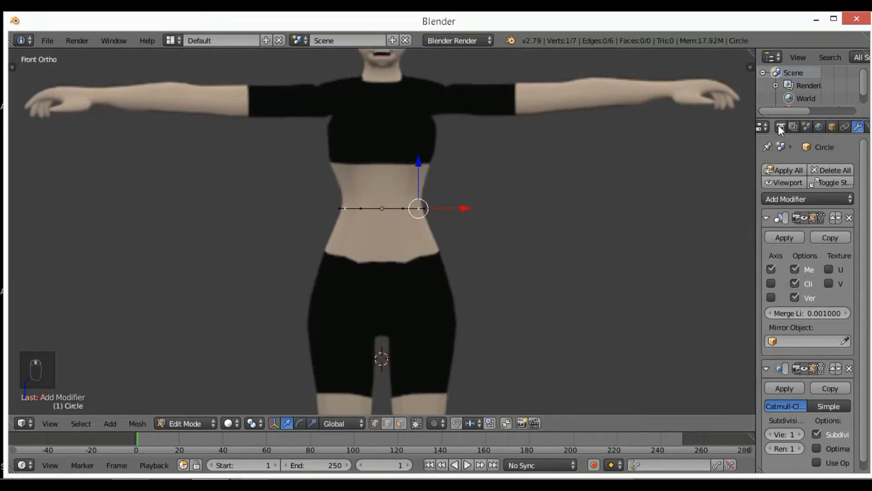
click(781, 127)
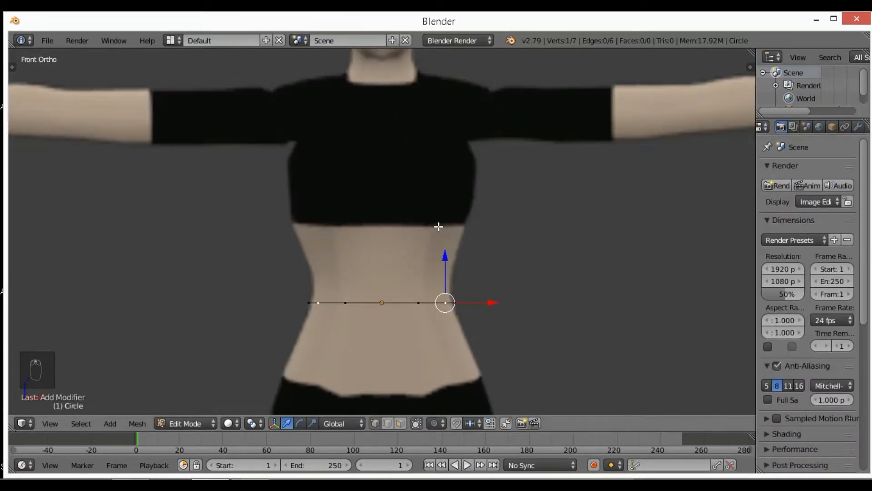
- Extrude the whole ring down toward the hips and fit the lower loop in front and side views
key(a)
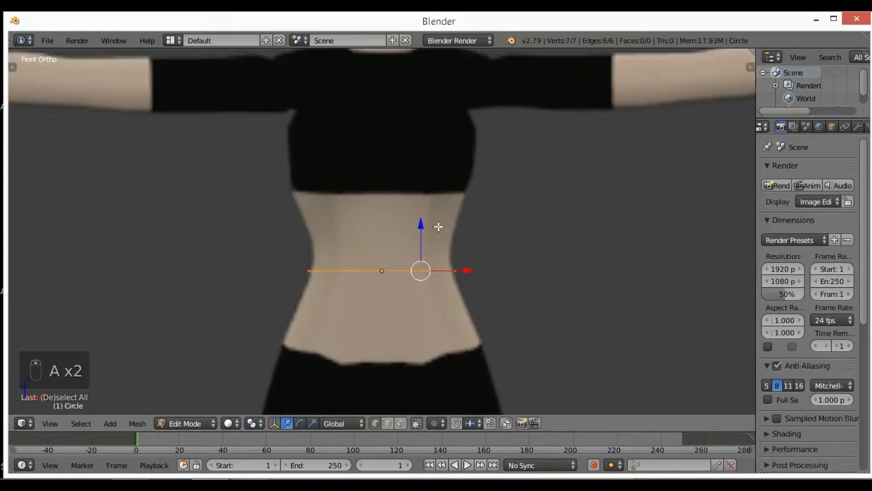
key(e)
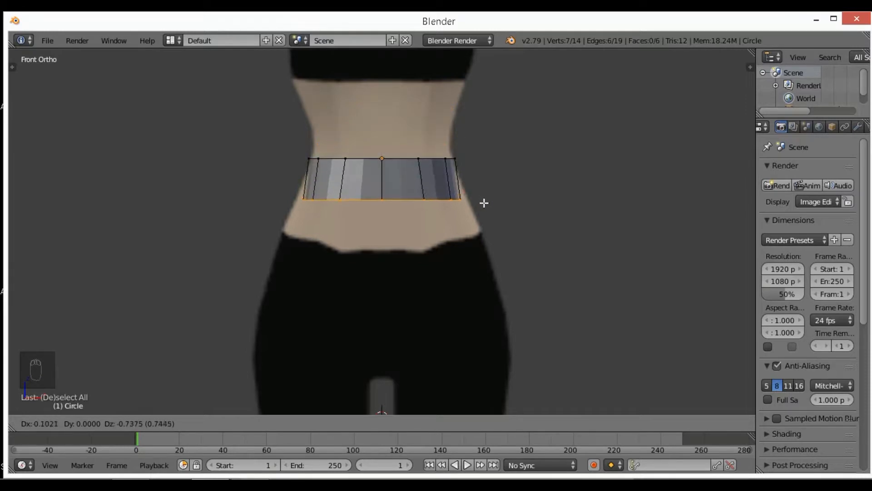
key(e)
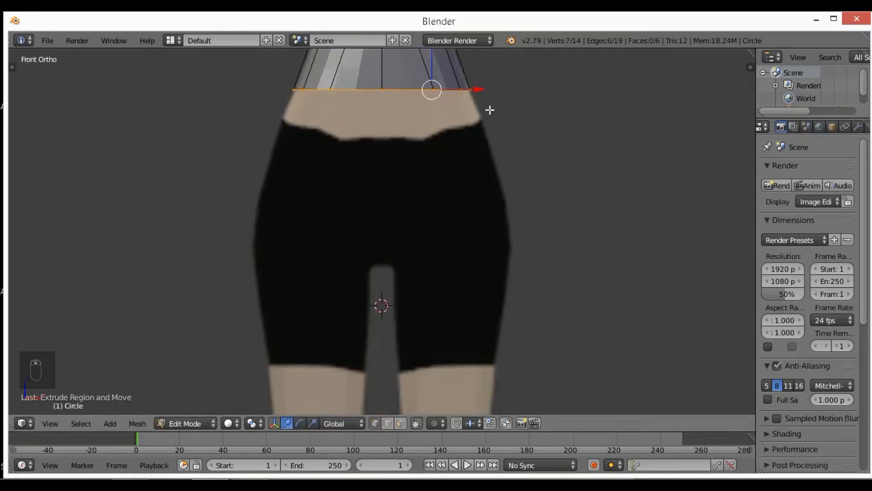
key(NUMPAD_3)
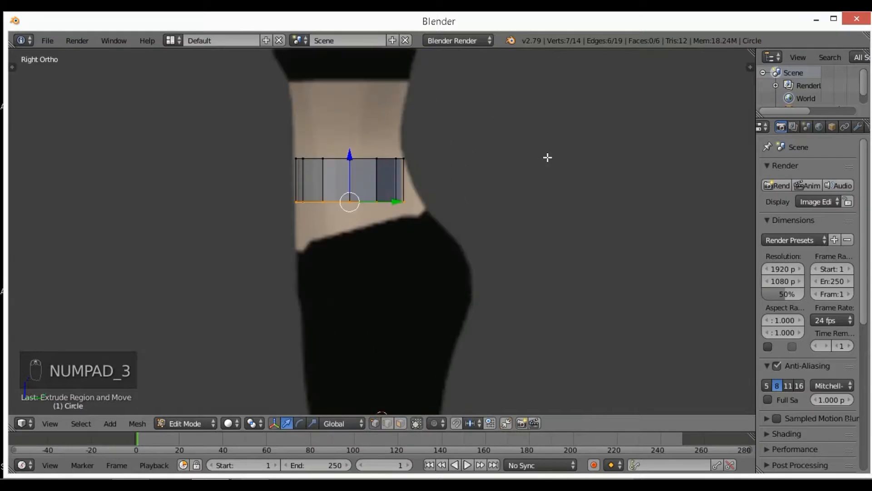
key(NUMPAD_1)
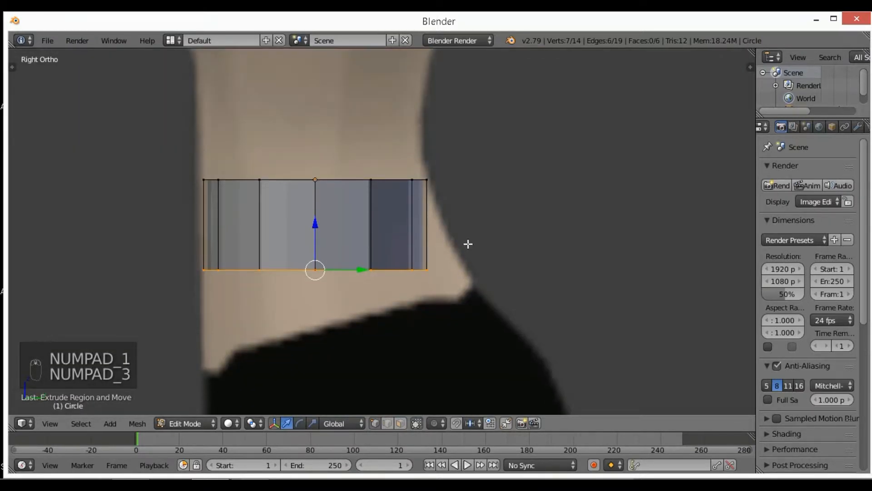
key(g)
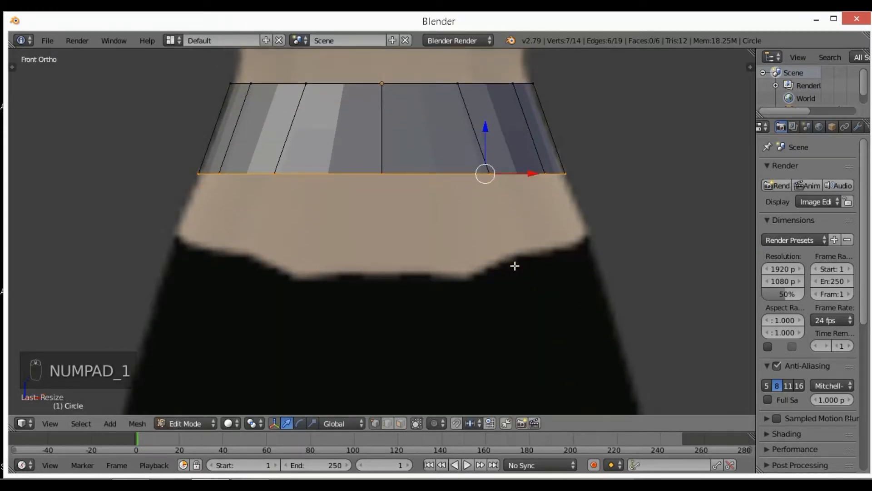
- Extrude a second row, widen it across the hips and tilt it to follow the hip line
key(e)
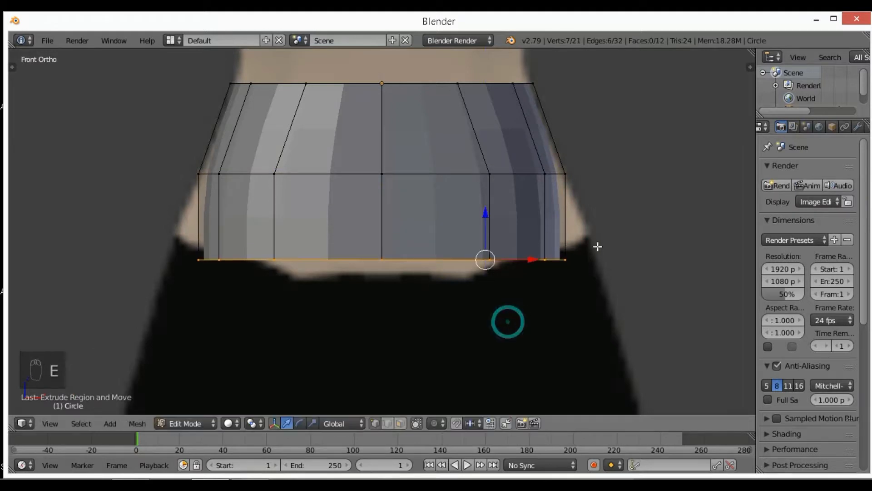
key(s)
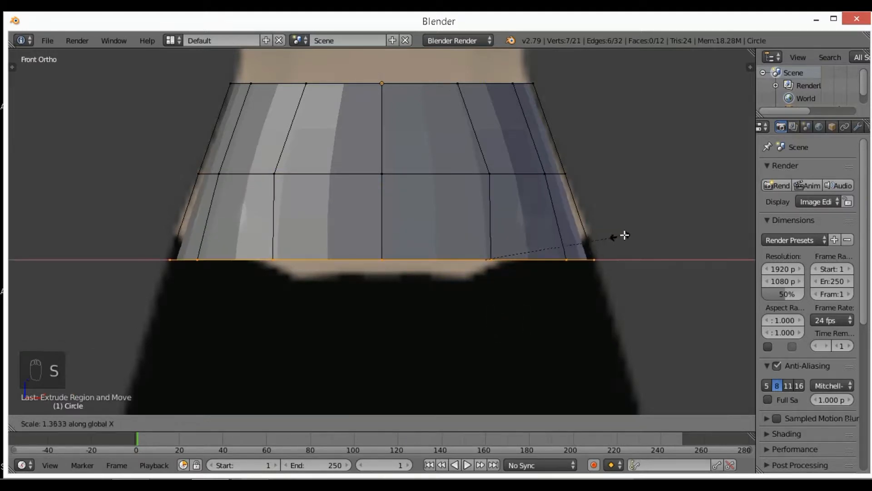
key(NUMPAD_3)
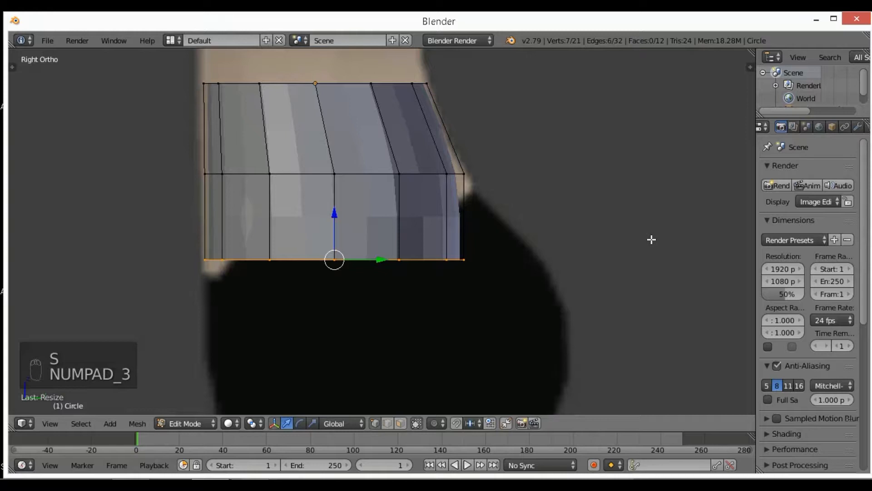
key(r)
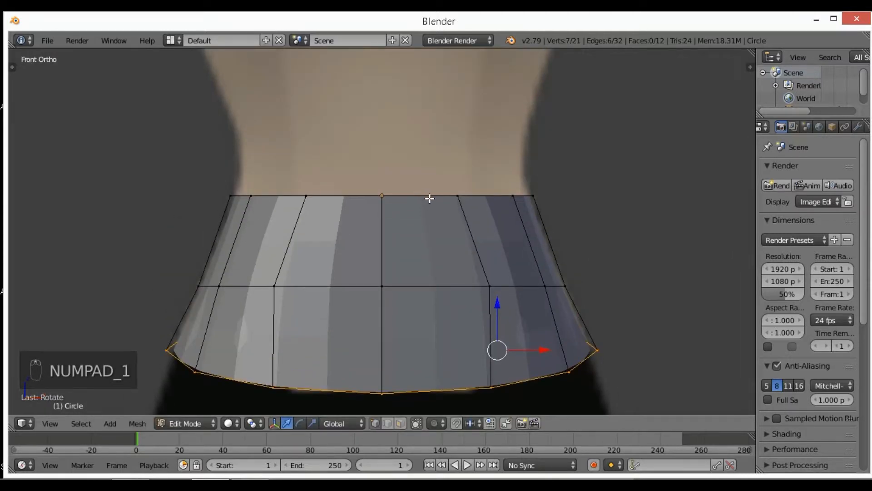
key(Tab)
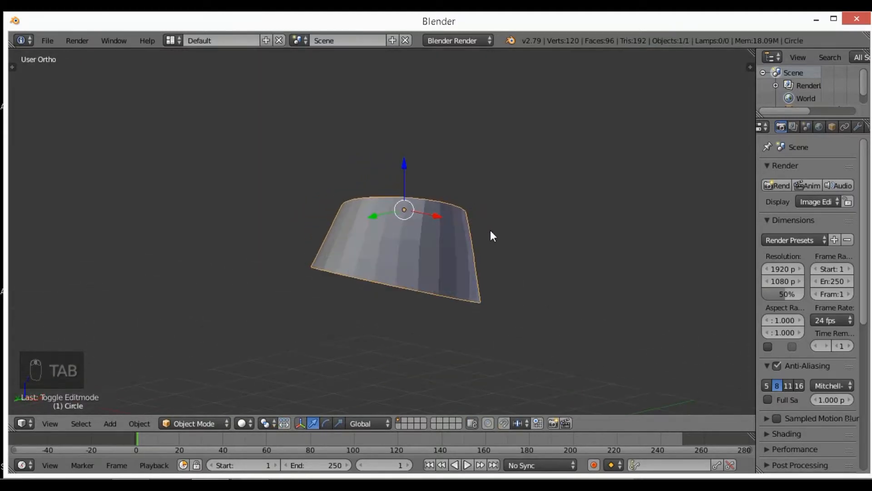
- Smooth-shade the hip band and return to front view over the reference
key(t)
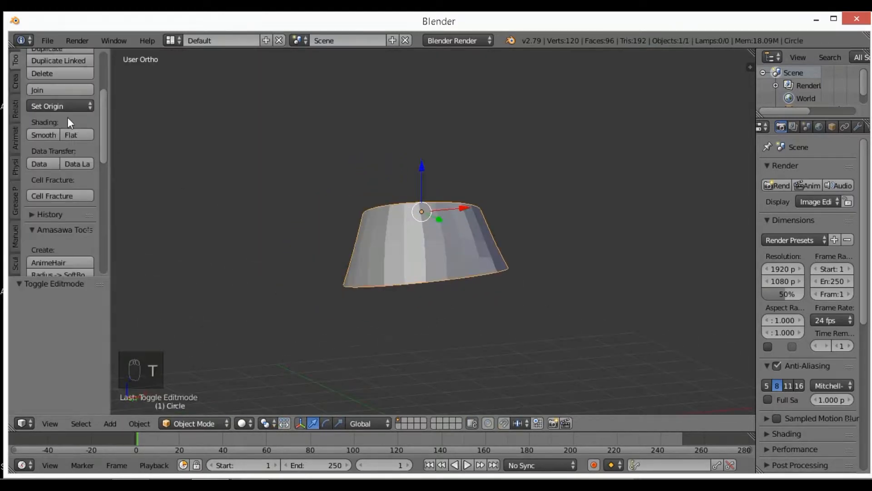
click(42, 135)
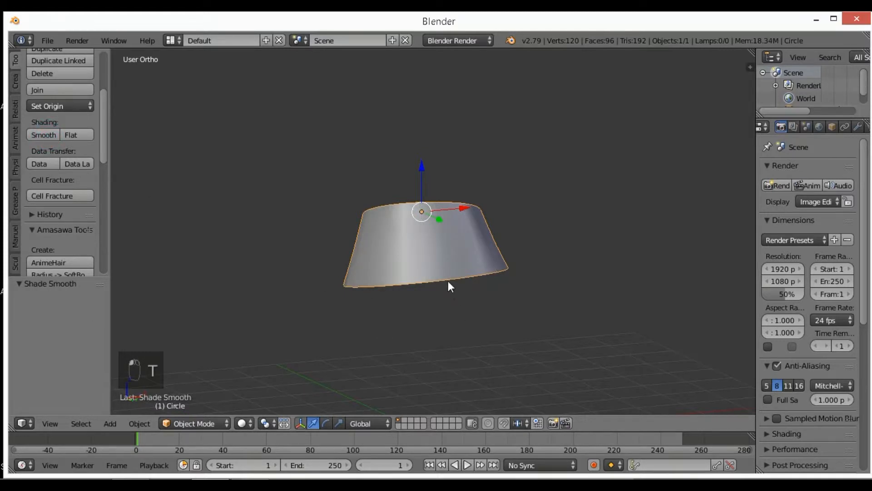
key(NUMPAD_1)
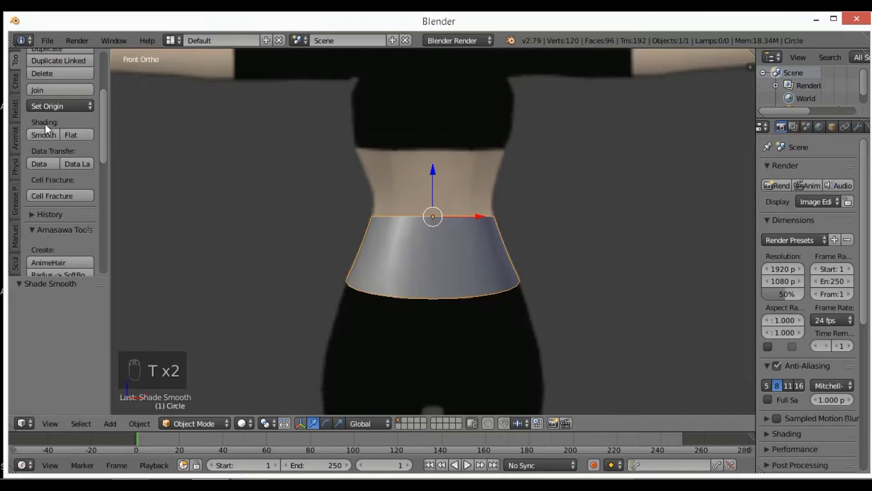
mouse_move(433, 216)
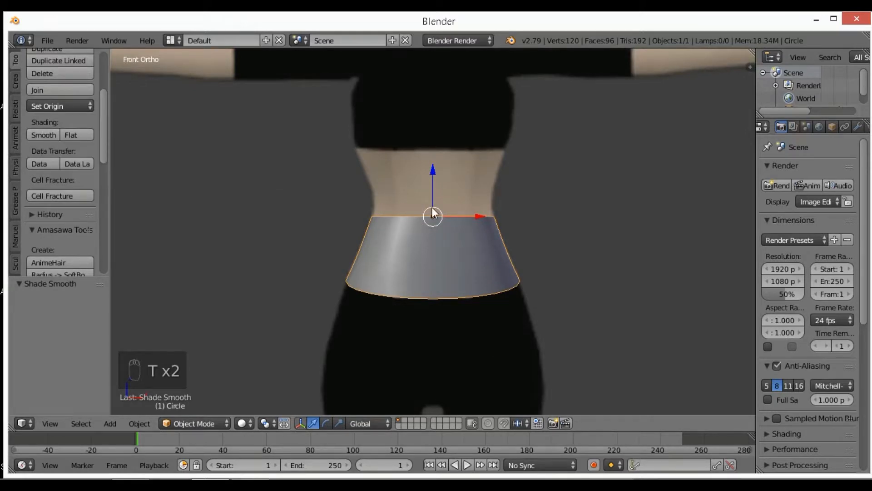
- Hide the tool shelf and re-enter mesh editing on the waist ring
key(Tab)
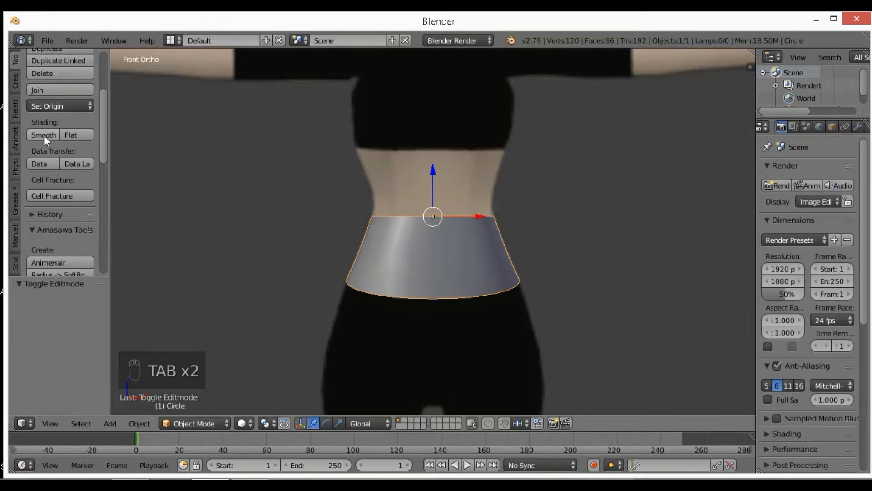
key(t)
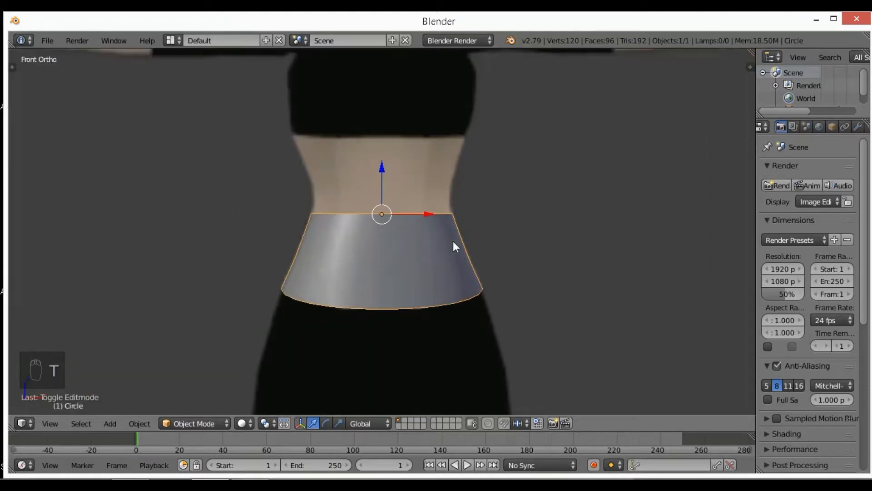
key(Tab)
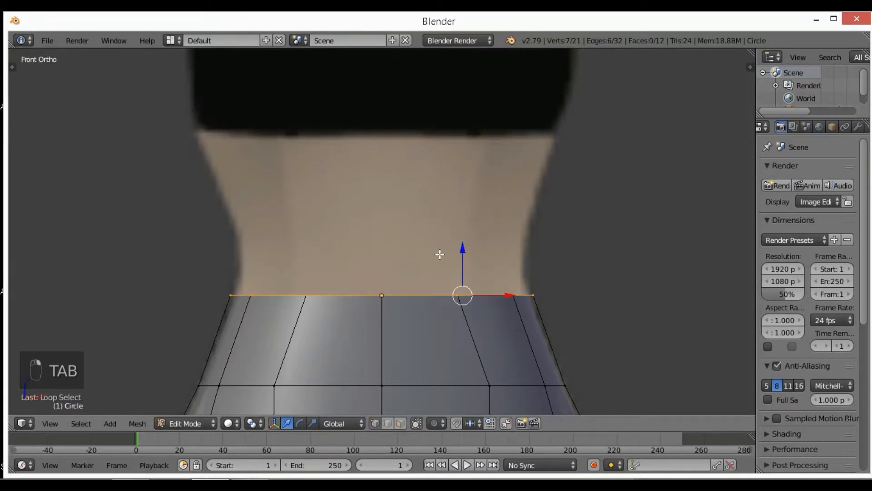
- Extrude the top hip loop upward twice through the narrow waist toward the ribs in wireframe
key(z)
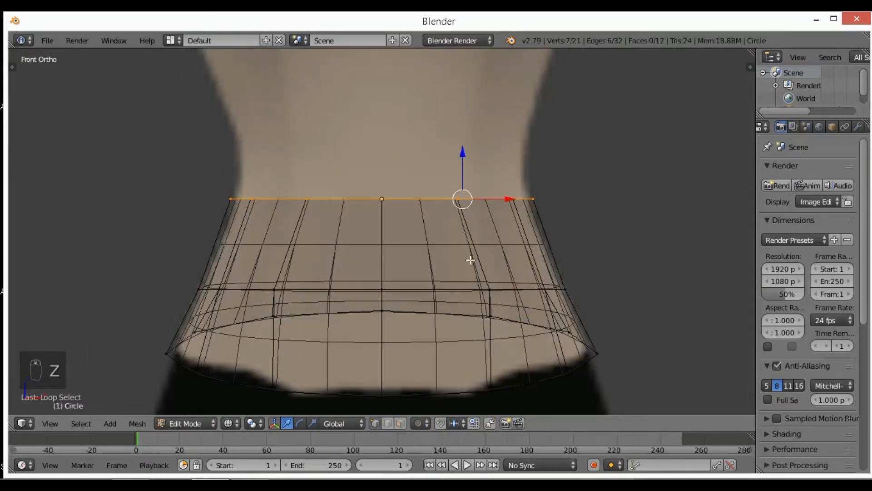
key(e)
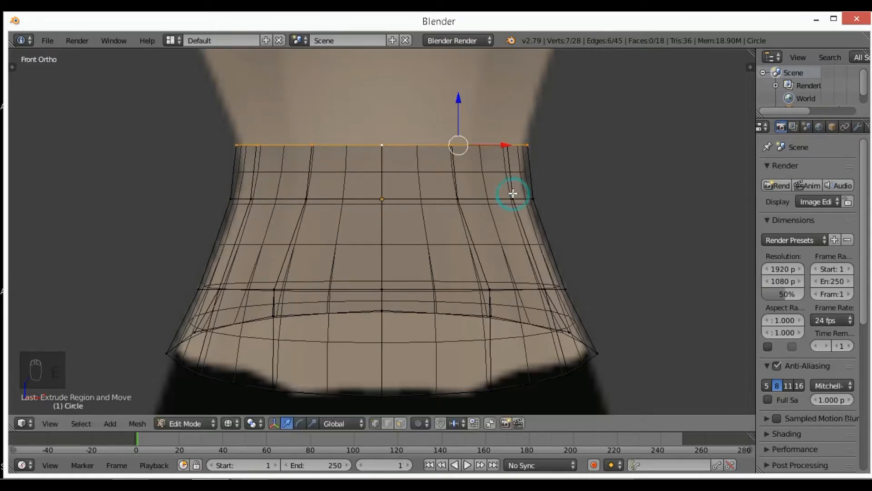
key(s)
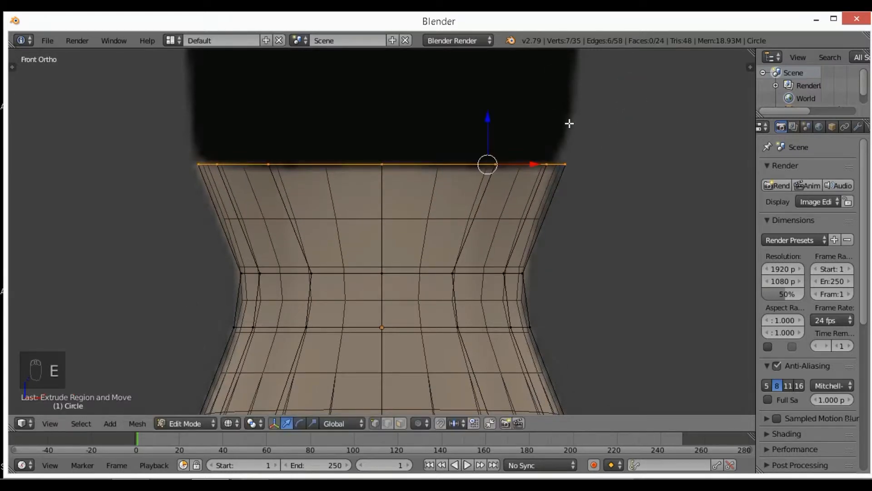
- Reposition the new waist rings to follow the side silhouette and return to solid front view
key(numpad_3)
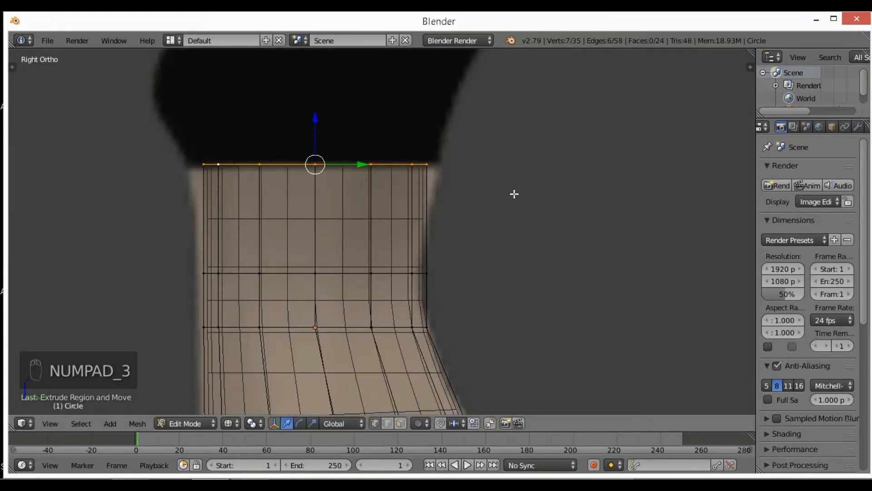
key(s)
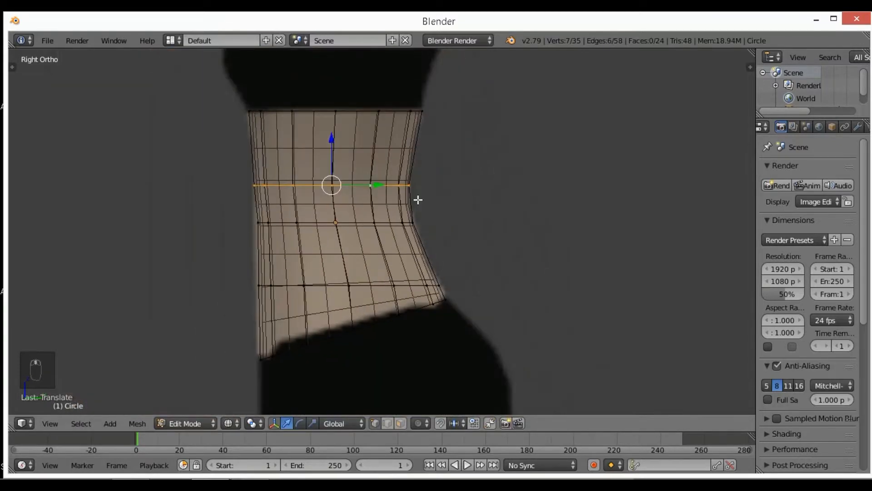
key(numpad_1)
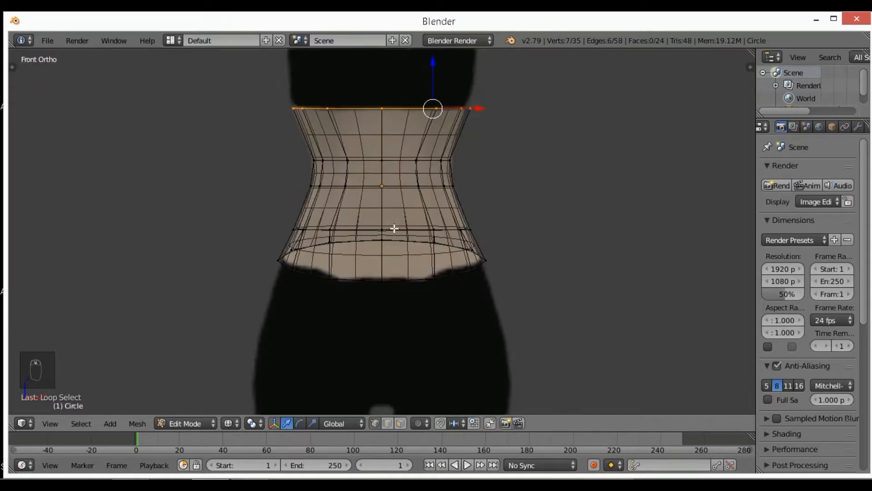
key(z)
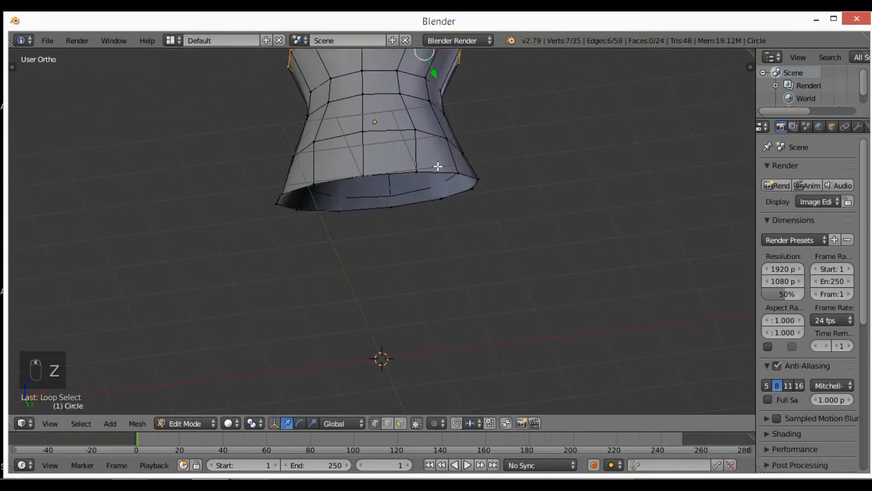
- Fill a face across the bottom front rim vertices and loop-cut it through the middle
click(389, 174)
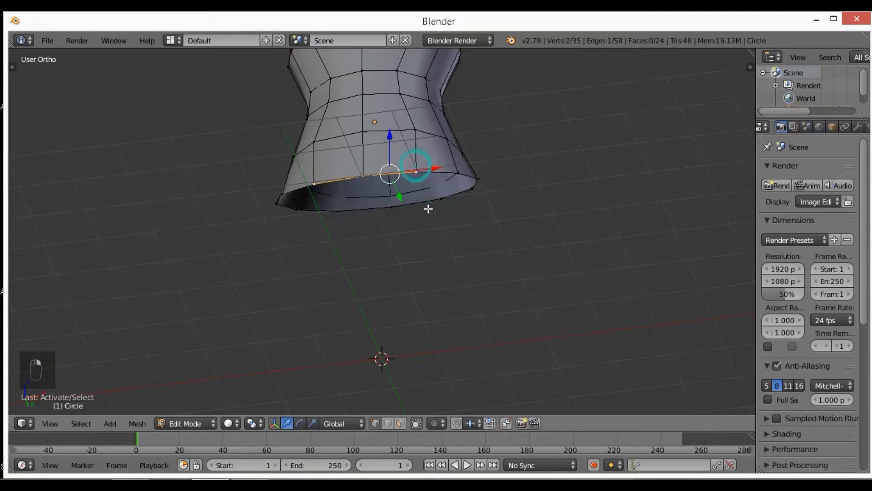
click(391, 207)
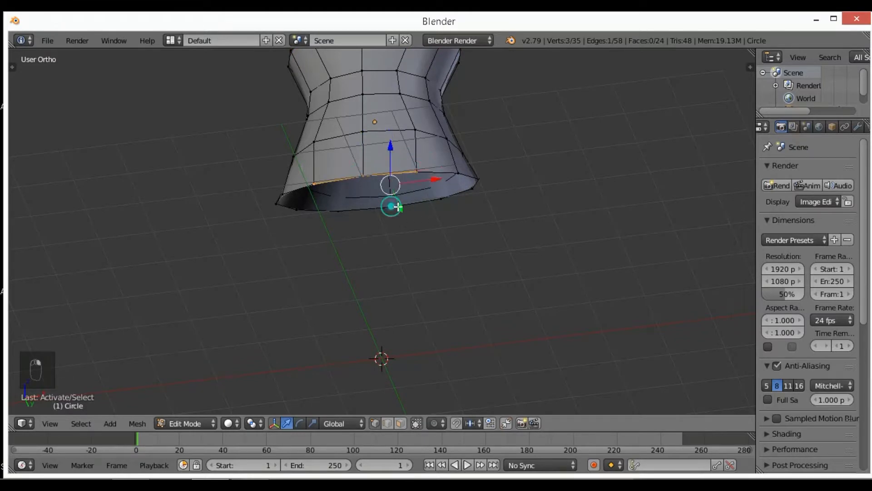
click(439, 198)
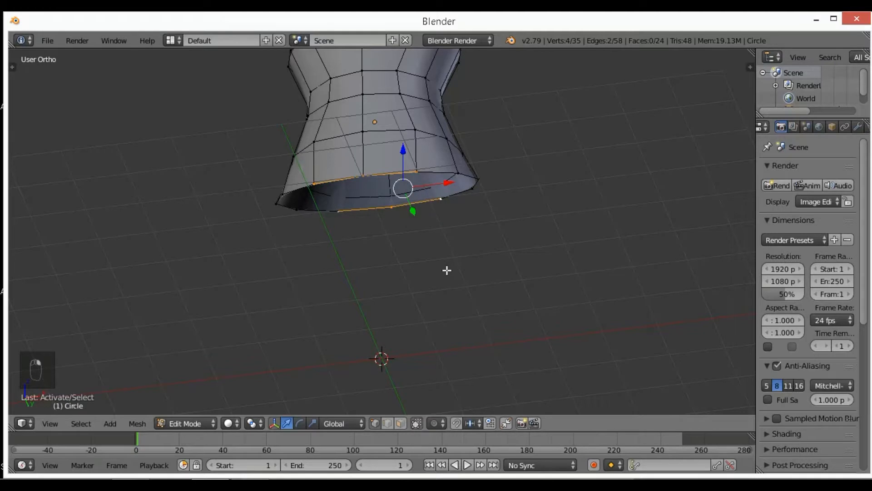
key(f)
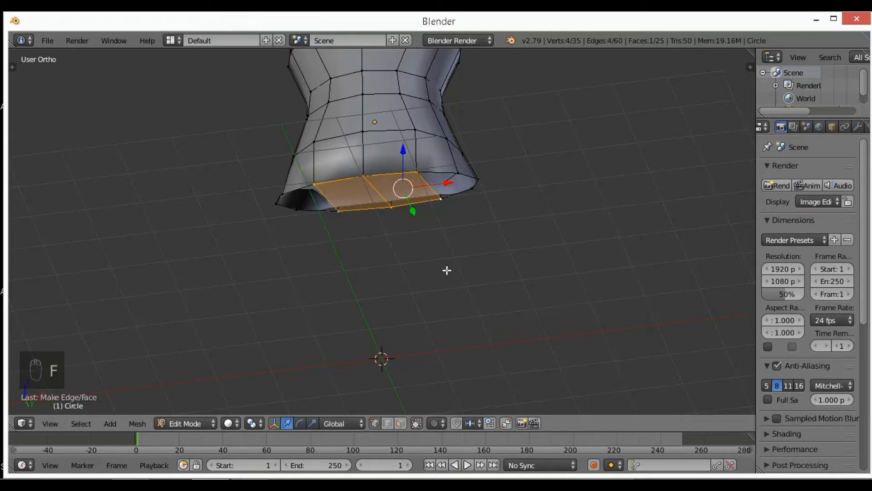
key(ctrl+r)
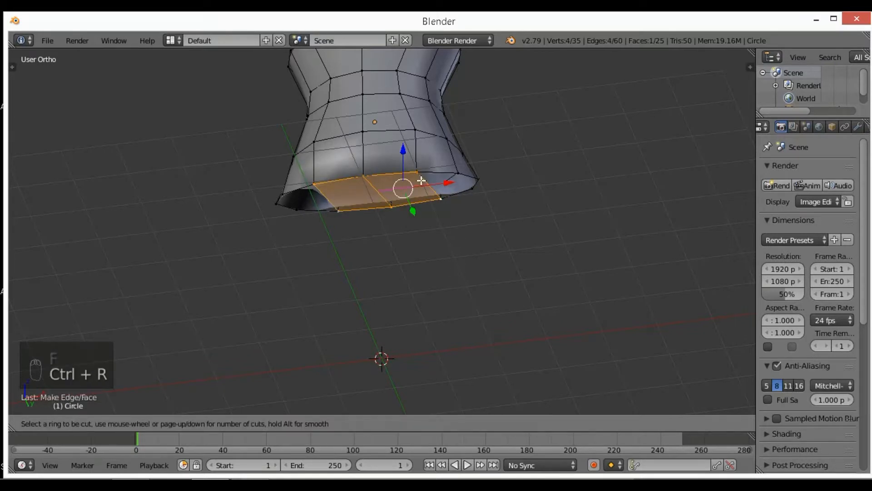
mouse_move(402, 191)
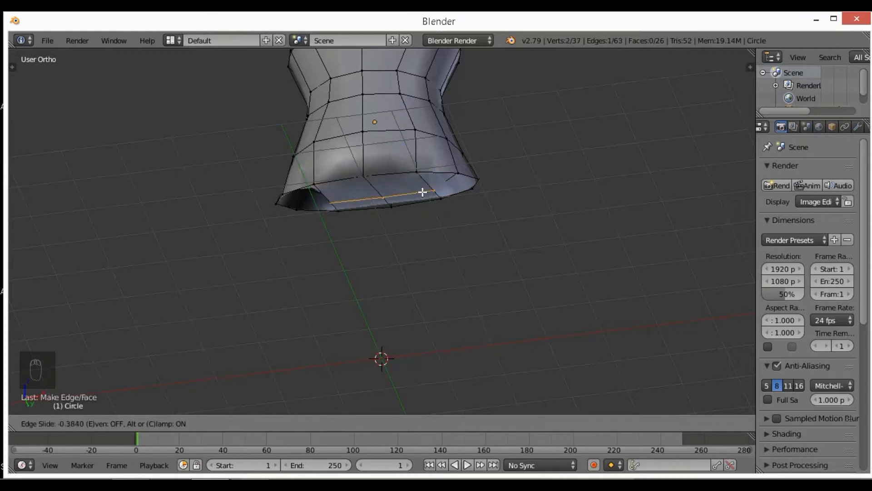
mouse_move(415, 196)
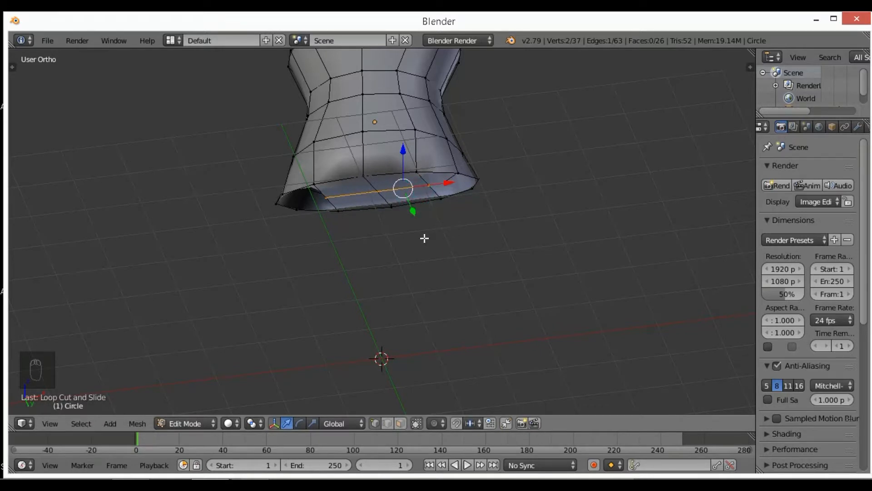
- Pull the new centre edge down toward the crotch and narrow it along X
key(NUMPAD_1)
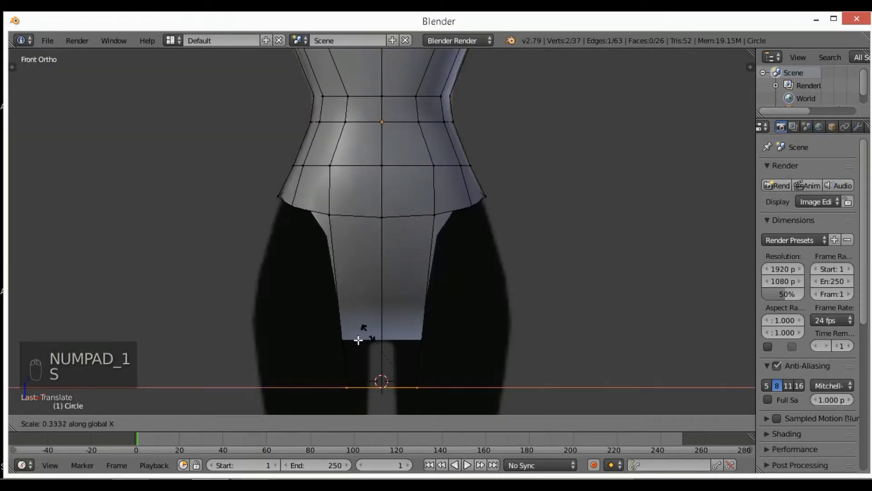
key(s)
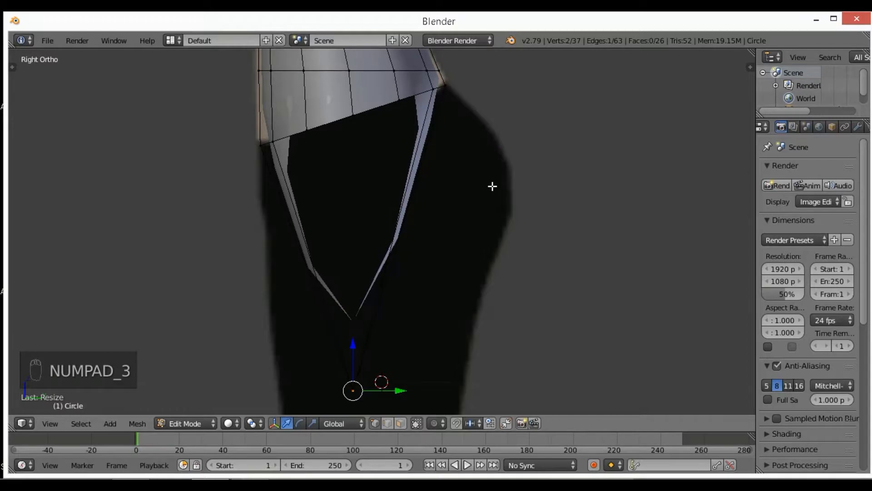
- Add several loop cuts to the crotch panel and pull them out to the buttock curve in side view
key(ctrl+r)
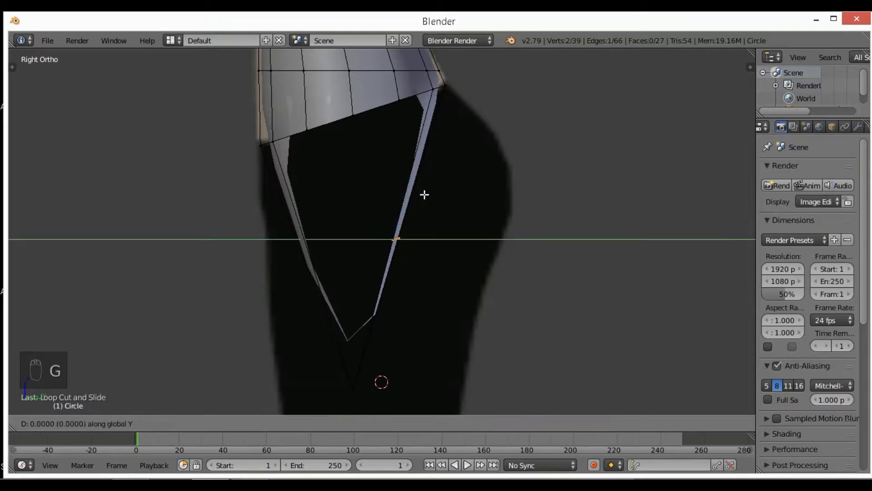
mouse_move(571, 168)
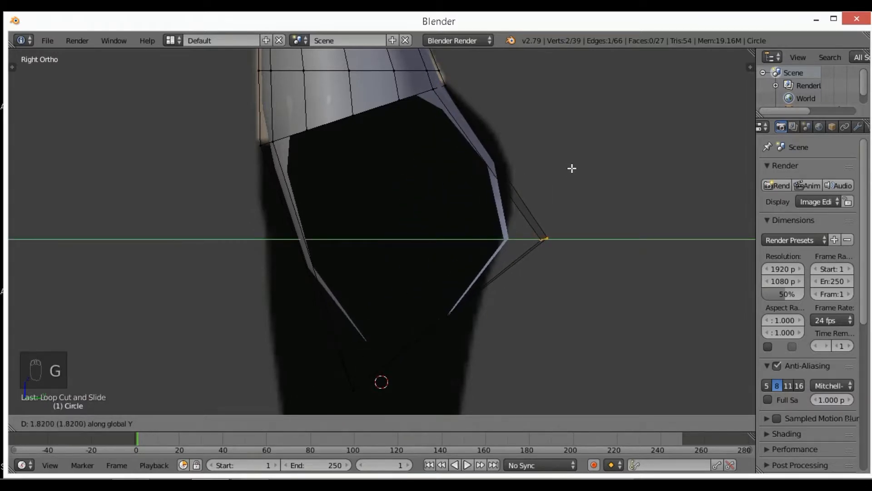
key(ctrl+r)
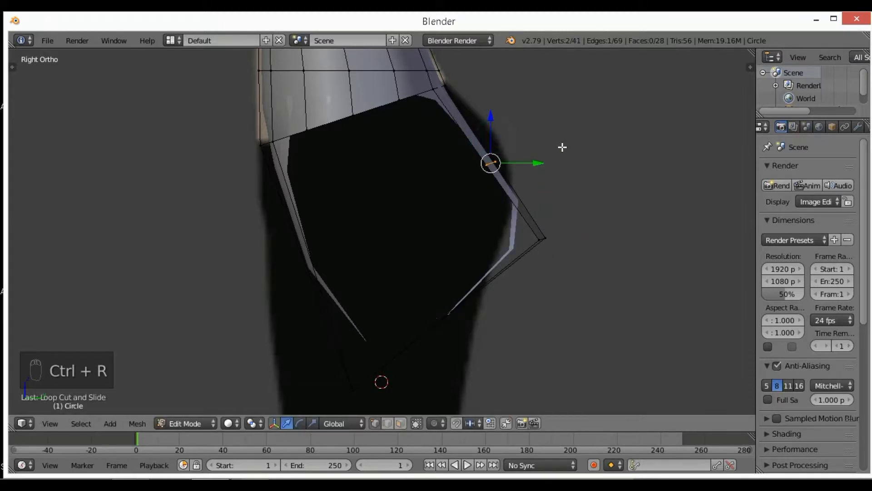
key(g)
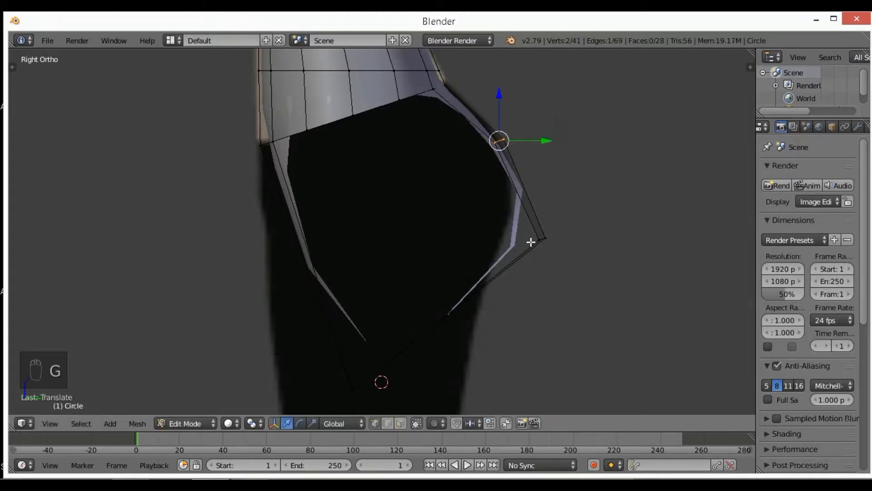
key(ctrl+r)
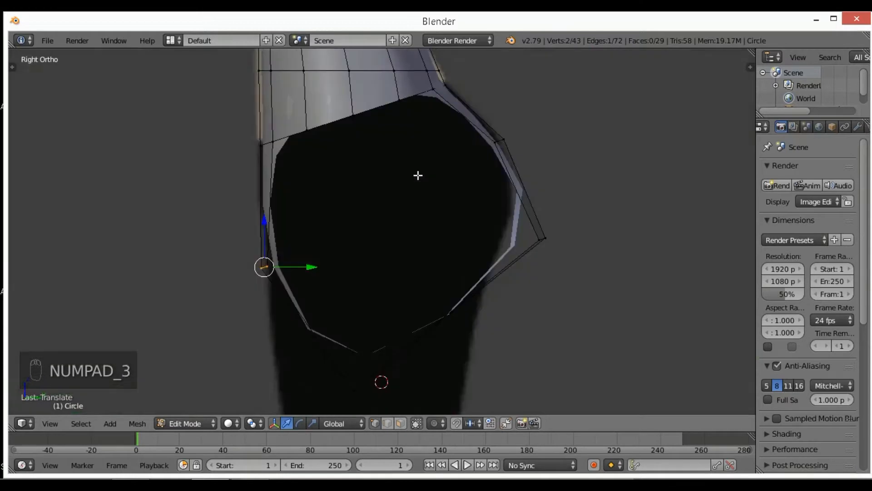
key(ctrl+r)
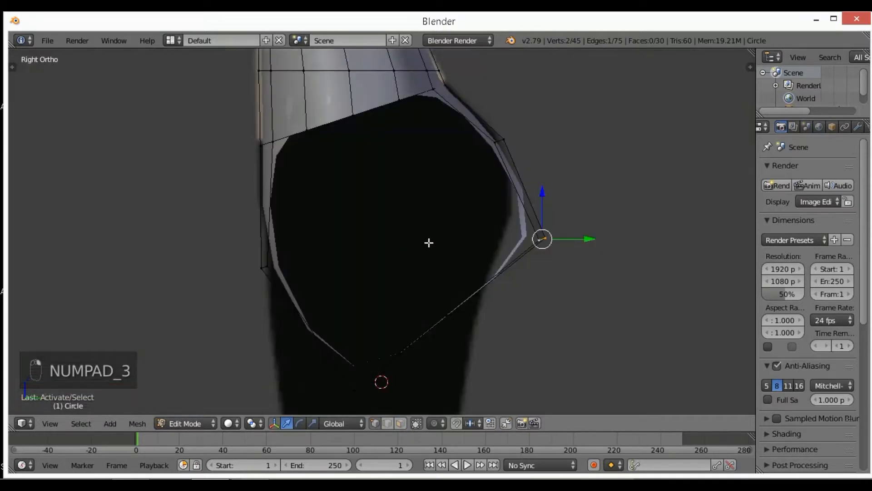
key(ctrl+z)
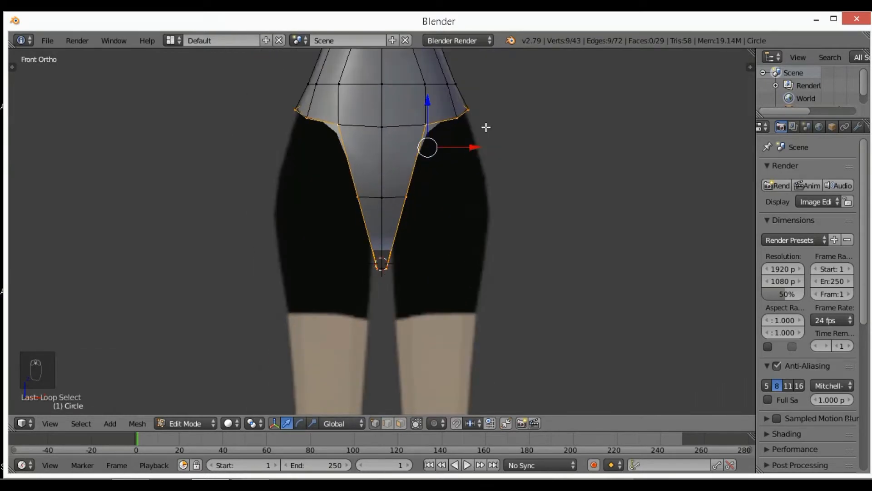
- Extrude the crotch loop and pull it down between the legs
key(e)
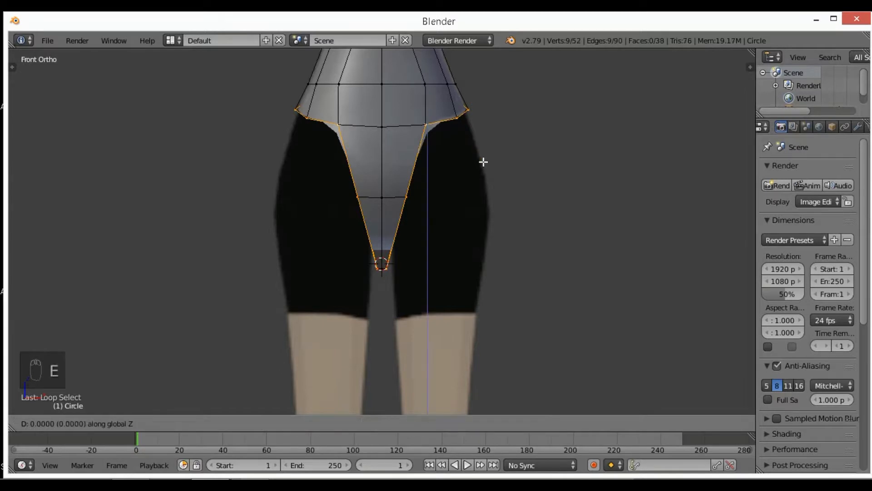
key(e)
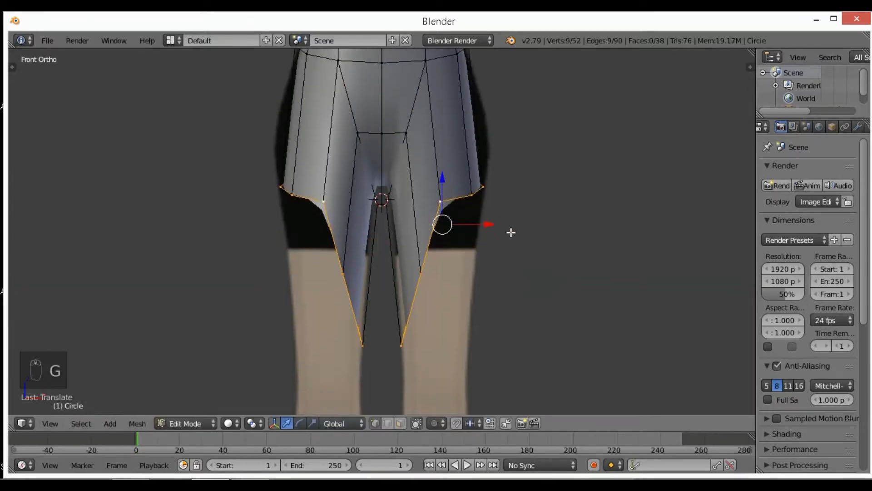
mouse_move(534, 169)
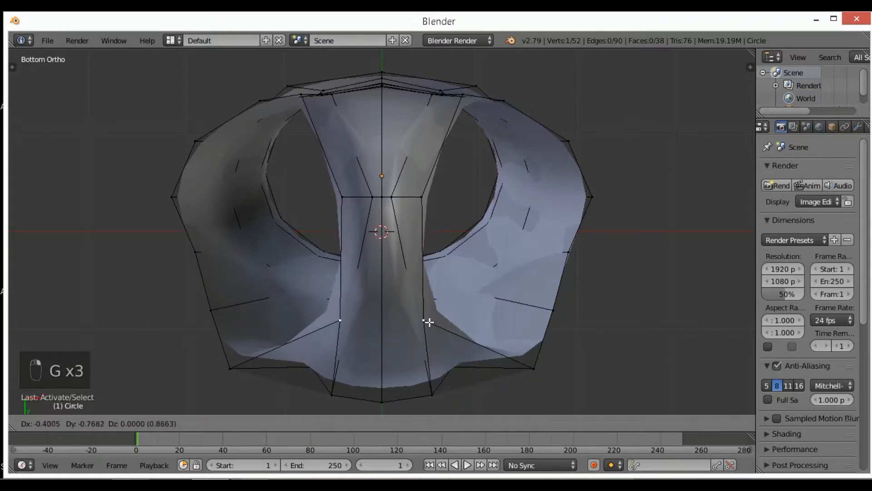
mouse_move(444, 109)
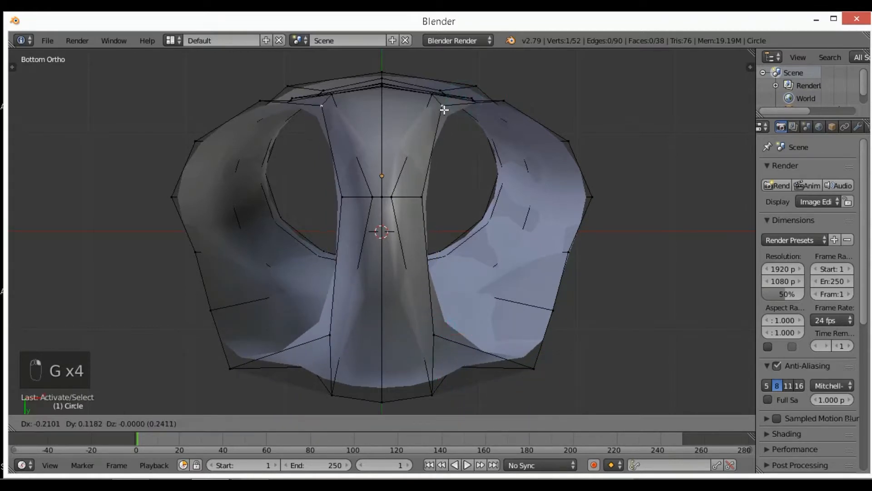
click(443, 95)
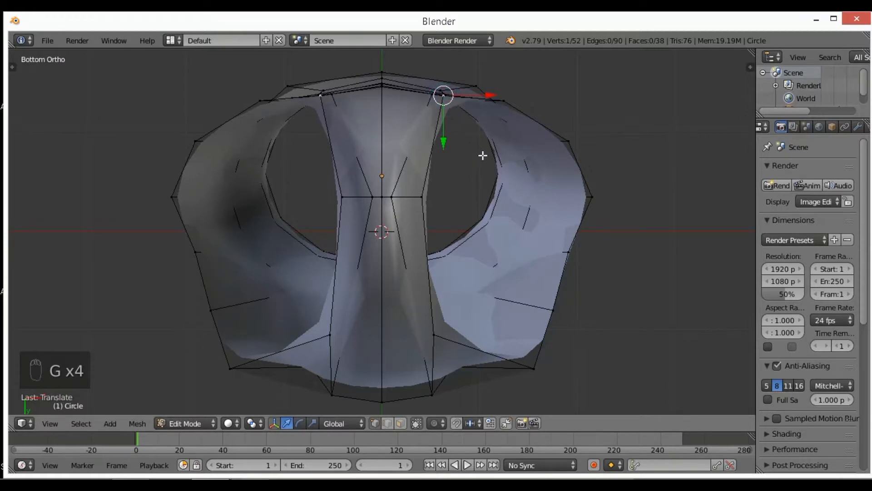
- Tidy the leg-opening vertices into a level shorts hem and compare with the front reference
key(numpad_1)
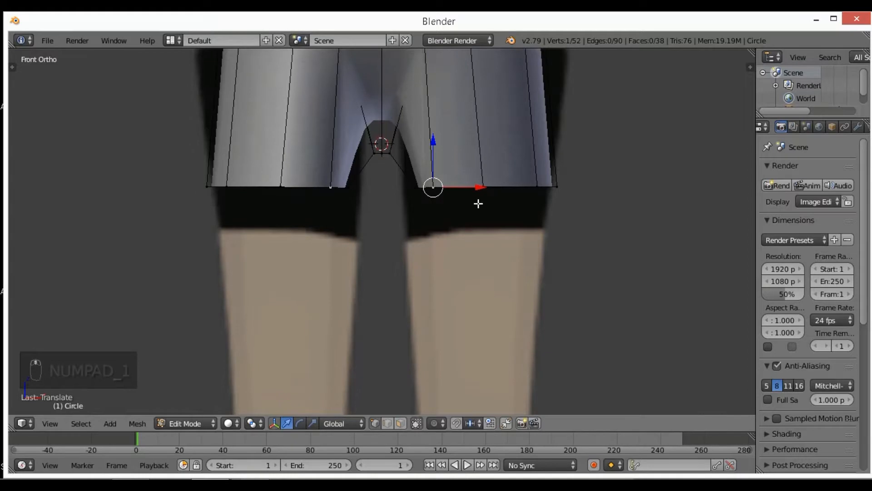
mouse_move(481, 195)
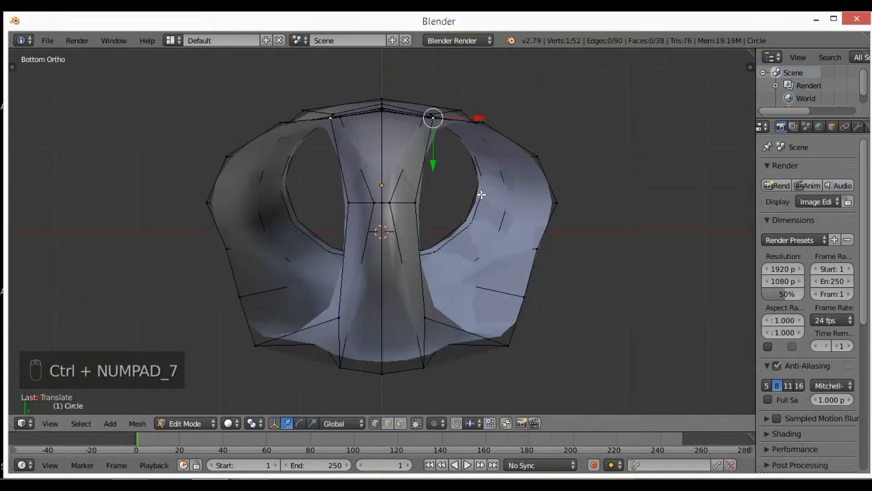
key(numpad_1)
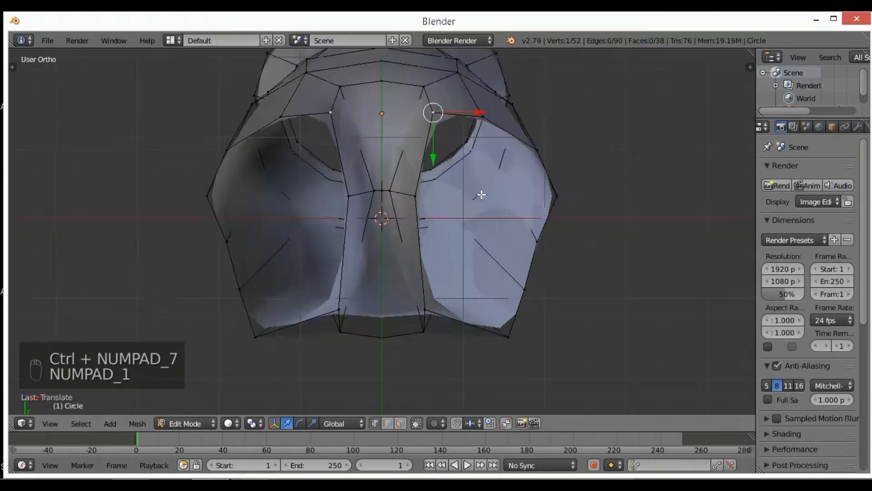
key(NUMPAD_1)
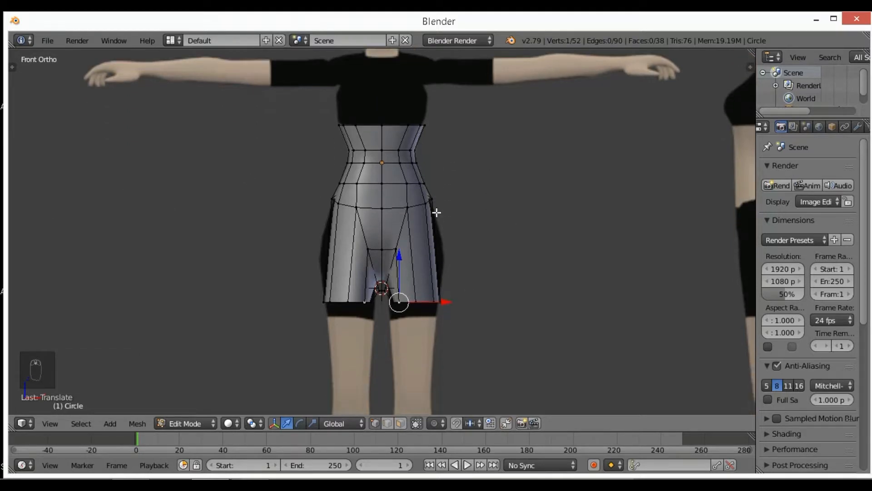
- Add an edge loop across the upper thighs and widen it to the hip outline
key(NUMPAD_1)
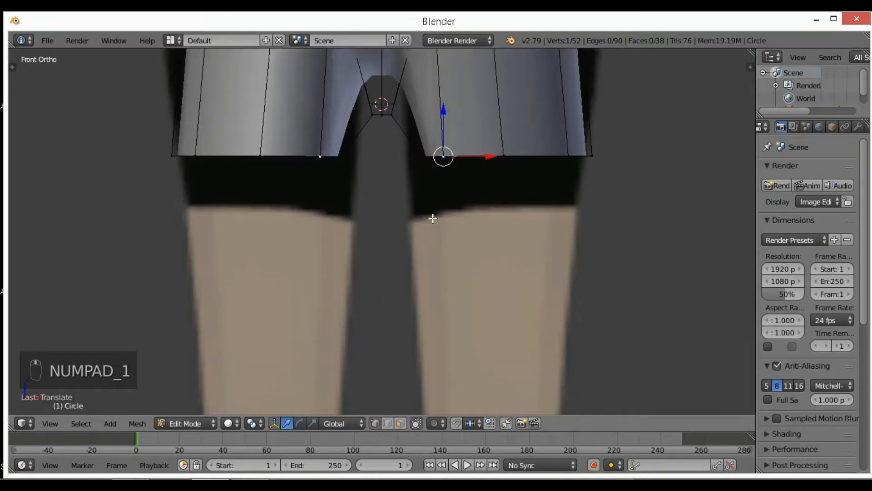
key(ctrl+r)
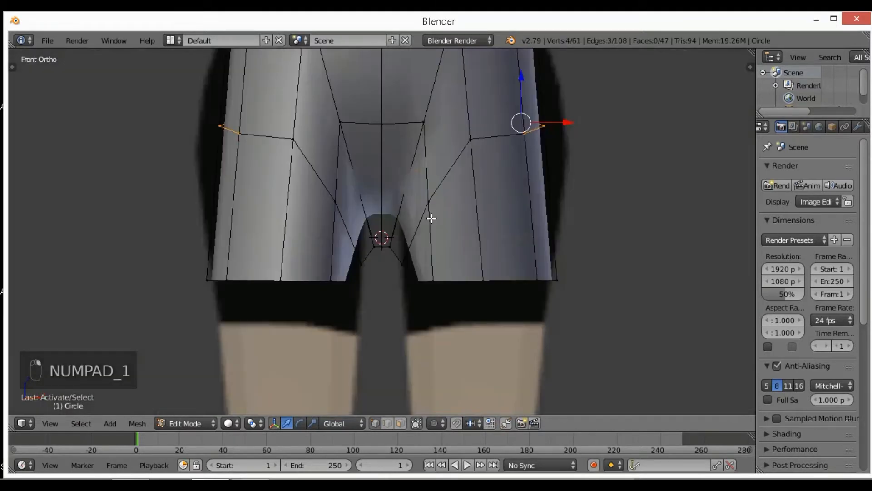
key(g)
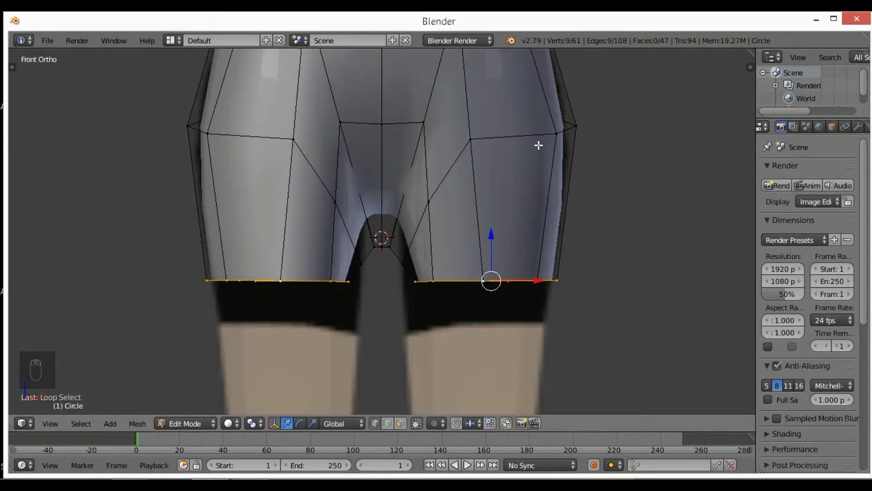
- Move the bottom rim of both legs along one axis to straighten the hem
key(g)
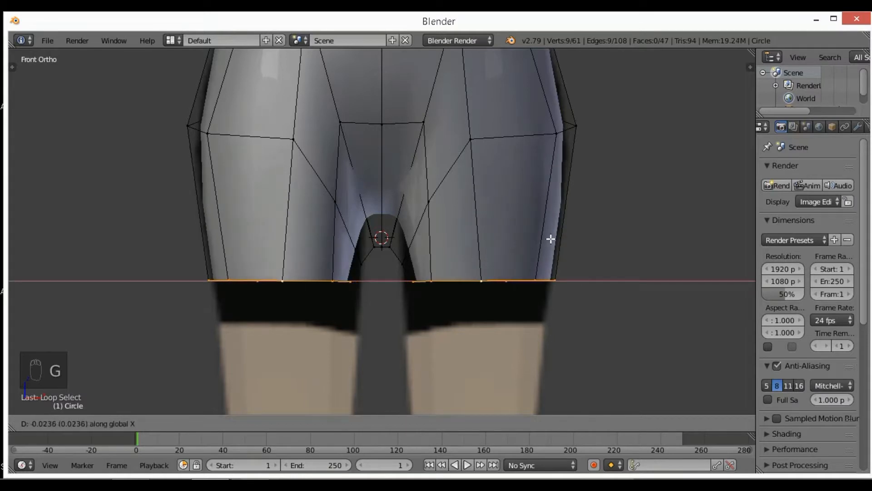
key(s)
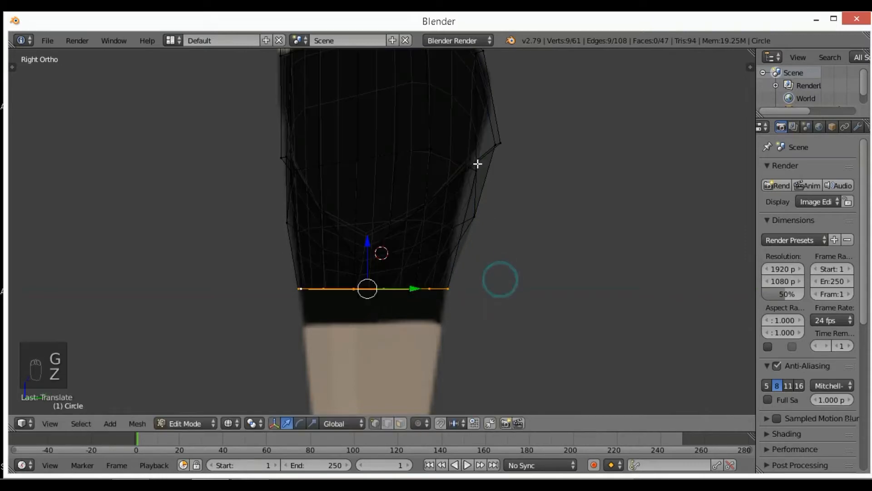
- Scale the crotch loop tighter in side view and move the leg rims down to the shorts hem
key(s)
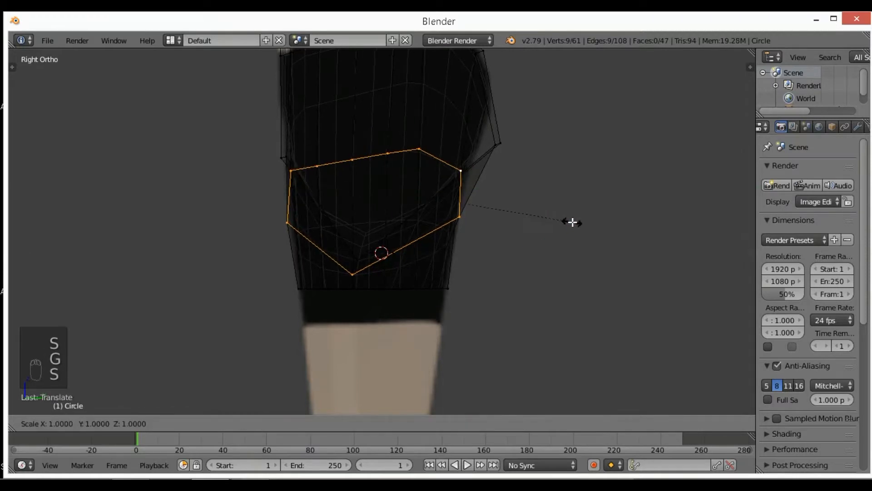
key(numpad_1)
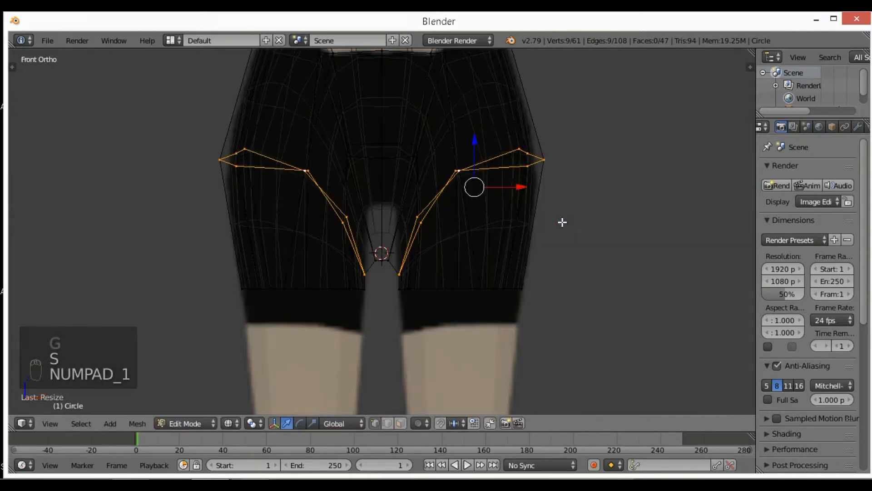
key(z)
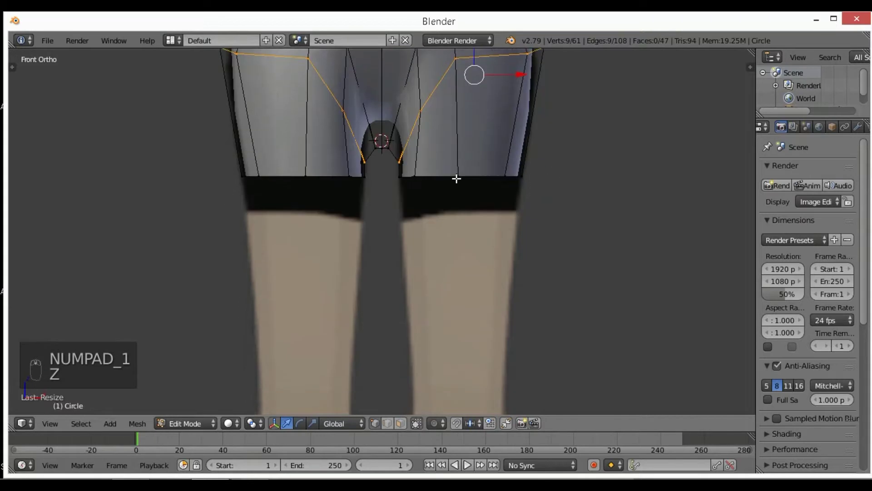
key(g)
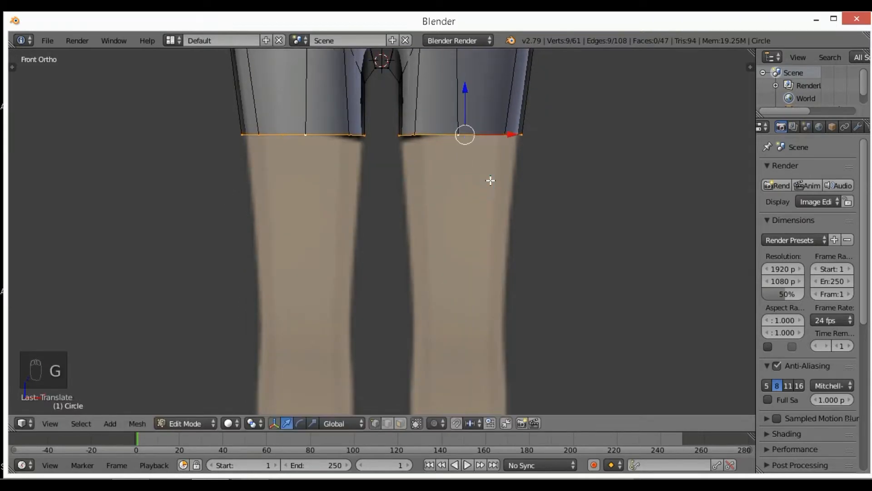
key(NUMPAD_3)
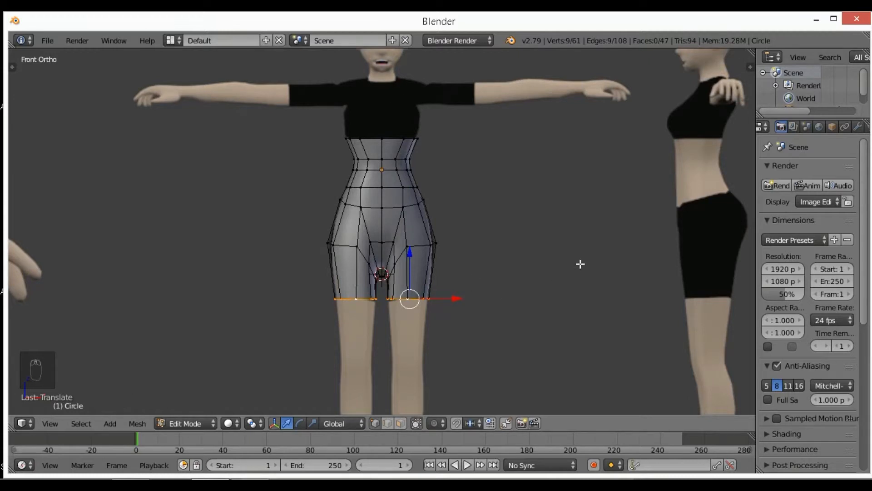
mouse_move(402, 224)
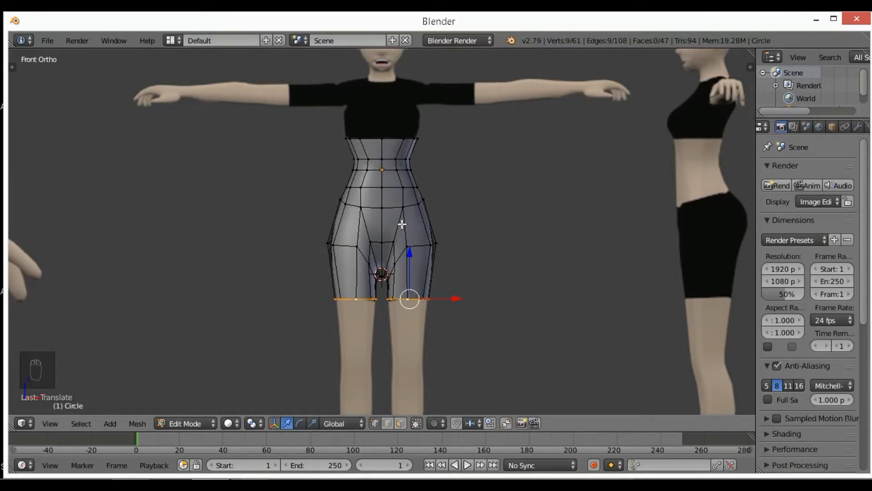
- Extrude both leg rims down the thighs toward the knees and check the shape from the side
key(NUMPAD_3)
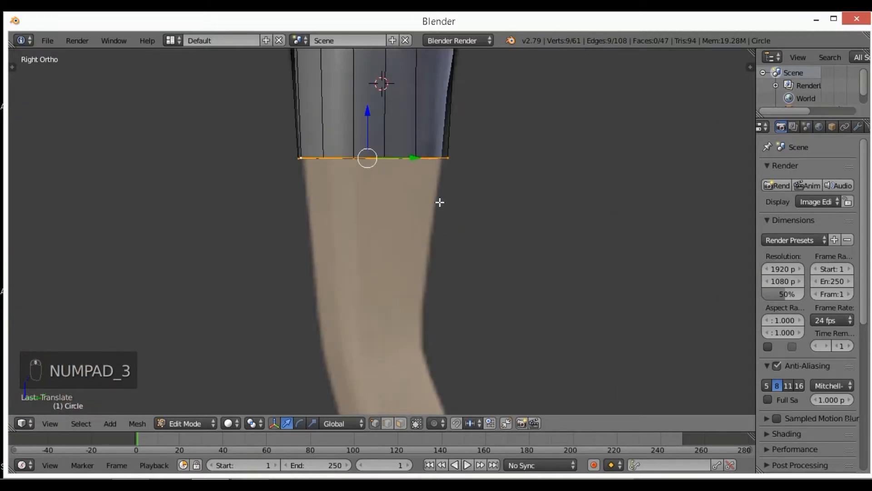
key(e)
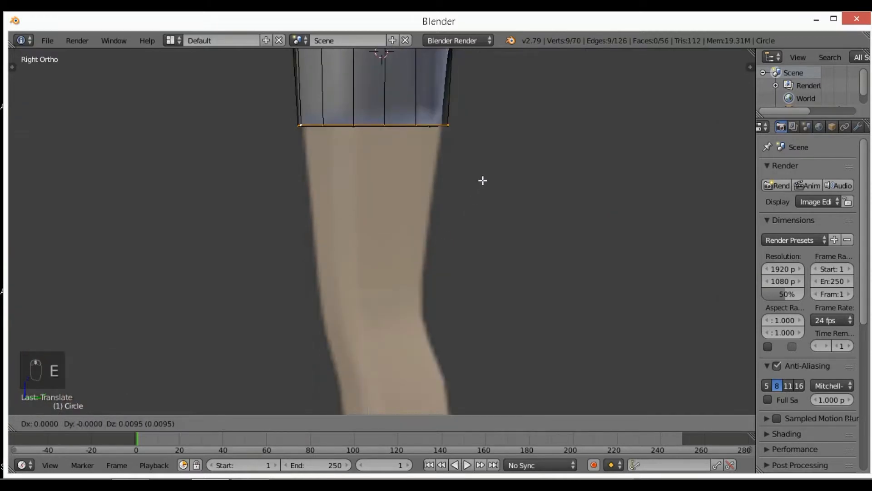
key(e)
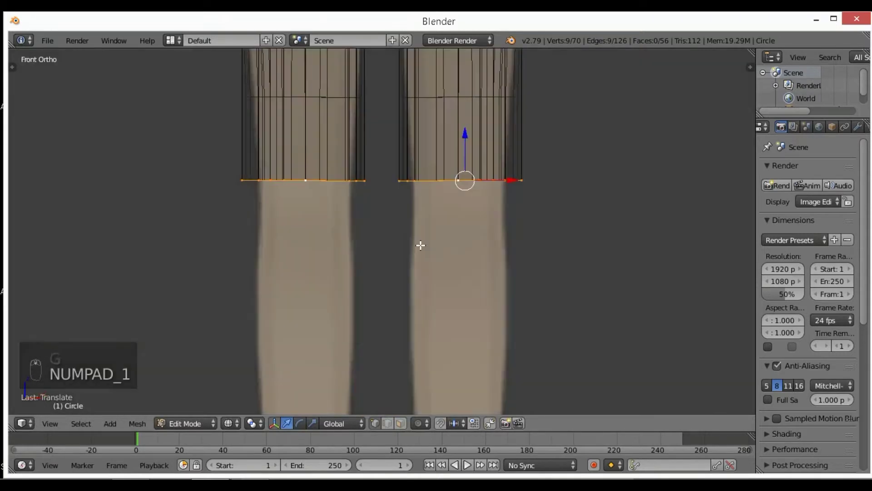
key(s)
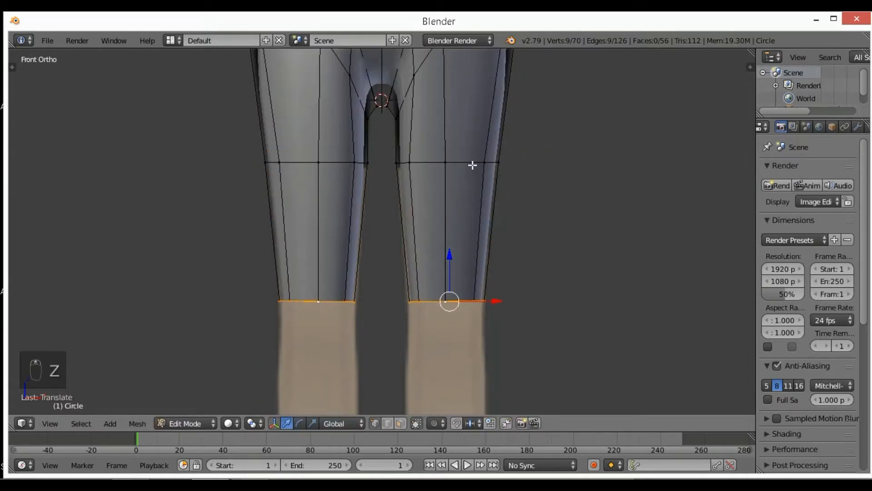
key(g)
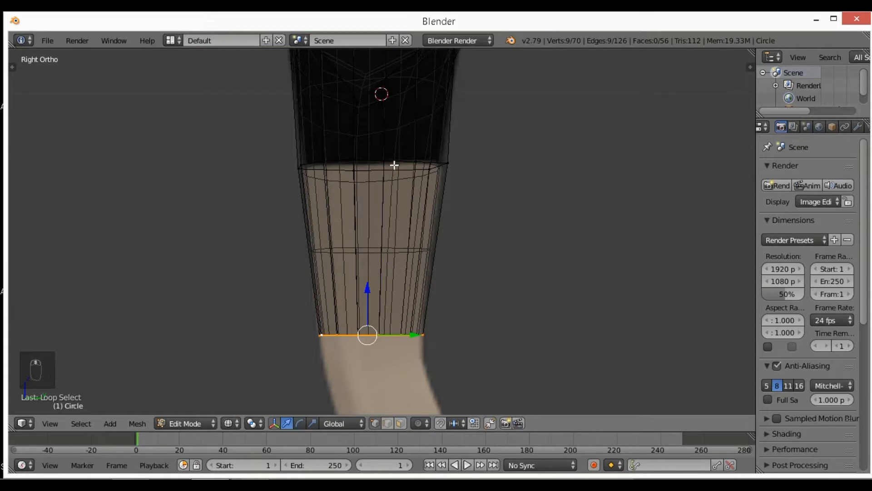
key(s)
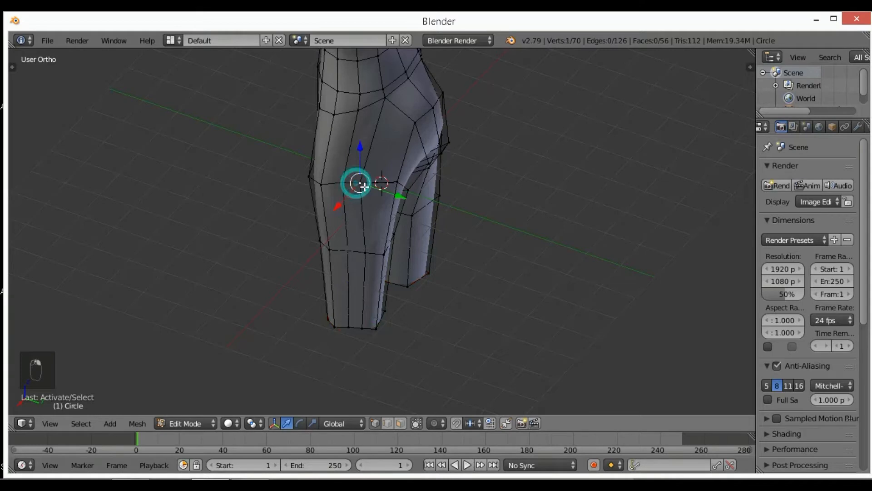
- Slide a thigh vertex, undo the change, and leave Edit Mode to view the subdivided lower body
key(g)
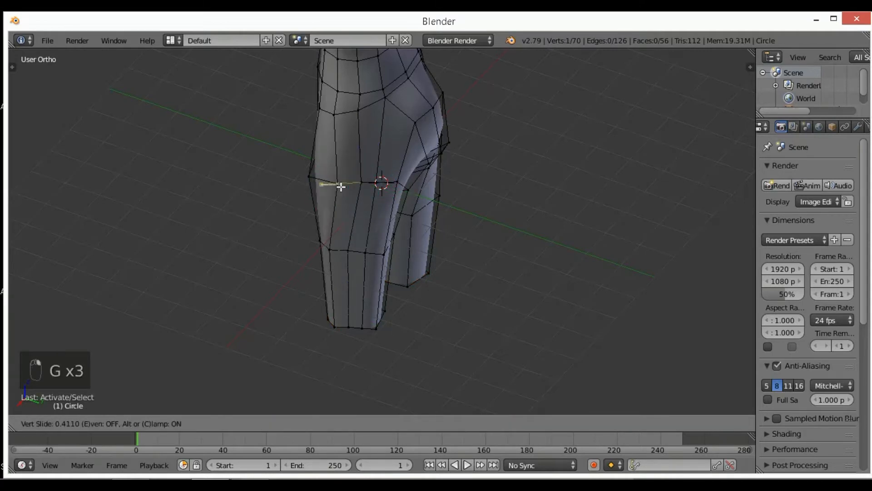
key(numpad_1)
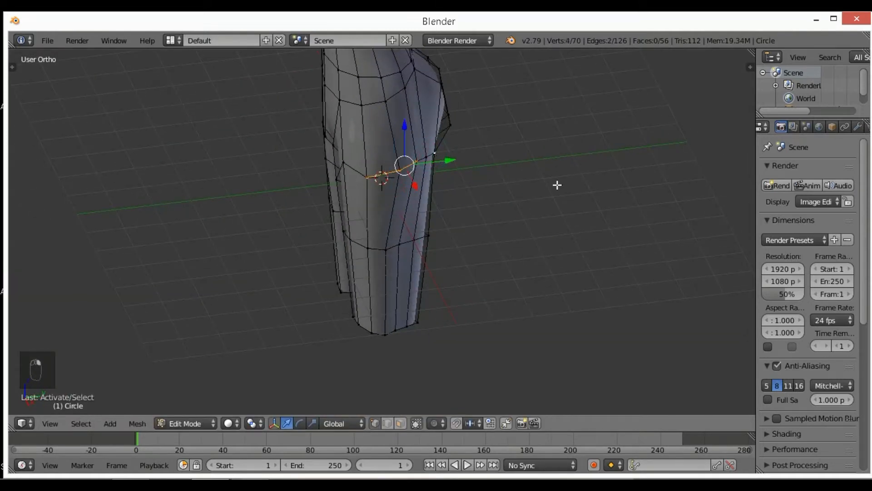
key(ctrl+z)
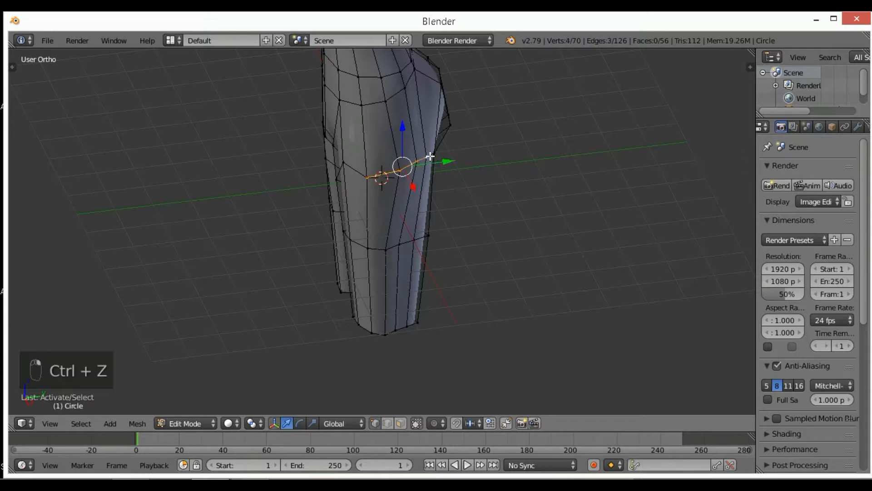
key(numpad_1)
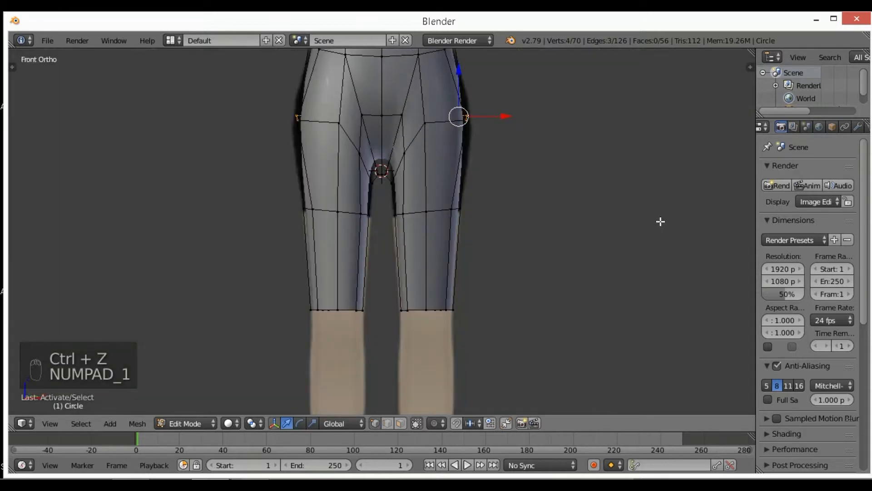
key(Tab)
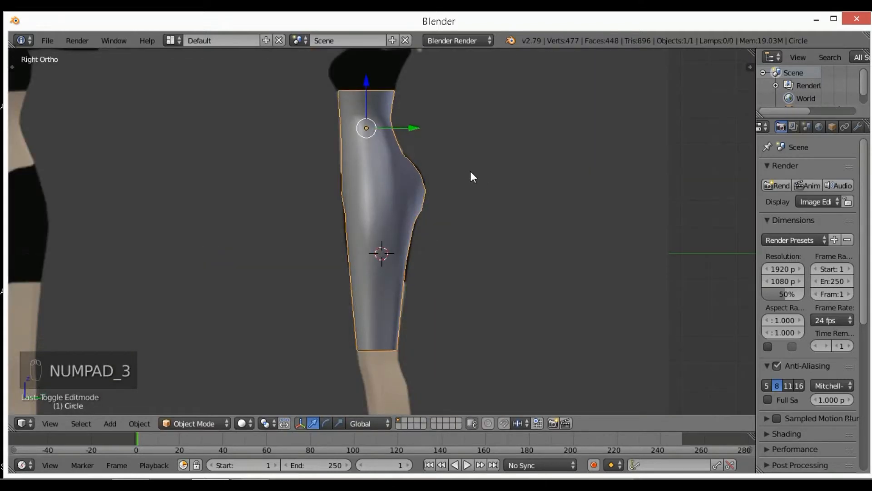
- Extrude the bottom leg loop down to the boot tops and scale it to fit the boot opening
key(Tab)
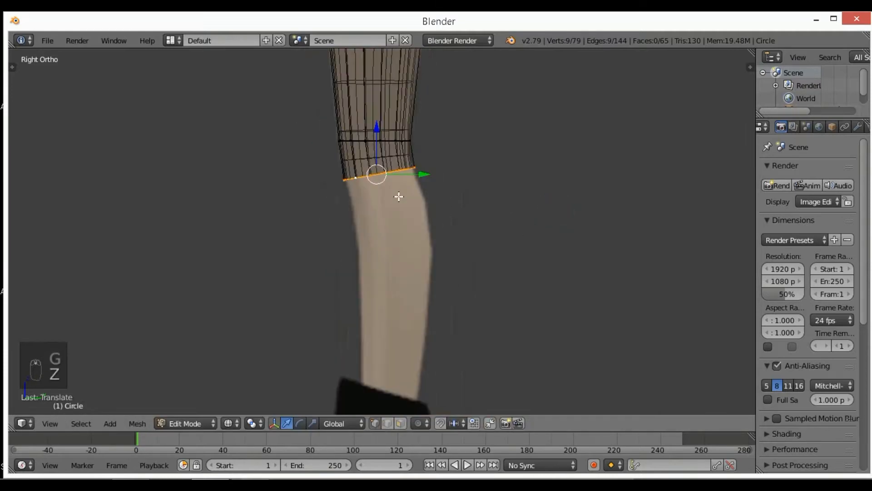
drag(377, 174, 376, 127)
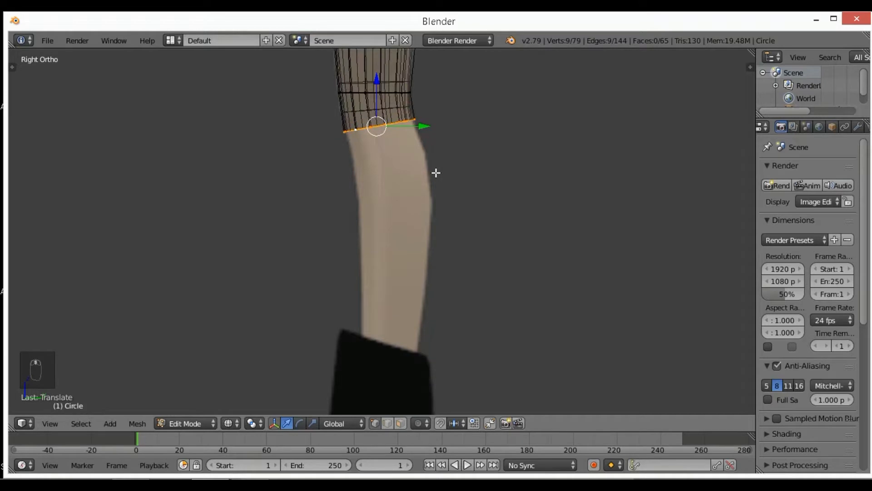
key(e)
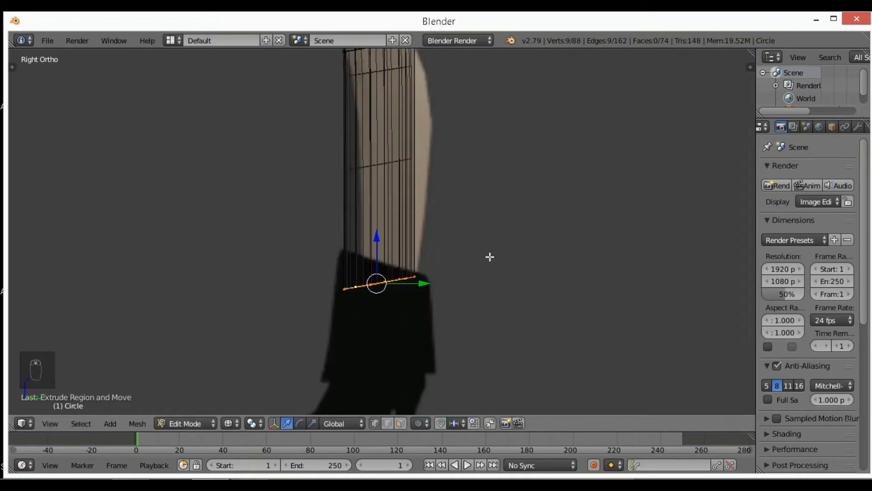
key(r)
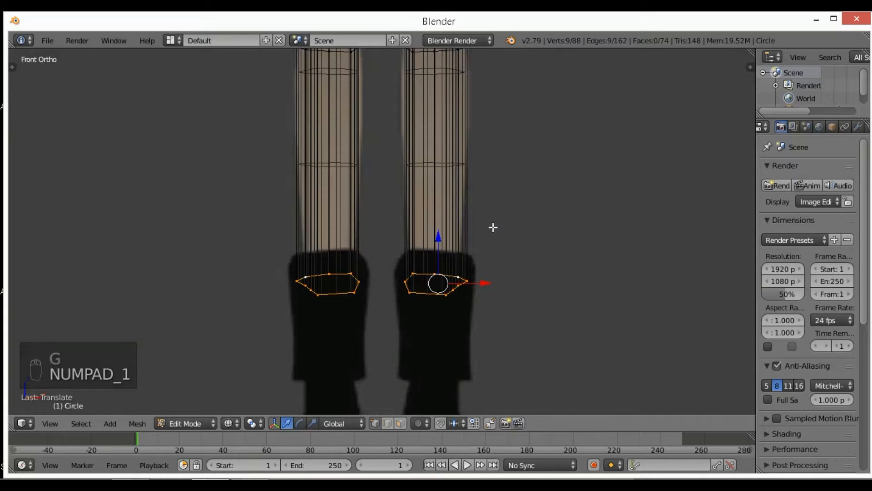
key(s)
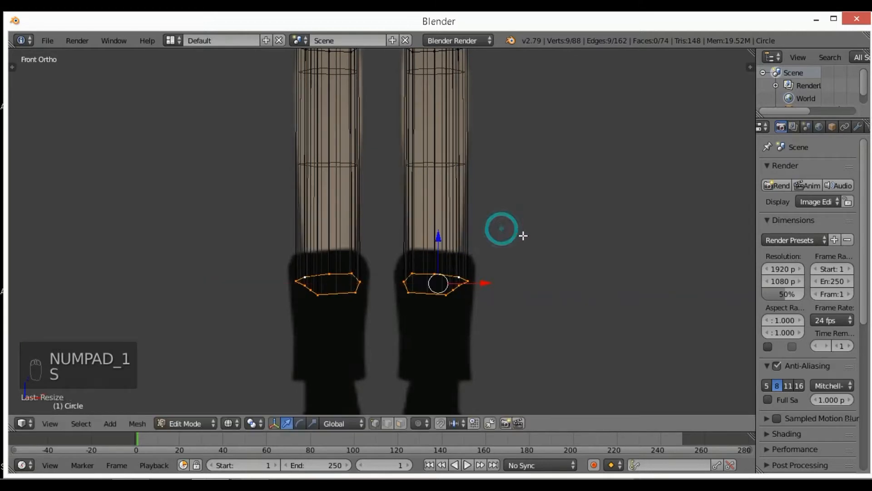
key(NUMPAD_3)
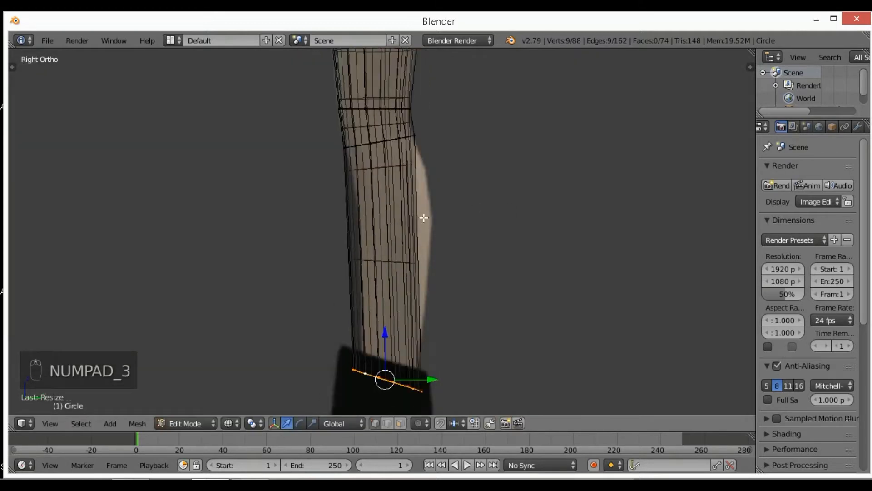
- Add a calf loop, slide it into a bent knee position, adjust thigh width, and exit editing
key(ctrl+r)
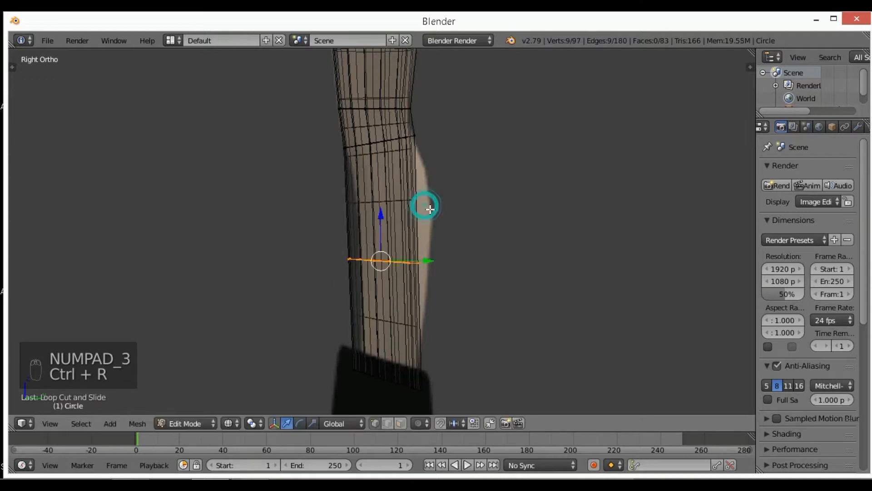
key(g)
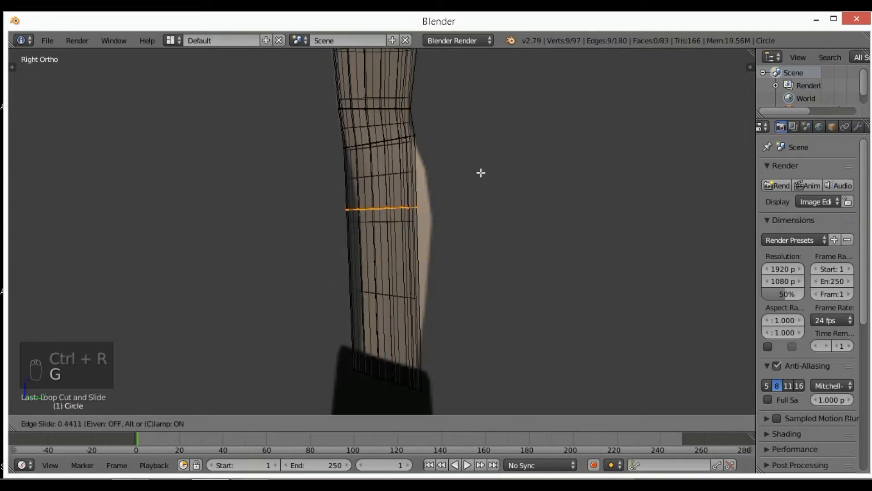
key(g)
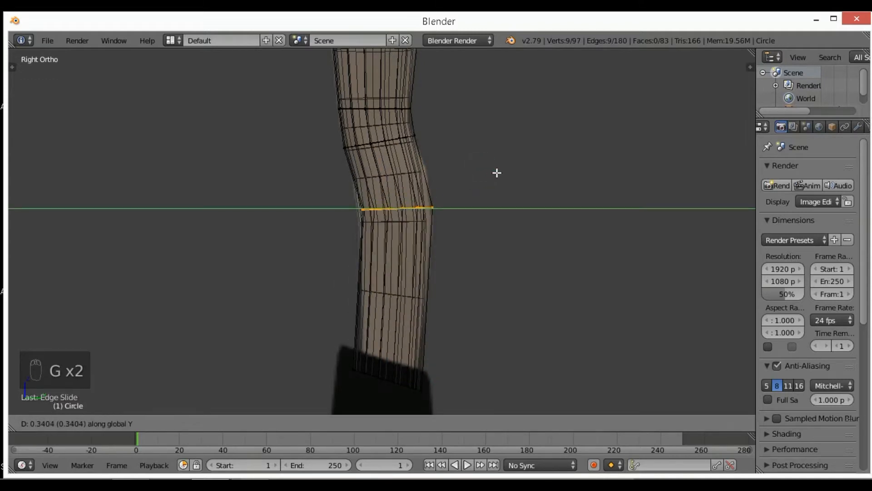
key(Tab)
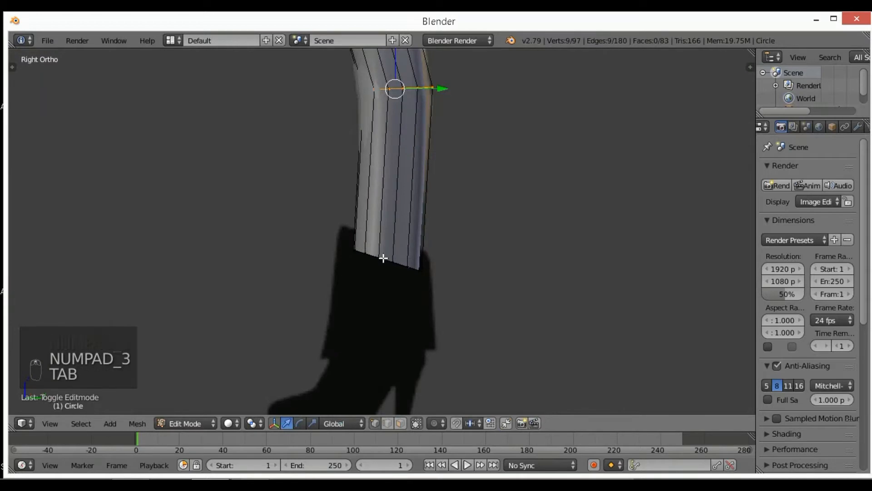
key(r)
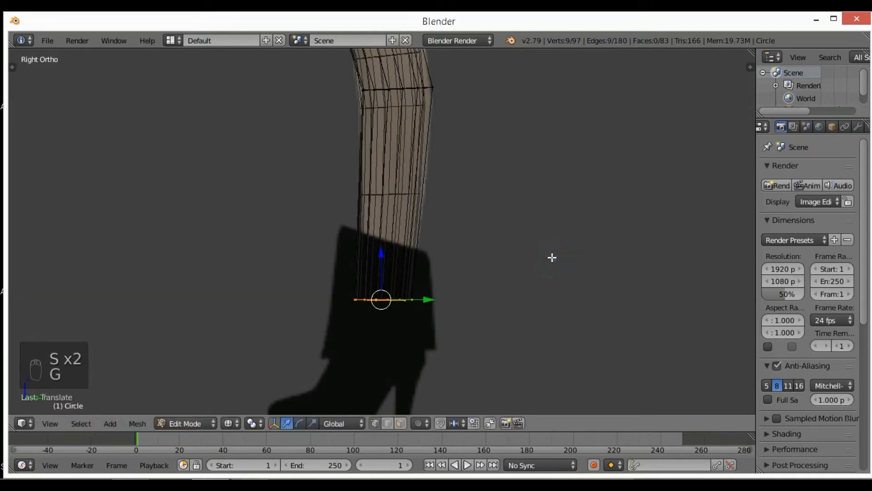
key(TAB)
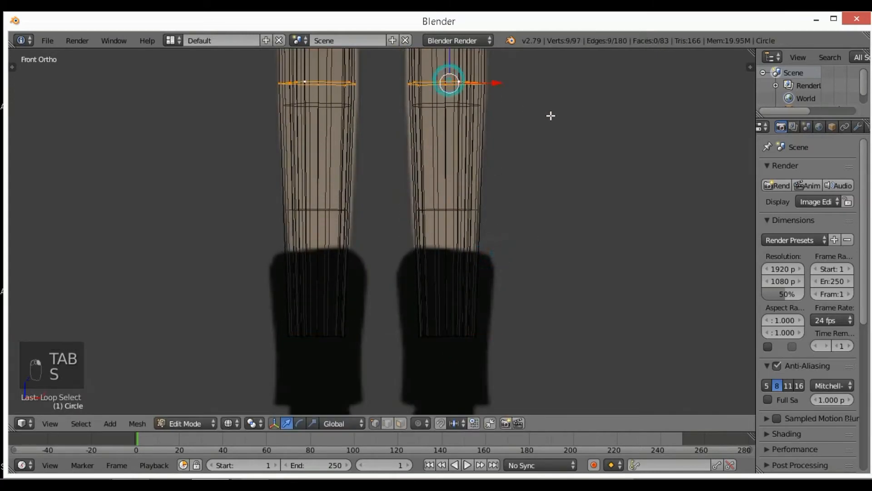
key(Tab)
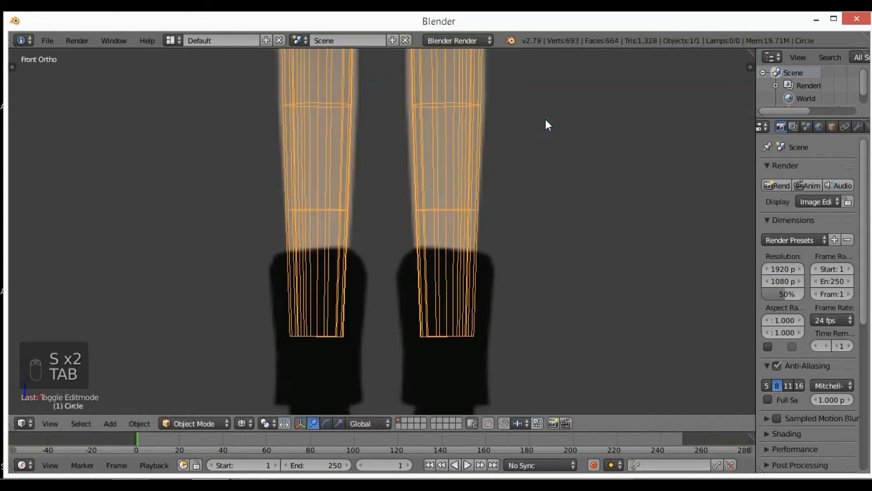
- Move a side hip vertex to smooth the hip curve and check it out of Edit Mode
key(z)
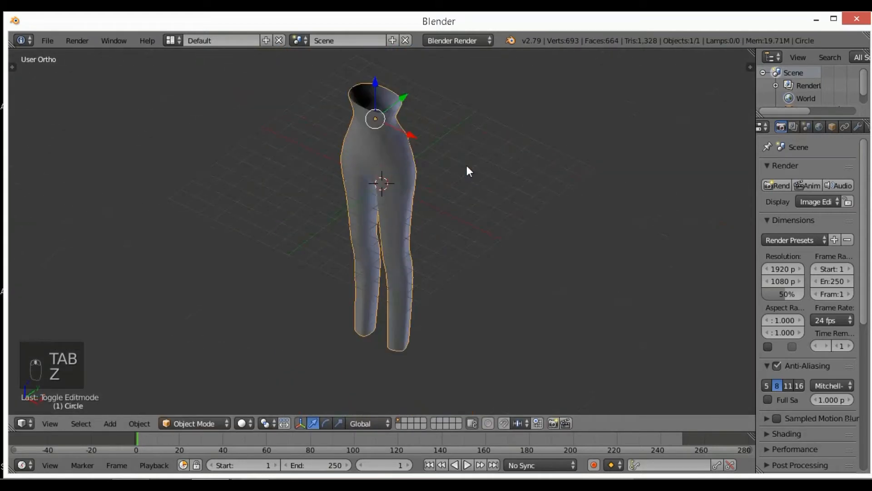
key(Tab)
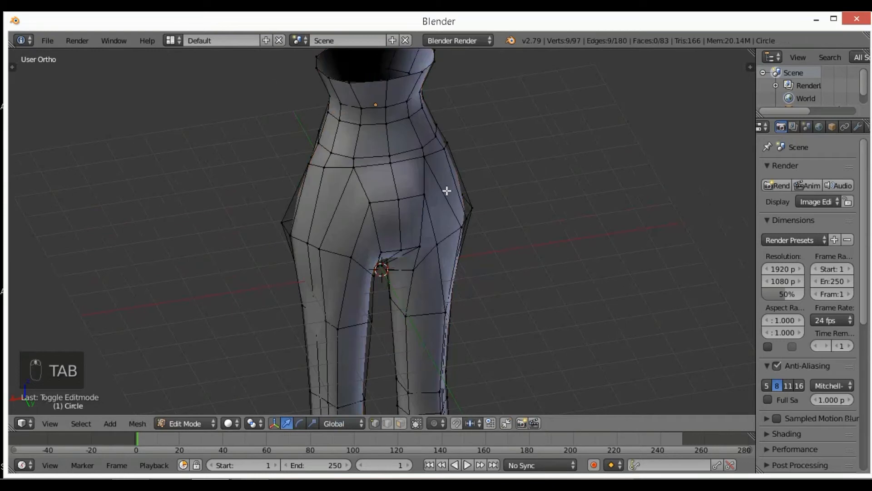
click(399, 193)
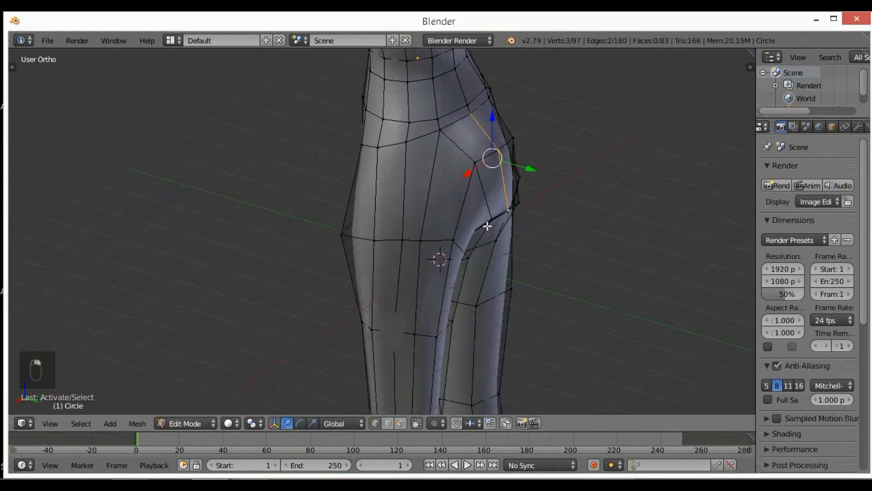
key(g)
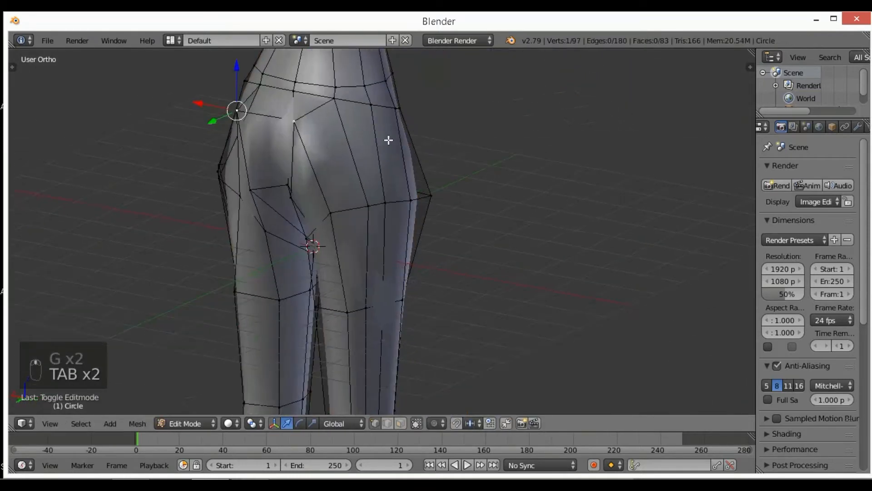
key(Tab)
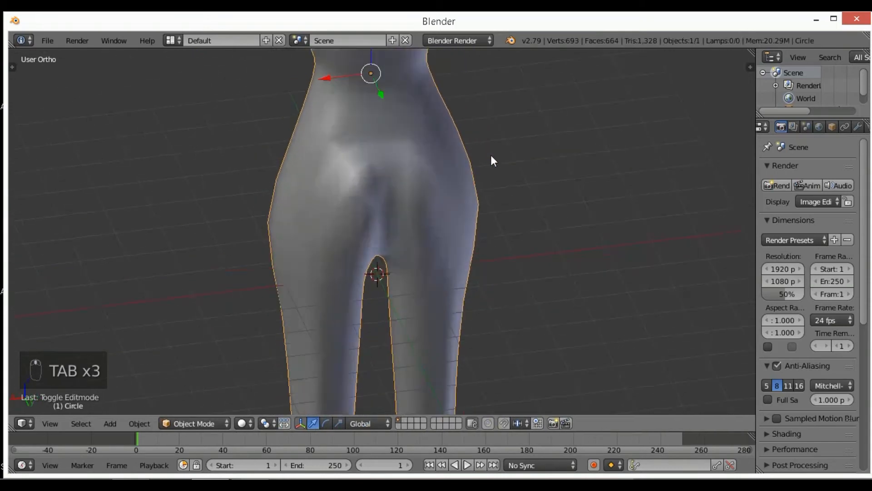
- Push the buttock vertices outward to match the side outline and leave Edit Mode
key(Tab)
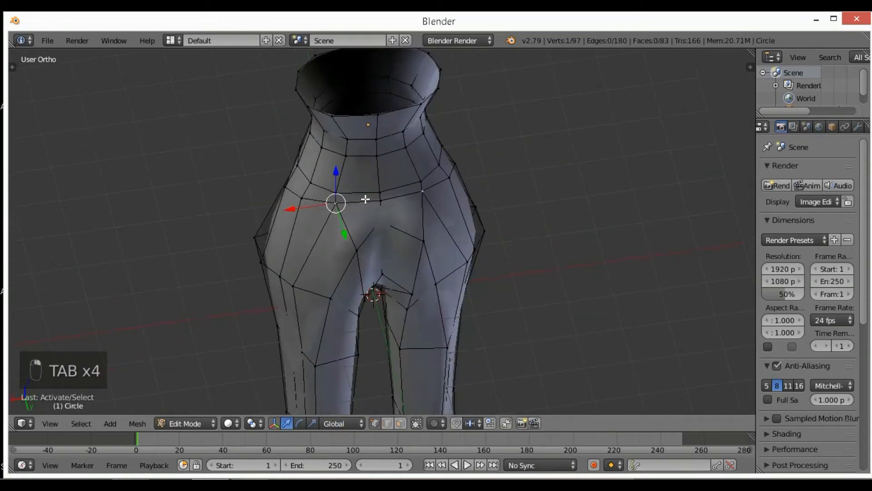
key(g)
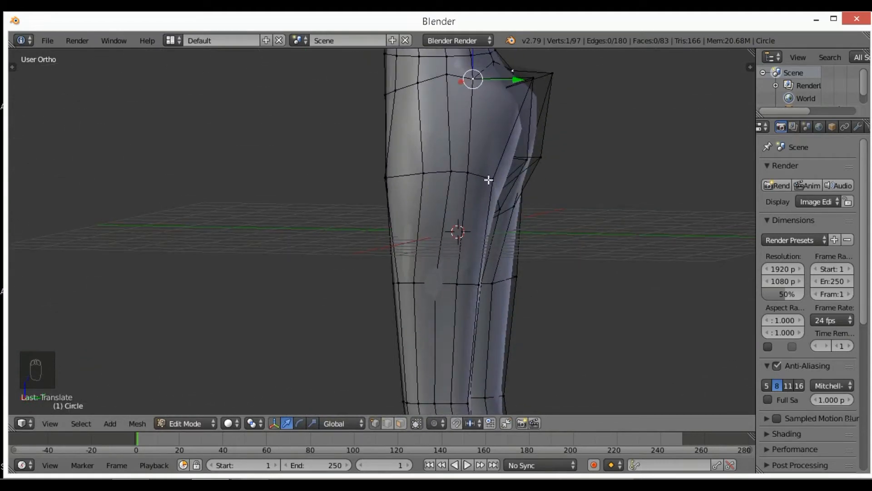
click(491, 179)
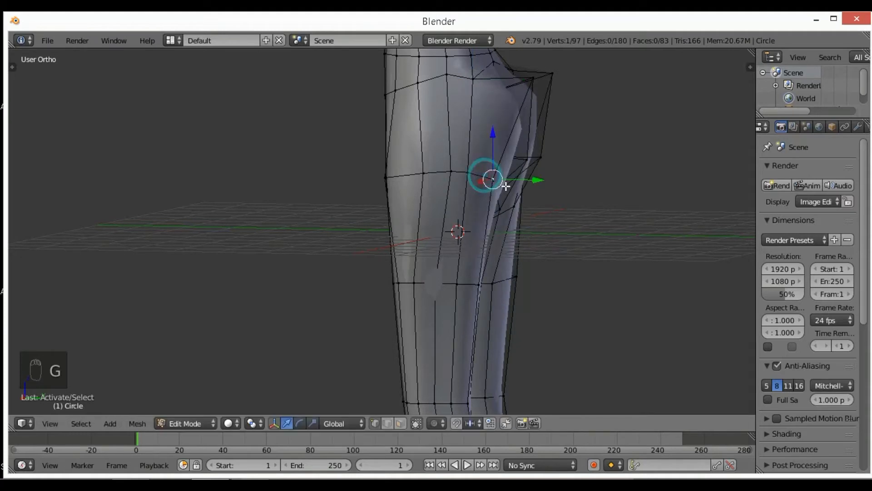
key(numpad_3)
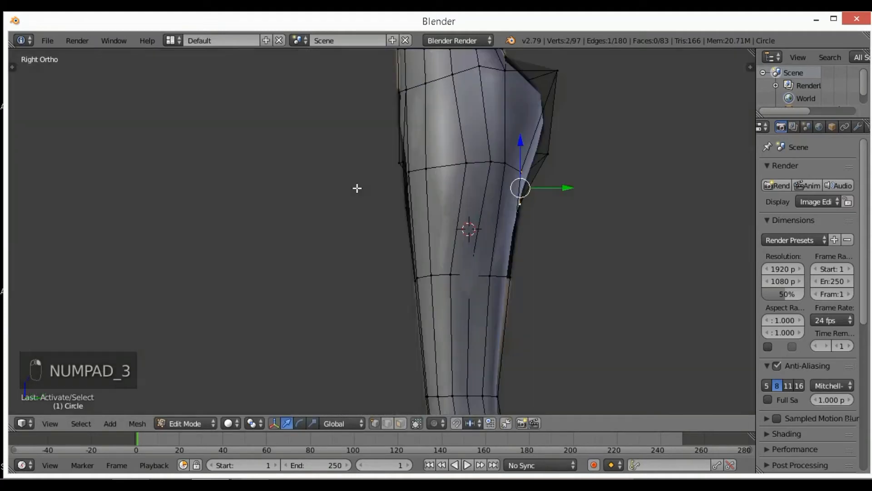
key(g)
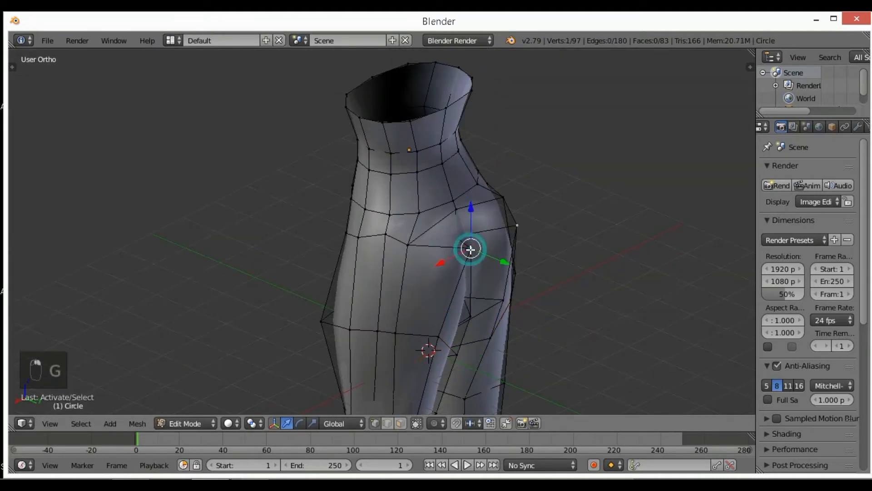
key(numpad_3)
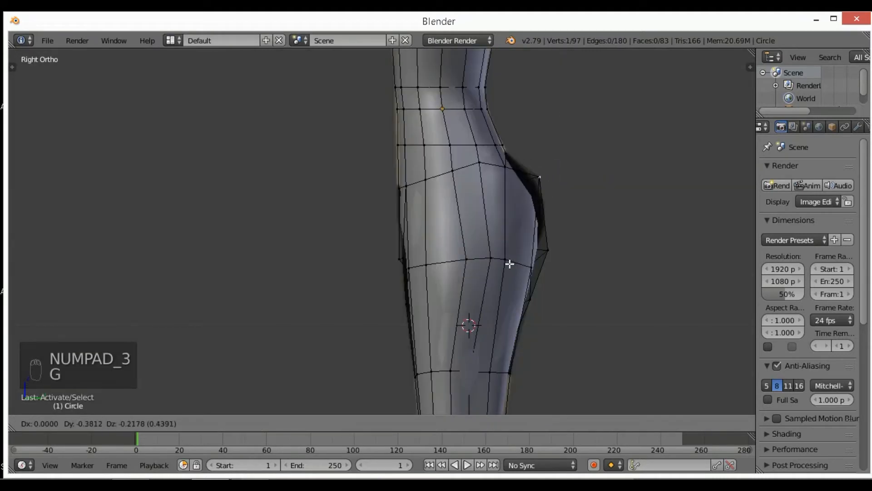
key(Tab)
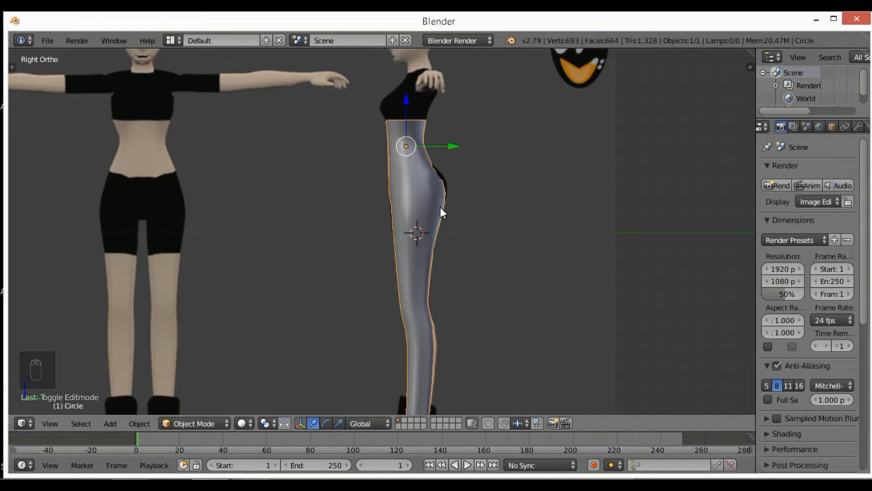
- Extrude the waist's top ring upward, widen it to the side outline, and slide a back vertex
key(NUMPAD_1)
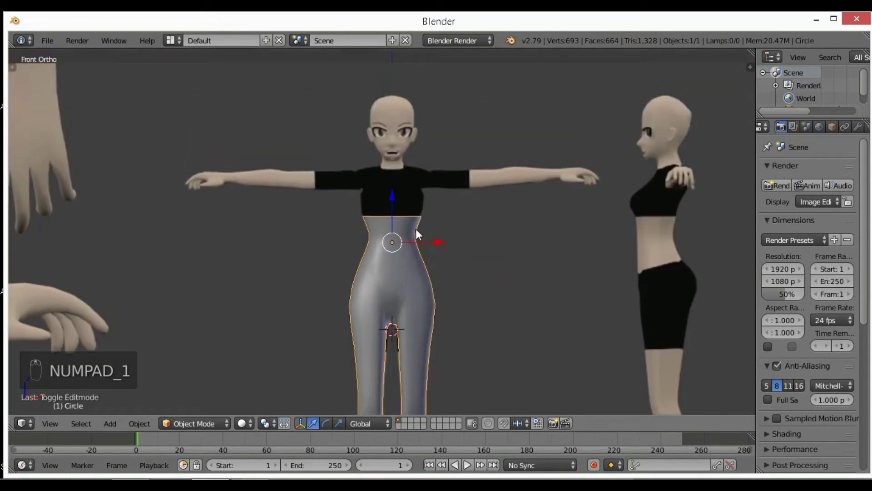
key(Tab)
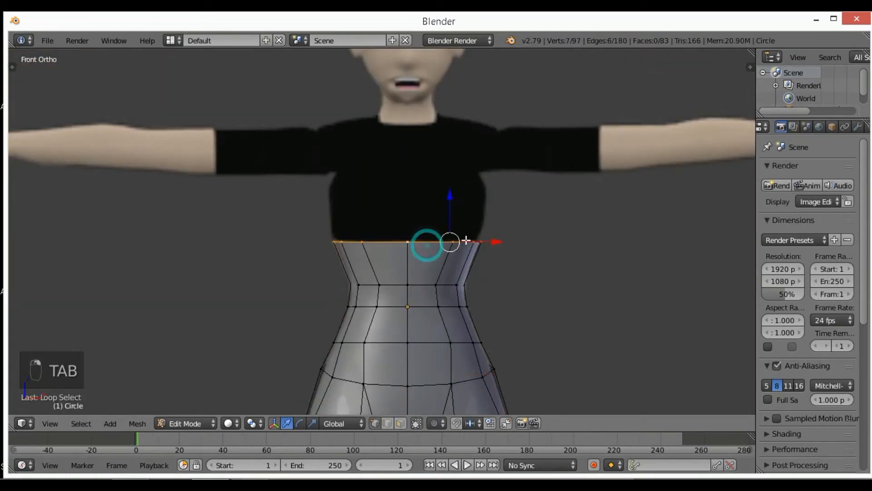
key(numpad_3)
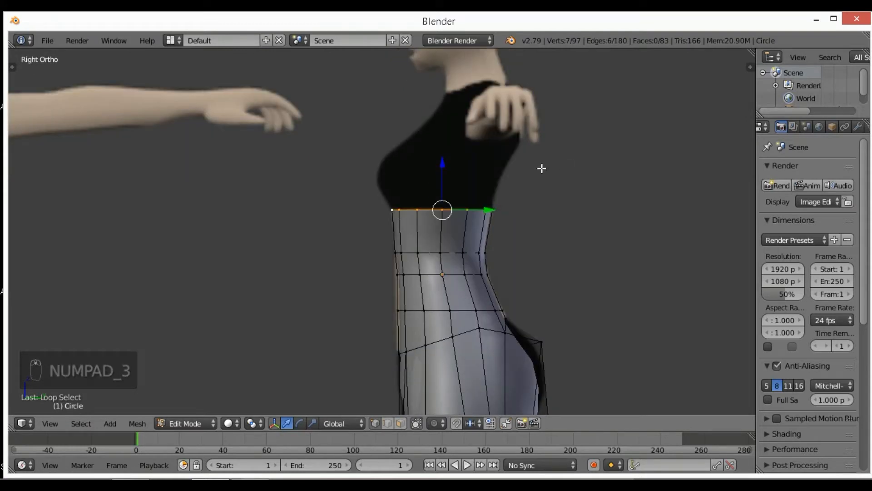
key(e)
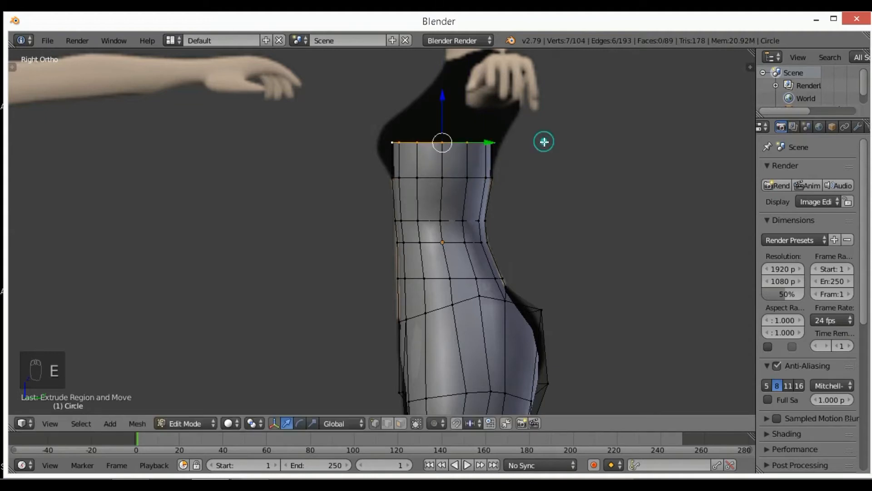
key(s)
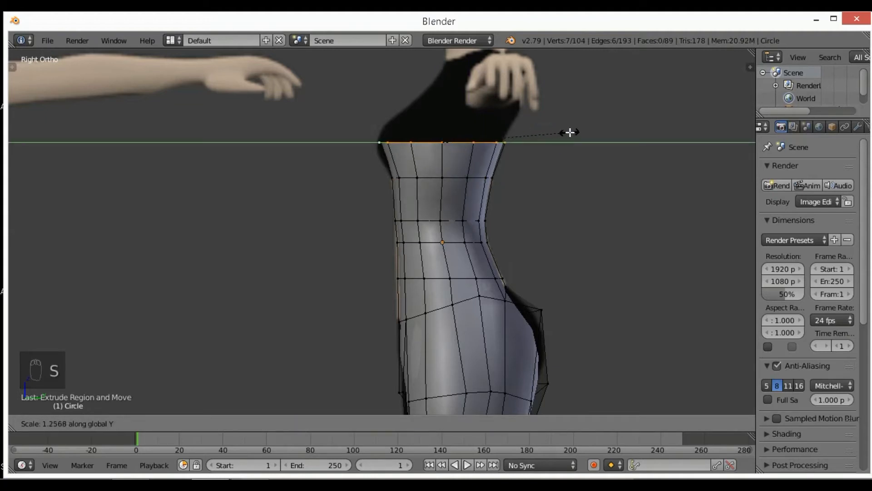
click(414, 142)
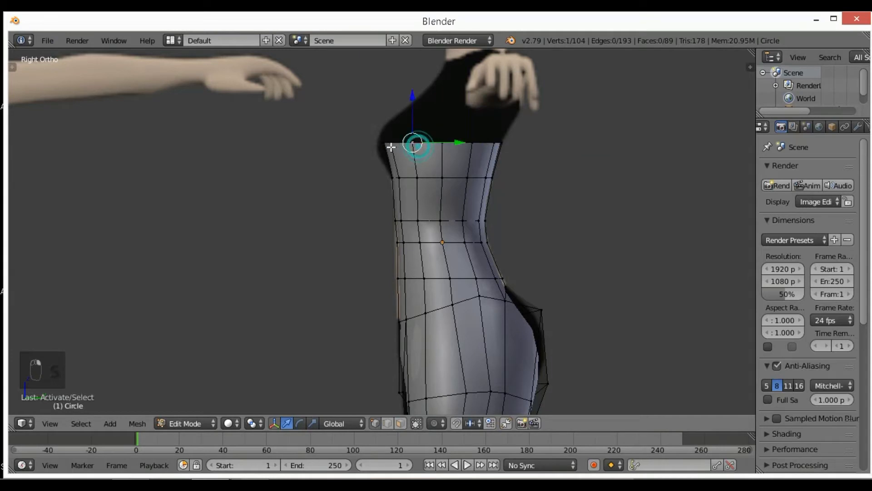
key(g)
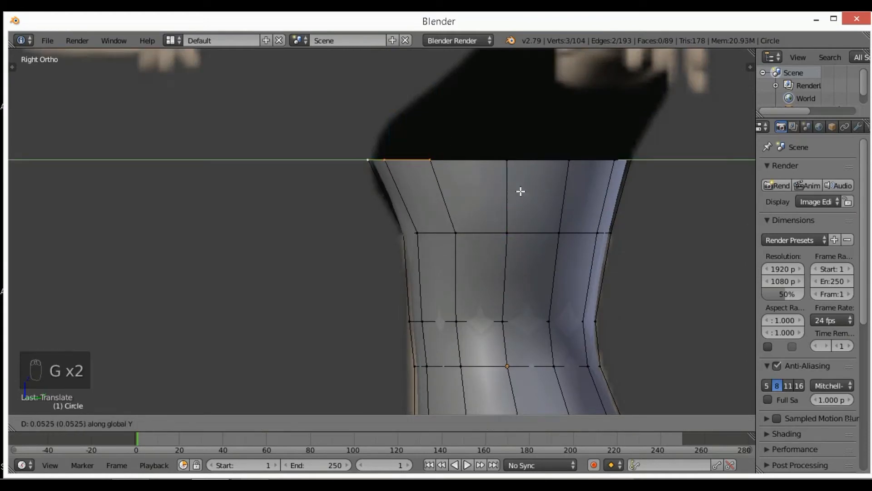
- Add an edge loop below the top ring and widen the top ring to the front outline
key(ctrl+r)
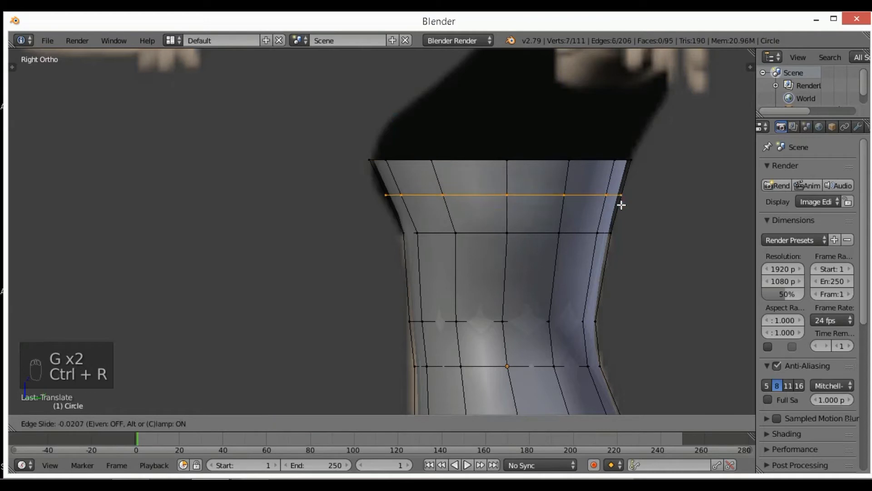
click(384, 195)
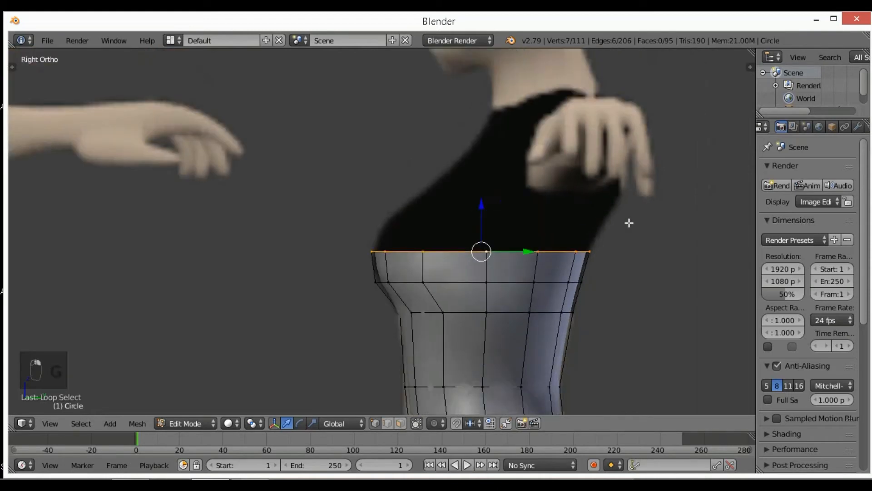
key(numpad_1)
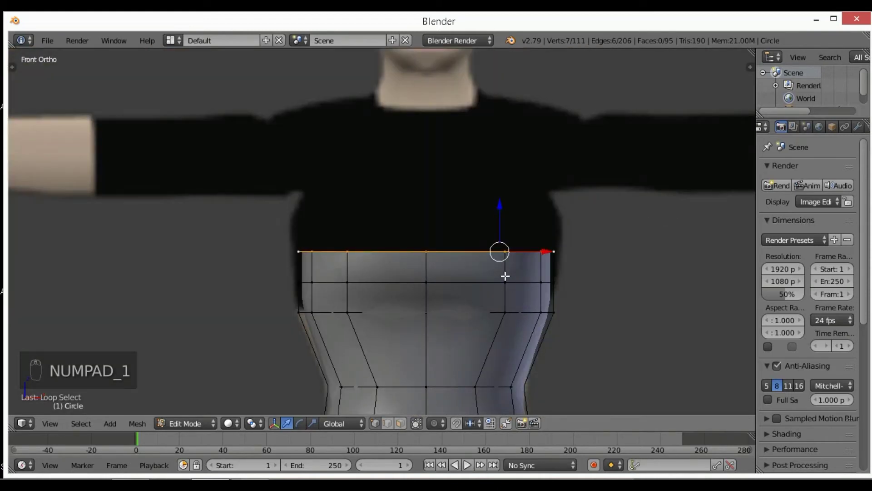
key(s)
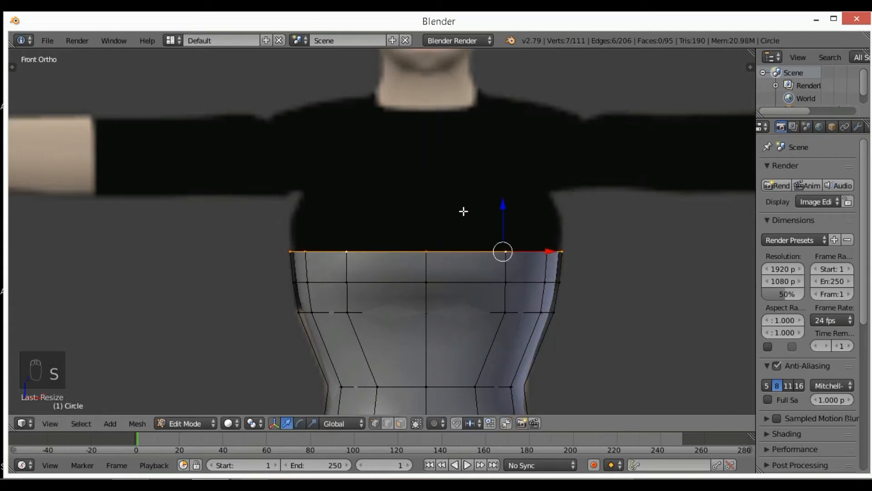
key(NUMPAD_3)
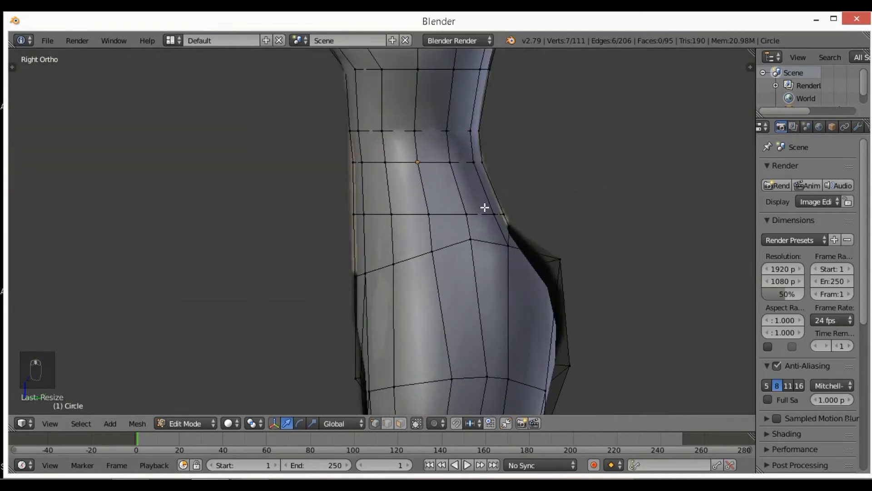
- Extrude another ring up into the chest, add a chest loop, and shape back vertices to the outline
key(e)
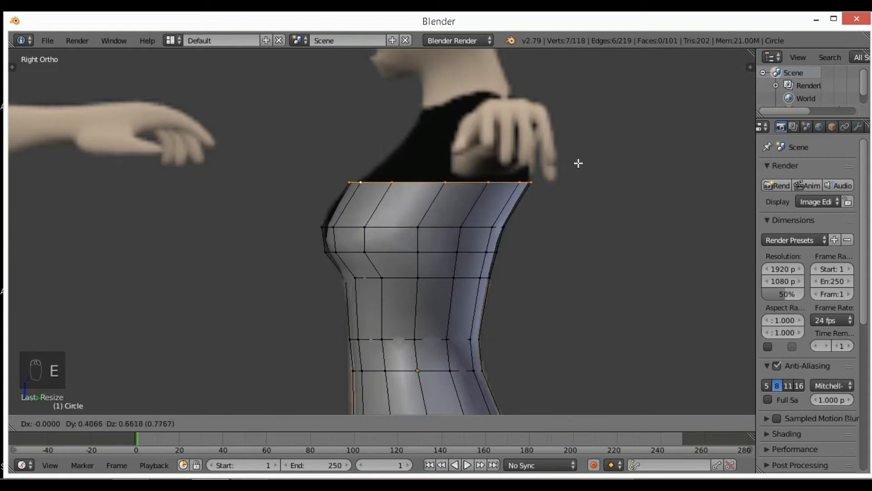
key(s)
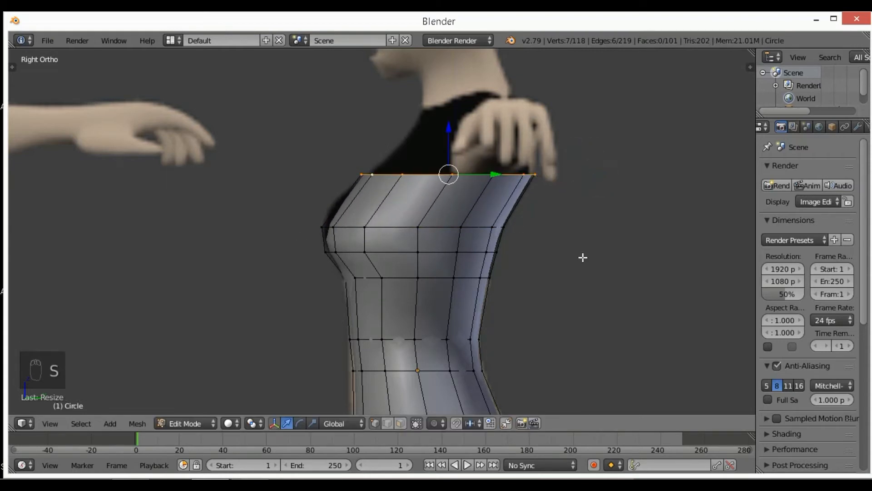
key(ctrl+r)
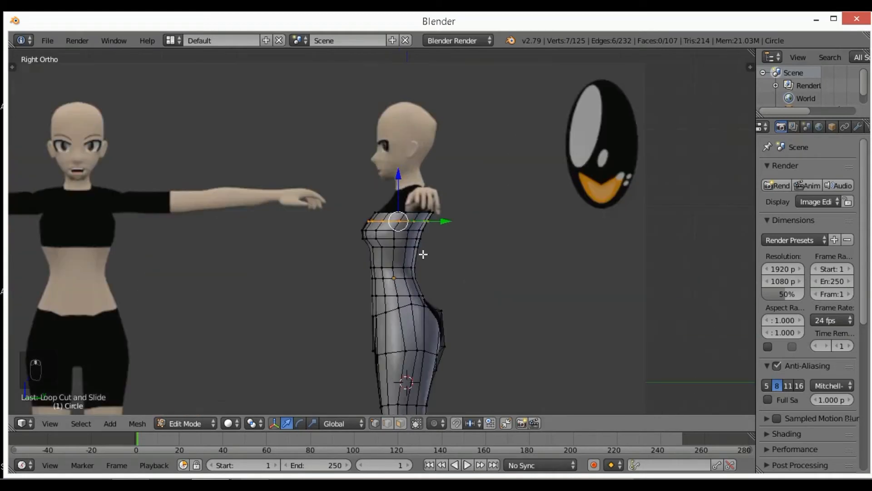
key(s)
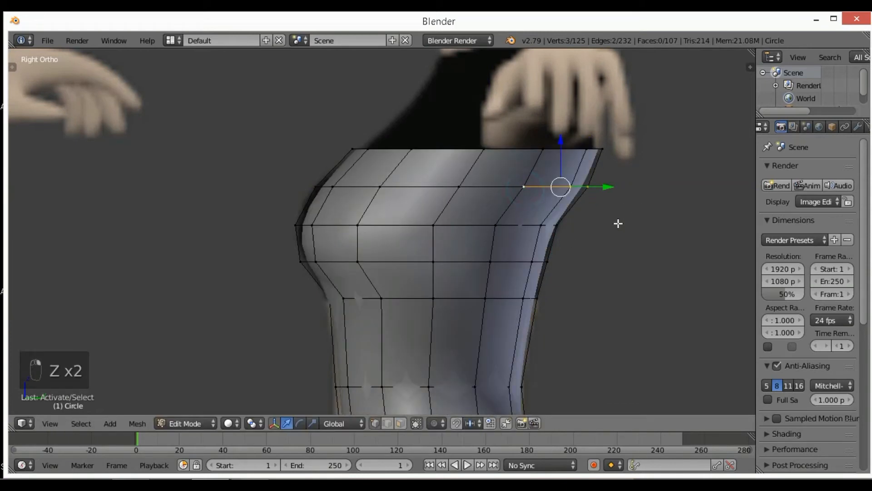
key(g)
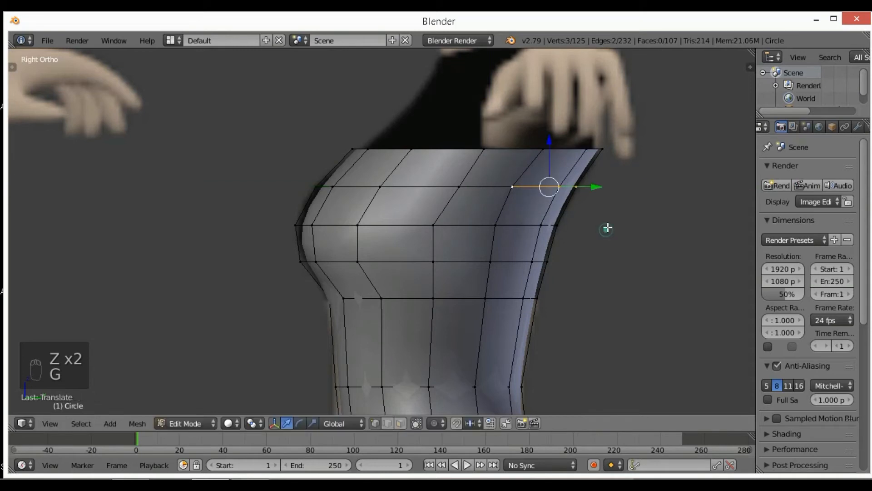
click(576, 149)
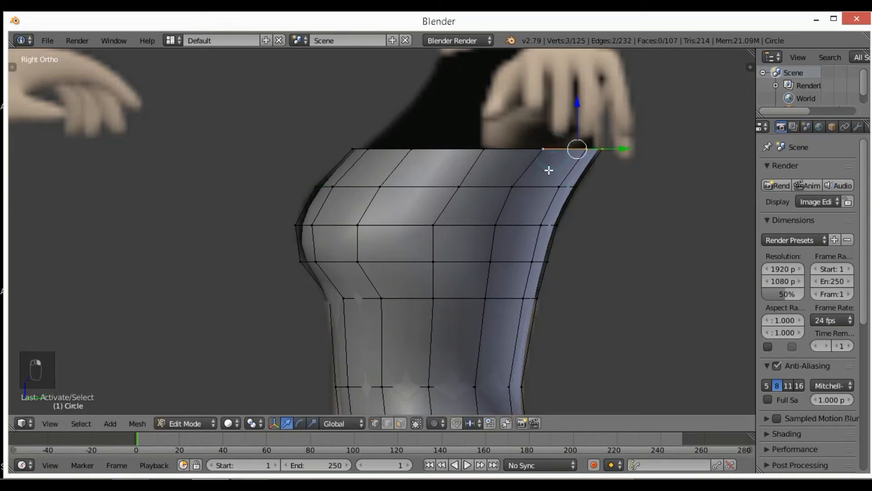
key(g)
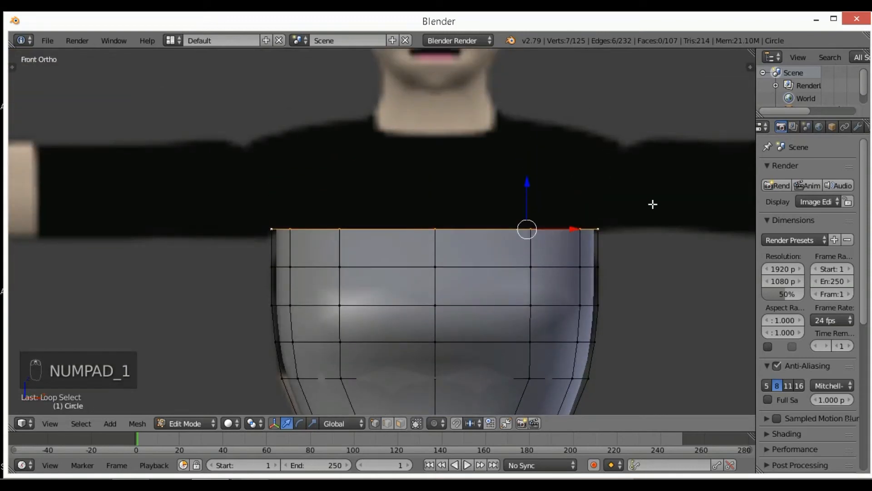
- Extrude the top ring up toward the shoulders and narrow it to the shoulder width
key(e)
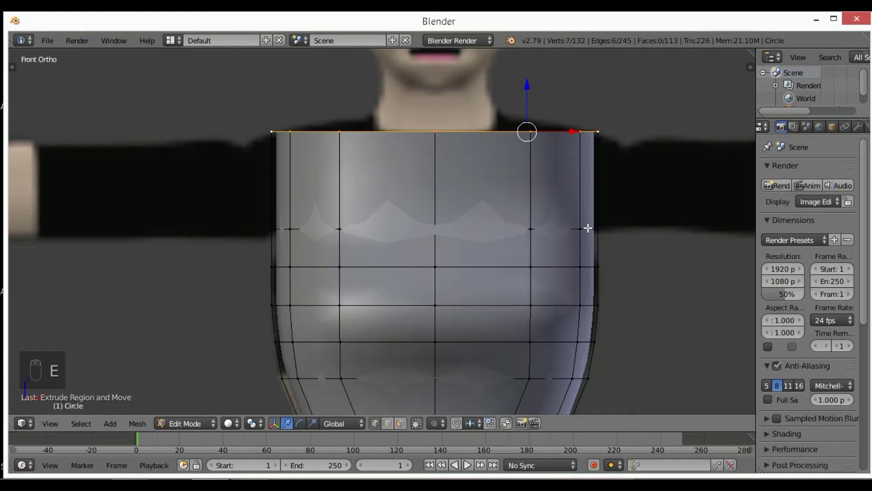
mouse_move(630, 230)
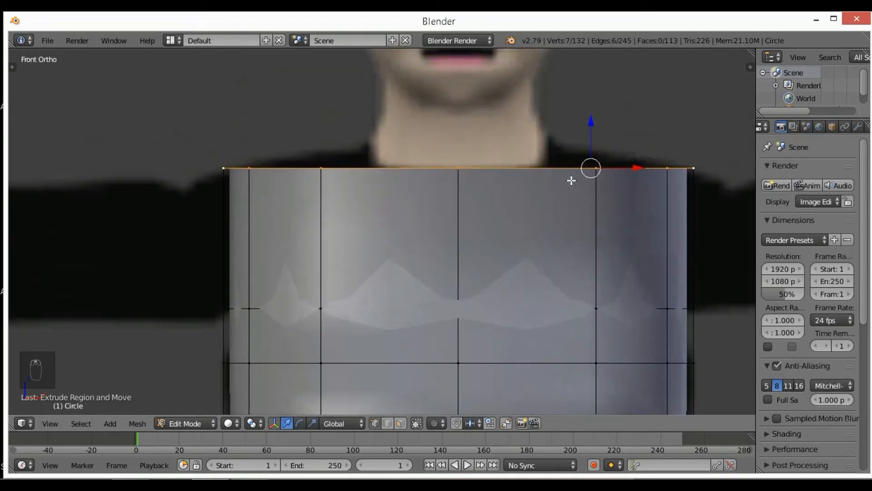
key(numpad_3)
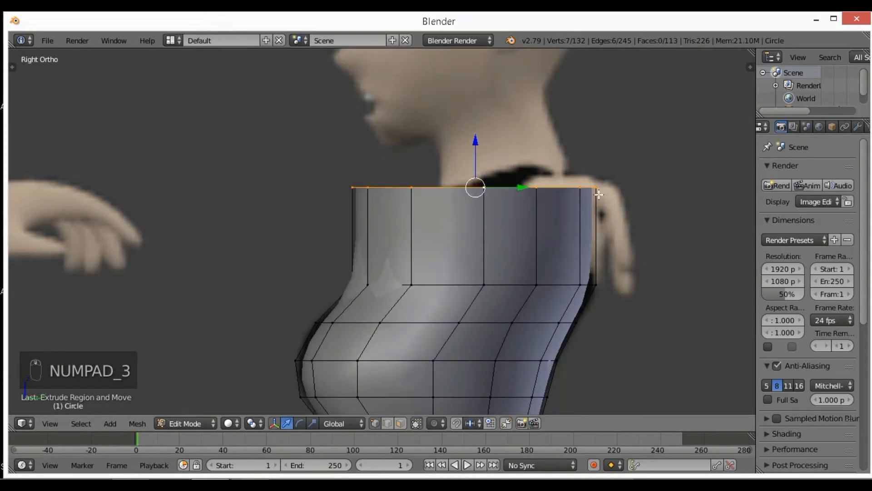
key(z)
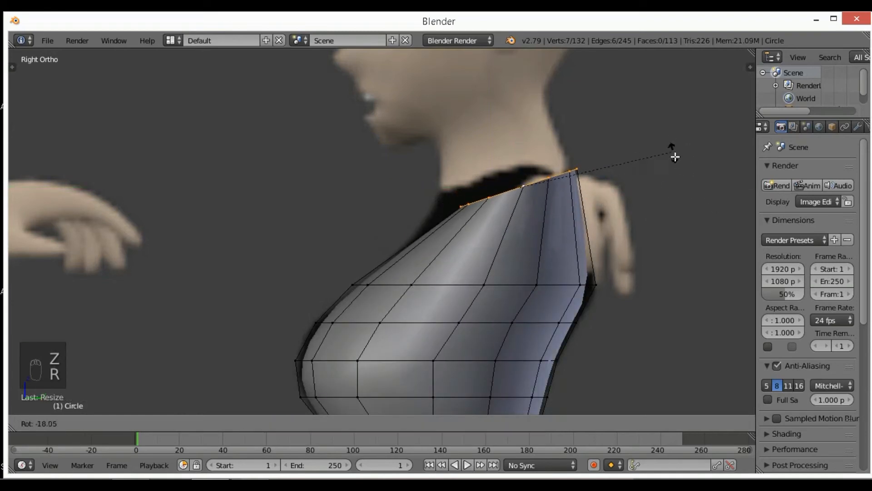
key(numpad_1)
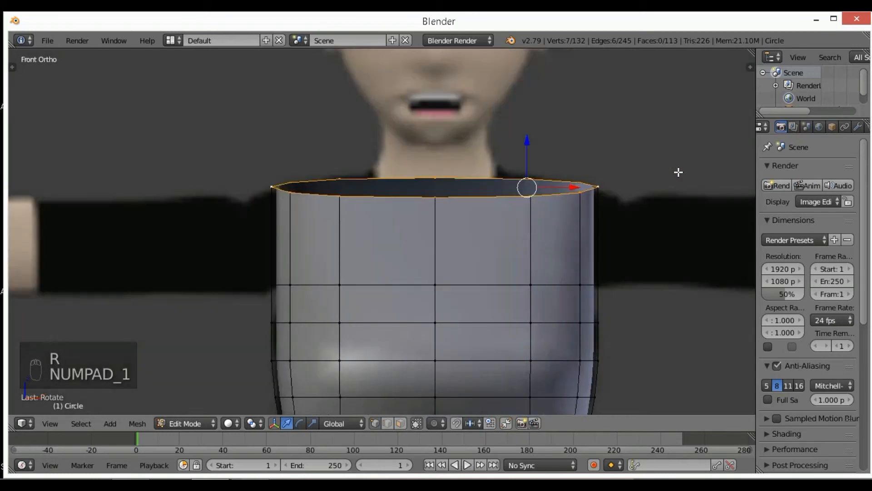
- Tilt and move the narrowed ring to the neck base, then begin an upper-chest loop cut
key(g)
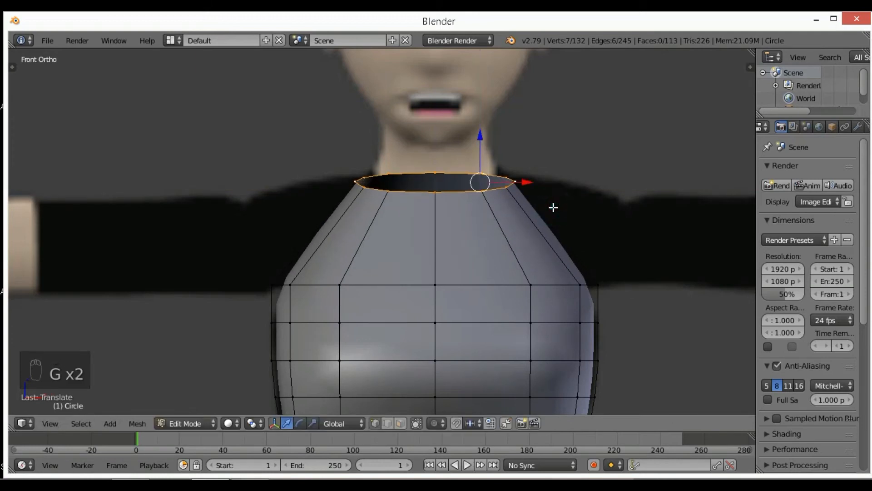
key(numpad_3)
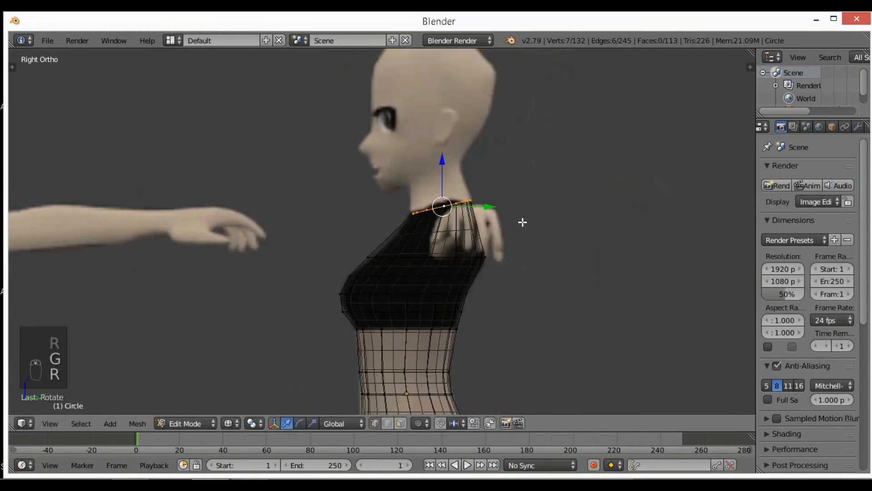
scroll(down, 3)
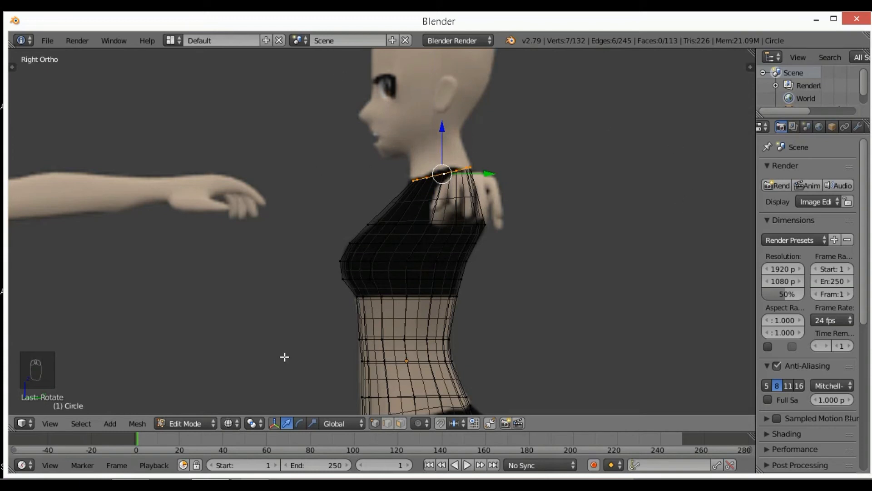
mouse_move(441, 216)
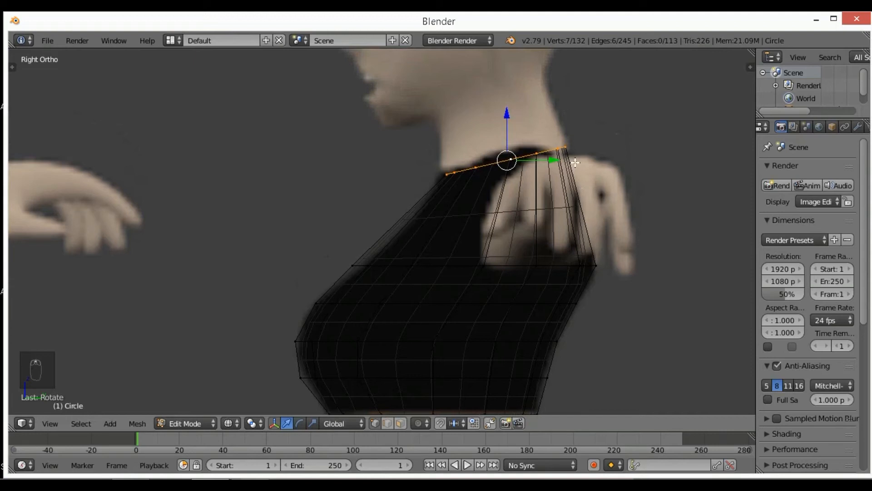
key(ctrl+r)
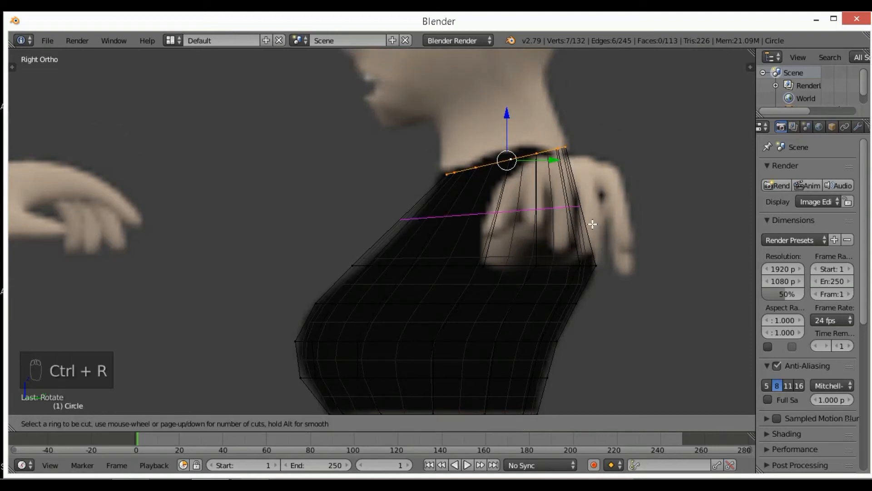
mouse_move(356, 184)
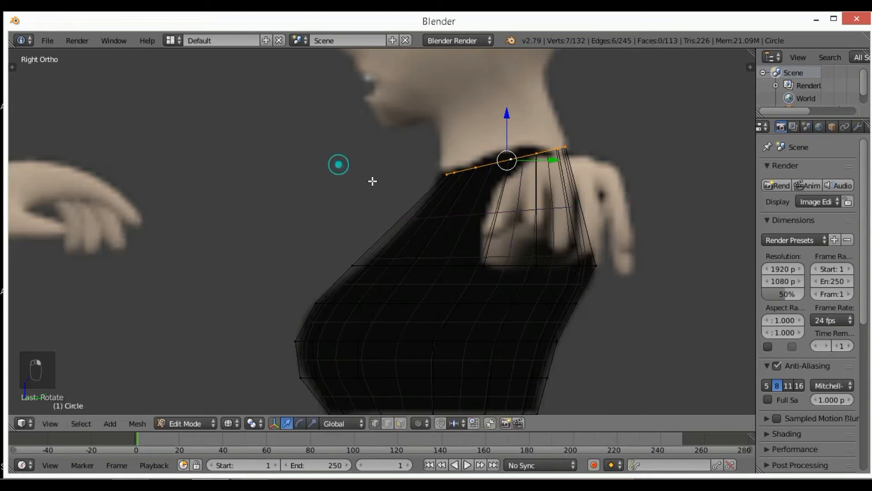
- Slide the chest edges and faces outward into a bust matching the side and front references
key(Tab)
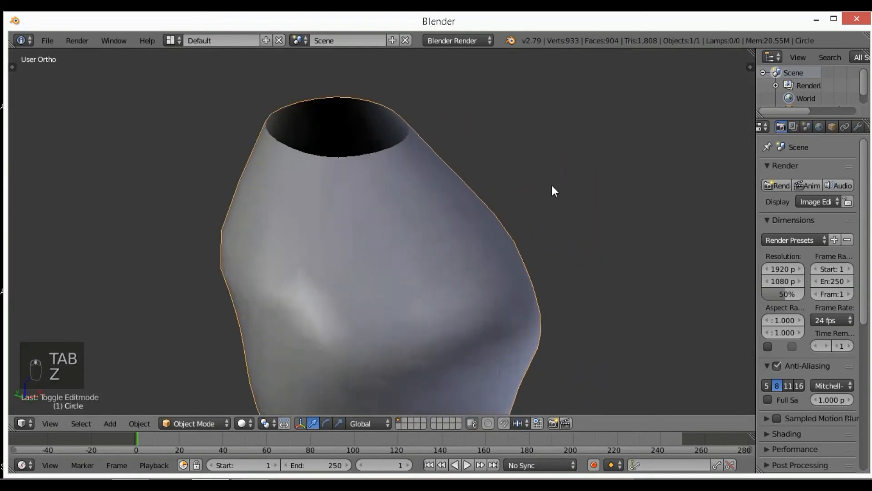
key(Tab)
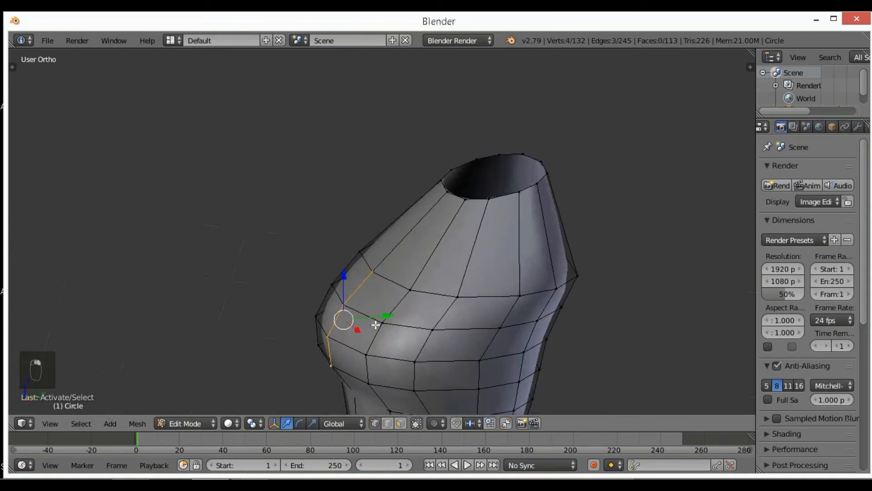
key(g)
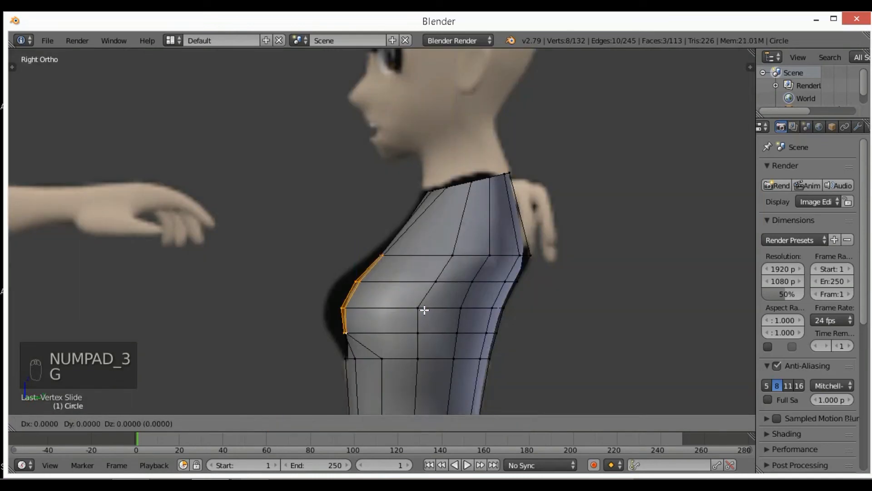
key(g)
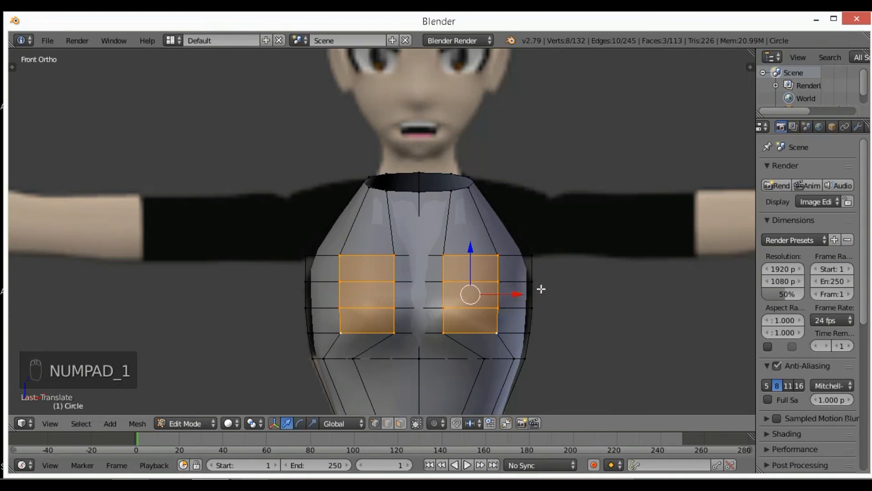
key(Tab)
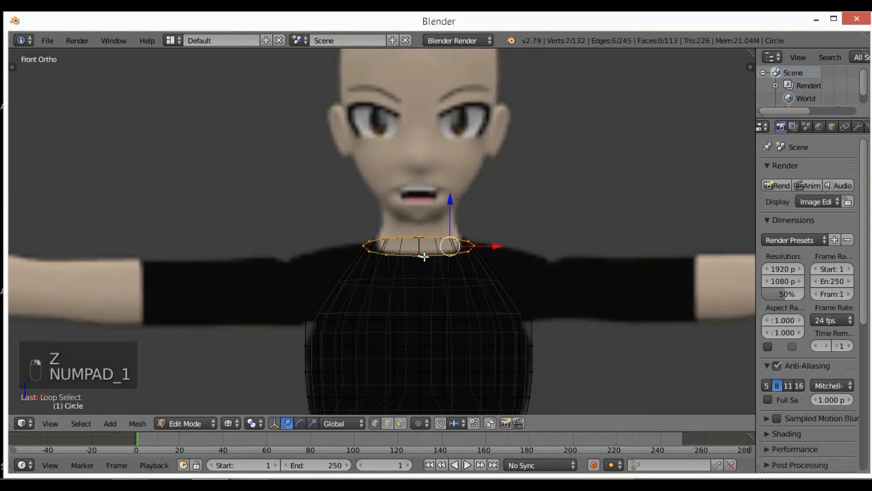
- Extrude and scale the top ring into a short narrow neck, finishing a 952-face body mesh
key(numpad_3)
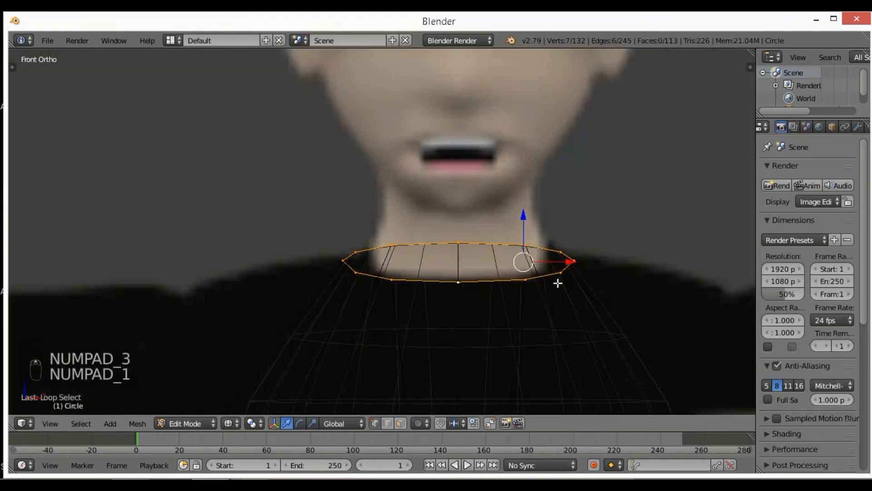
key(s)
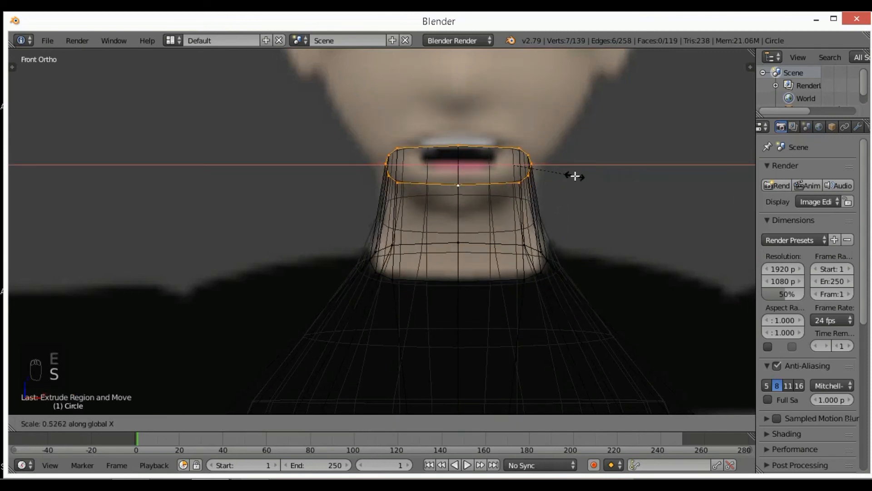
key(numpad_3)
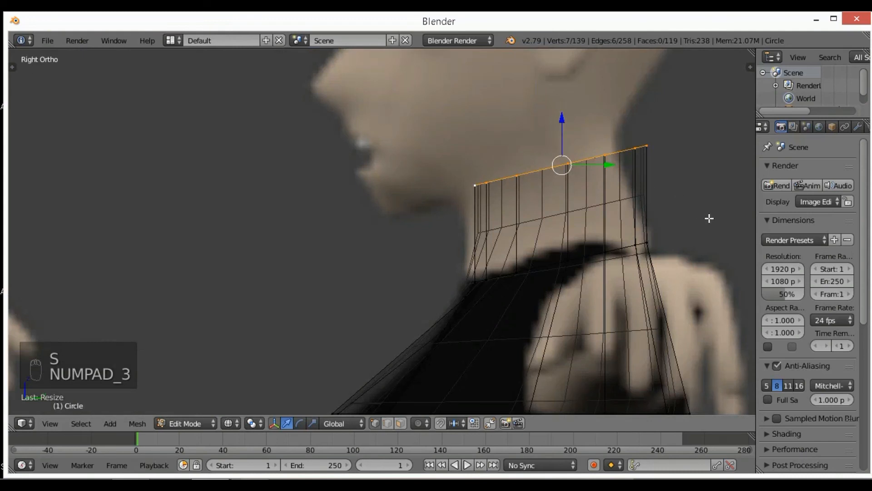
key(r)
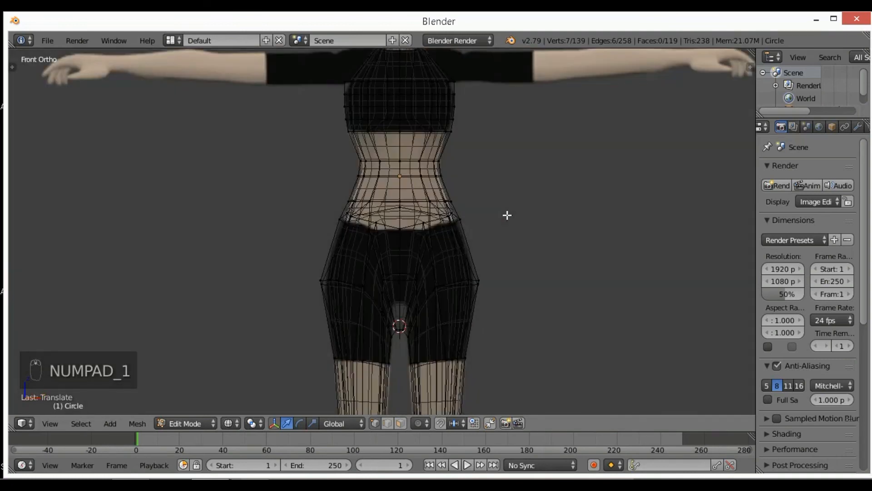
key(Tab)
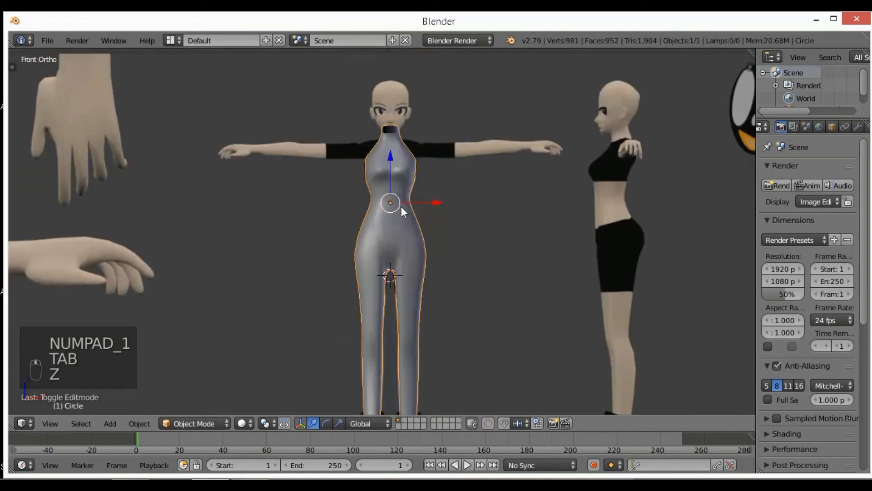
scroll(down, 3)
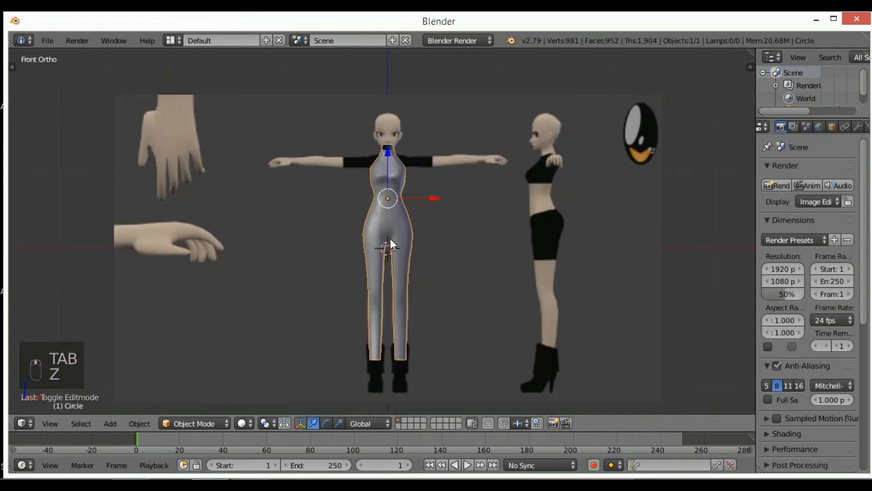
- Bring up the Save As dialog from the File menu after dismissing a first attempt
click(47, 40)
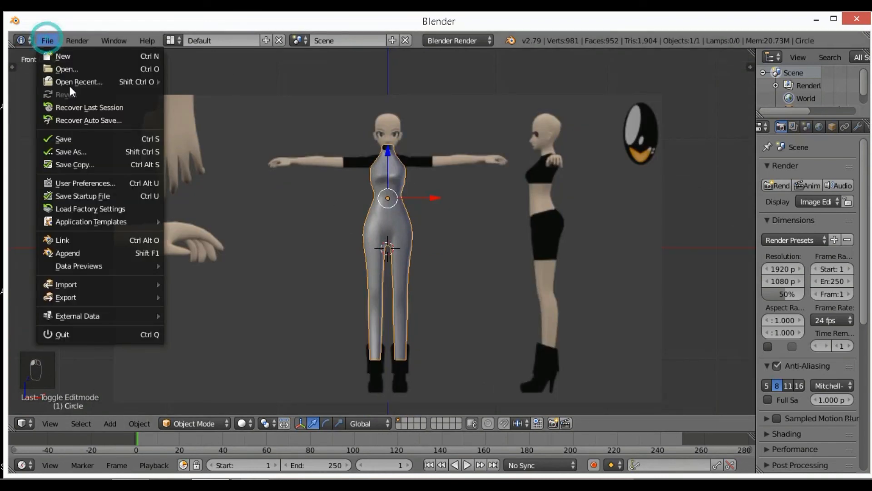
click(70, 151)
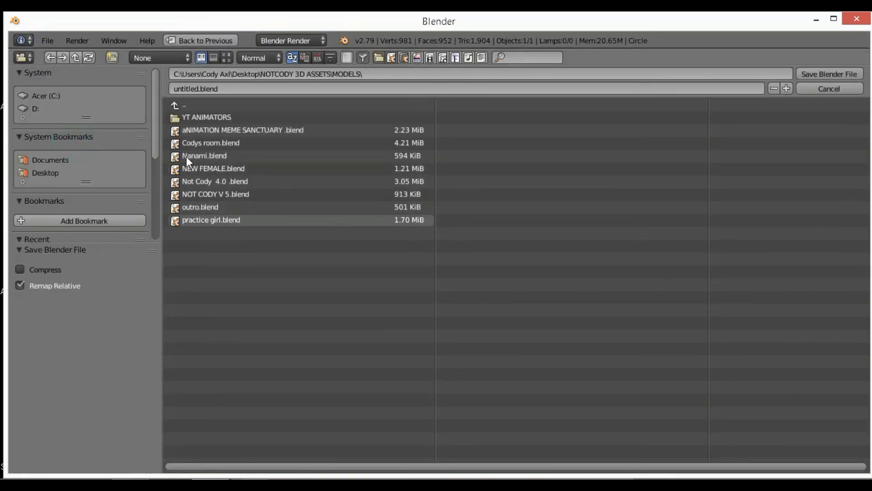
click(828, 89)
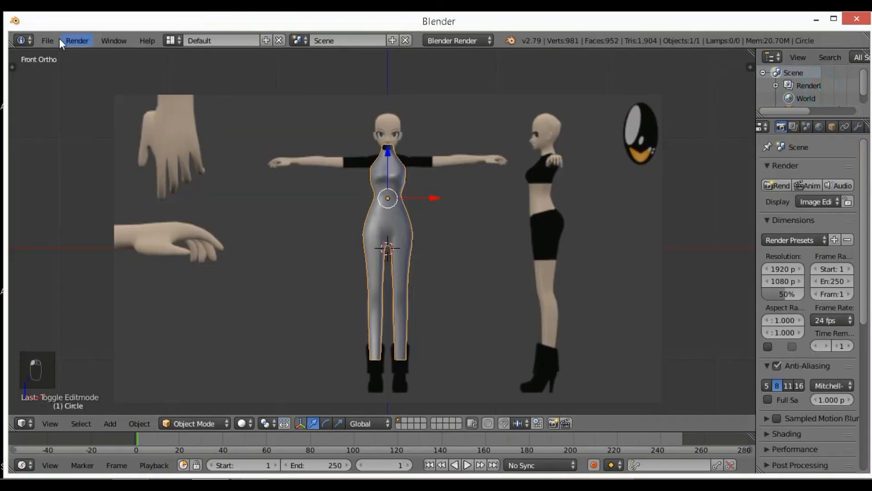
click(47, 40)
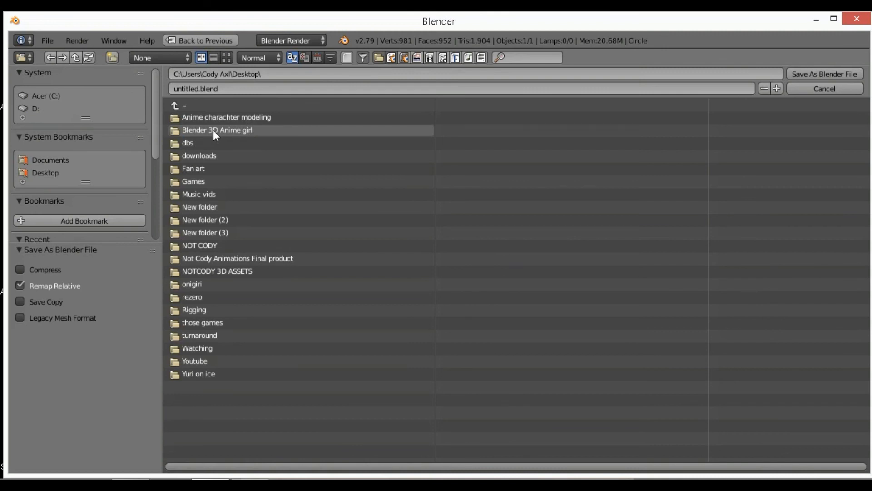
- Save the model as '3D anime girl tut.blend' in the Blender 3D Anime girl folder
double_click(217, 130)
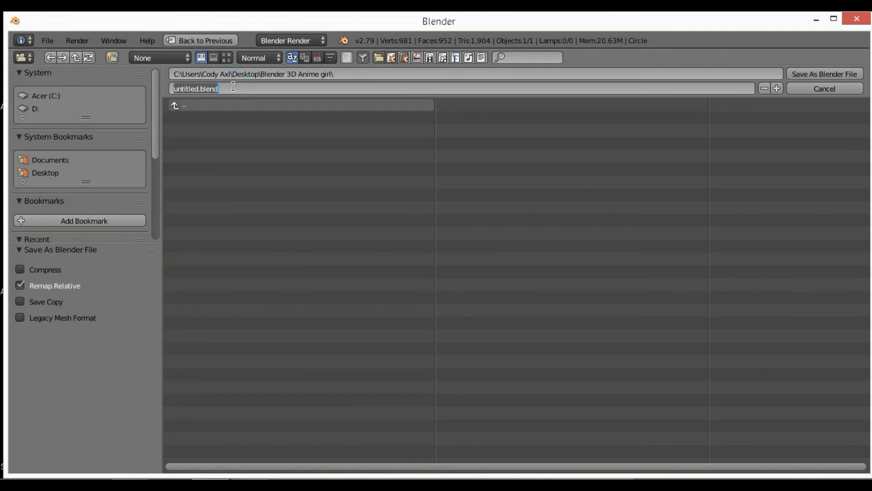
text(Blender)
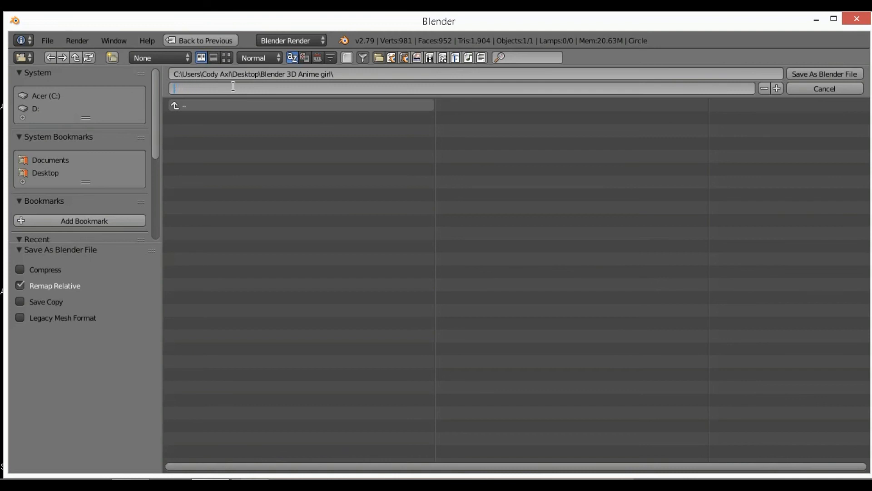
text(3D anime)
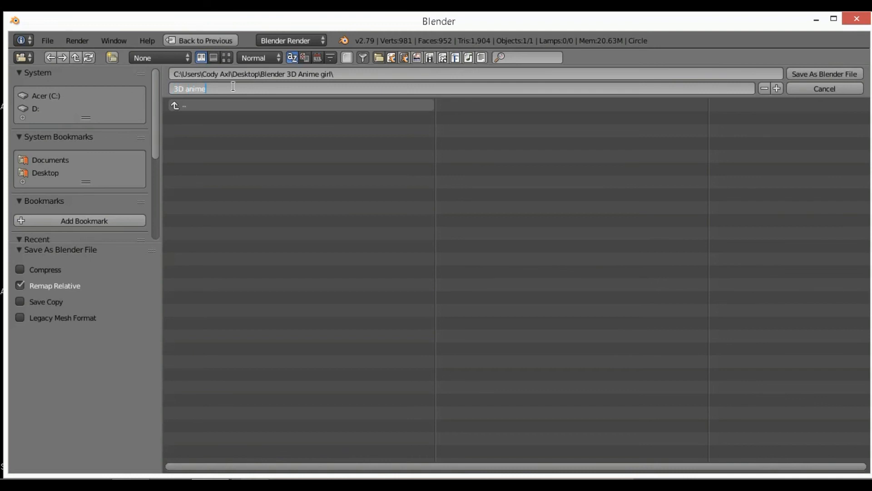
text(girl tut.blend)
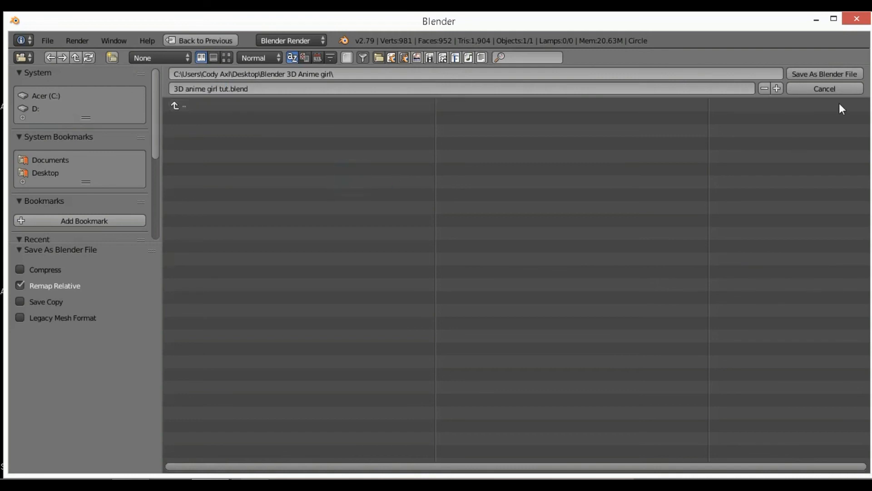
click(823, 74)
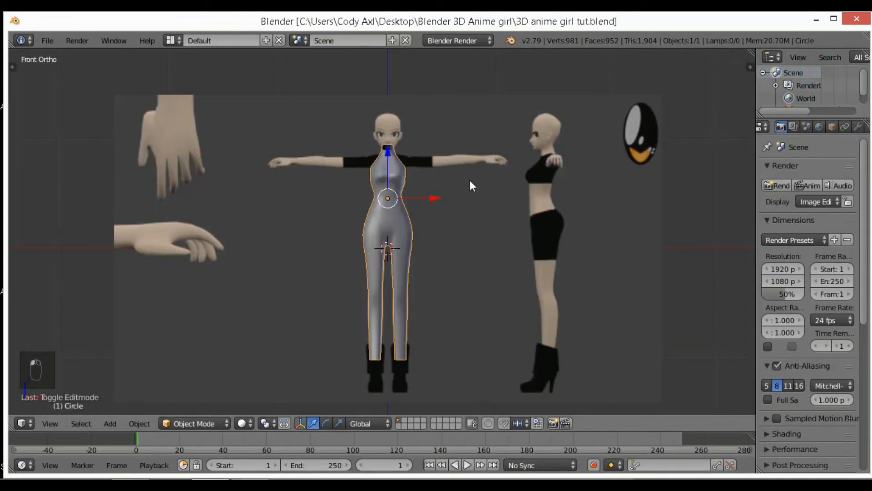
mouse_move(477, 198)
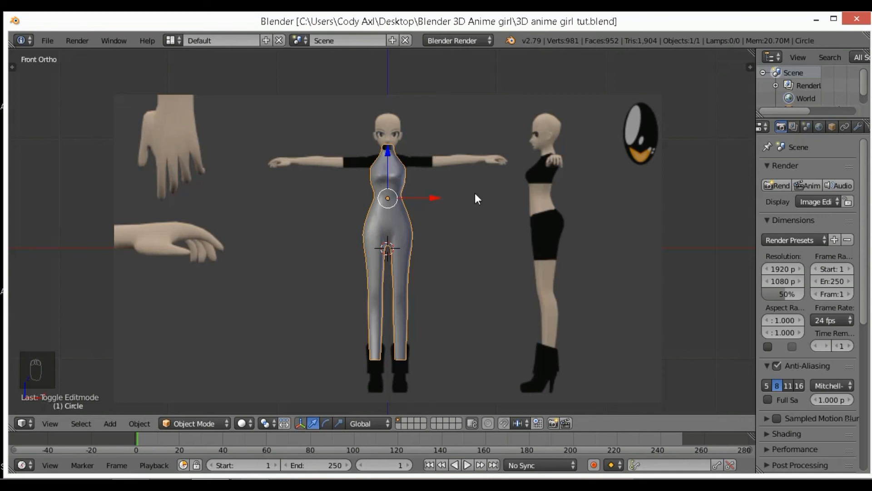
mouse_move(463, 298)
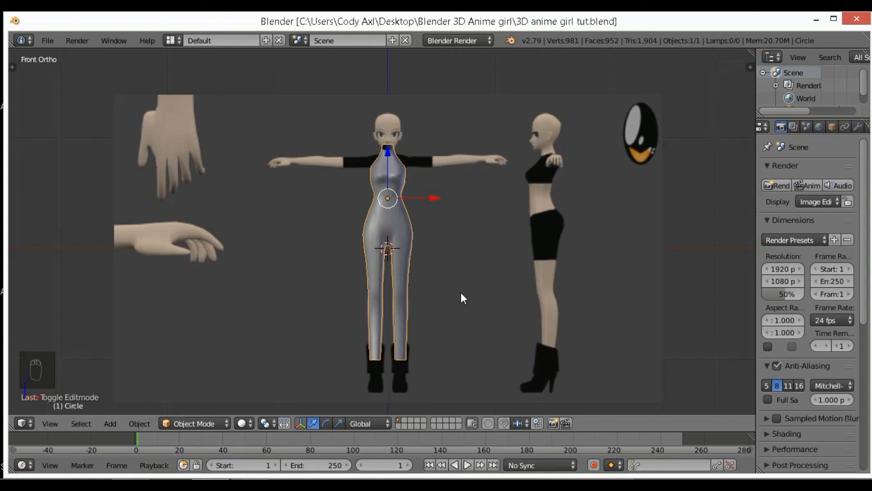
mouse_move(238, 168)
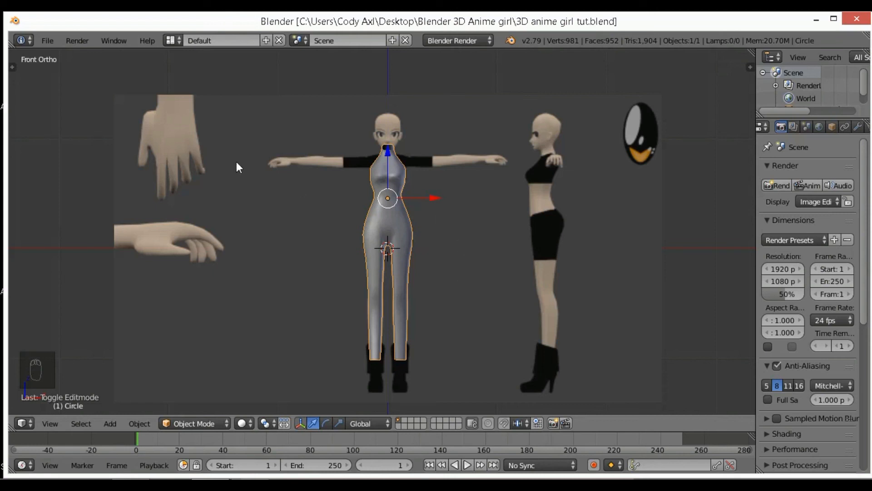